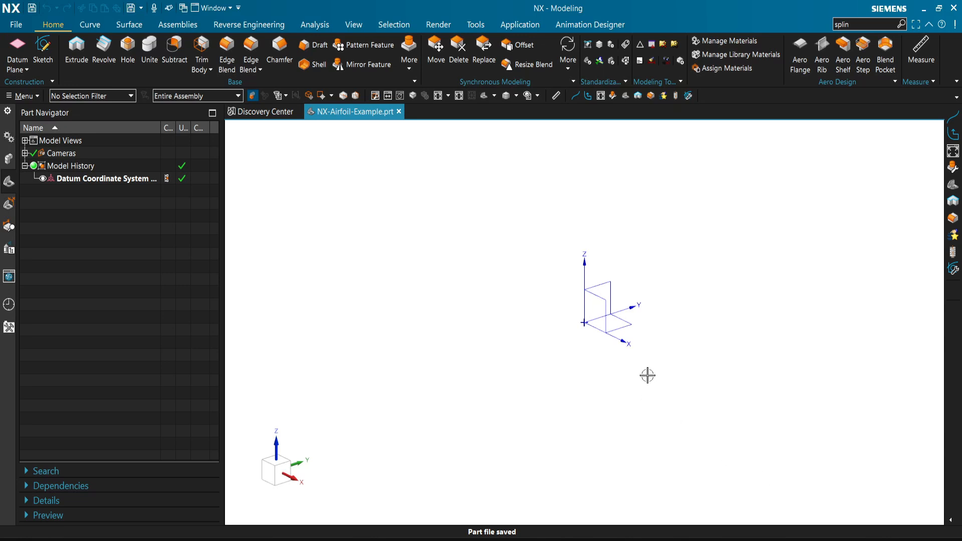
{"action": "mouse_move", "coordinate": [697, 308]}
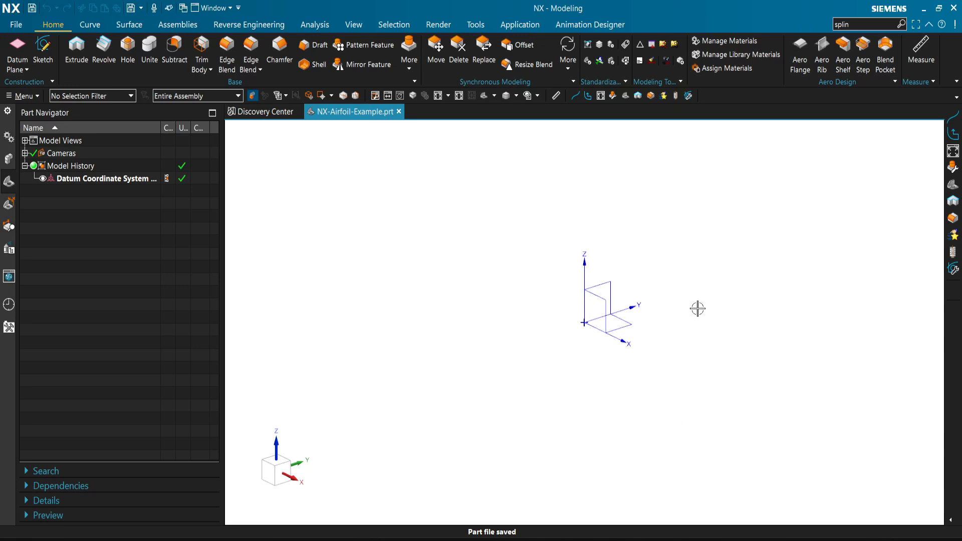
{"action": "mouse_move", "coordinate": [730, 253]}
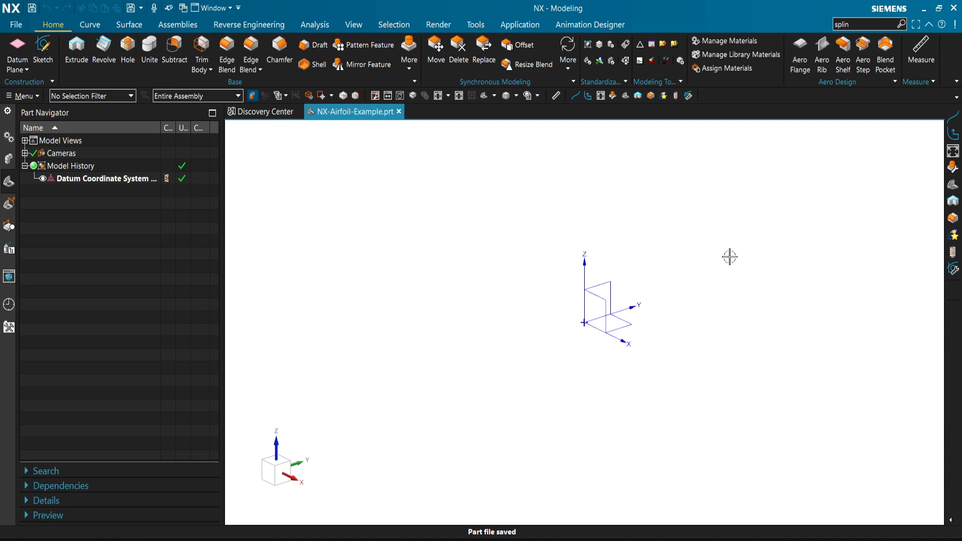
{"action": "mouse_move", "coordinate": [794, 208]}
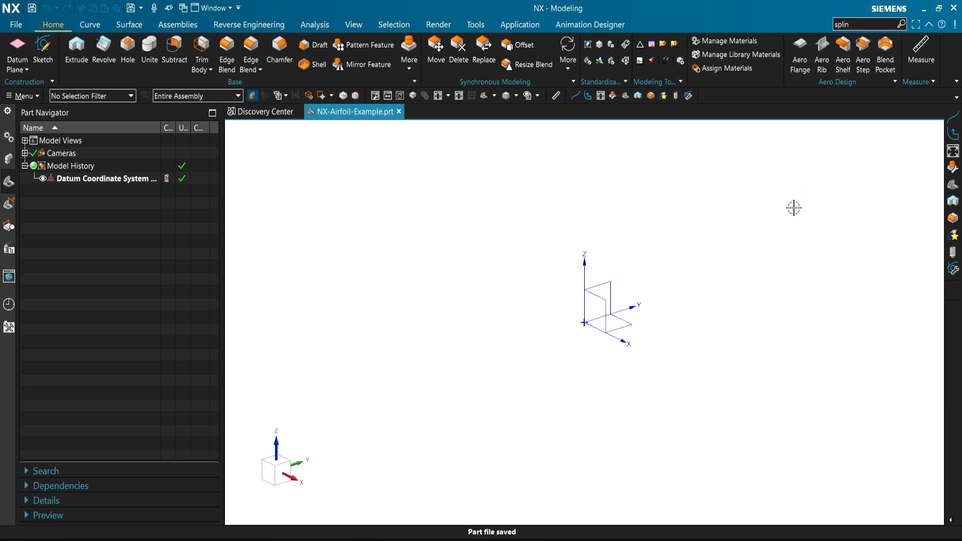
{"action": "mouse_move", "coordinate": [764, 250]}
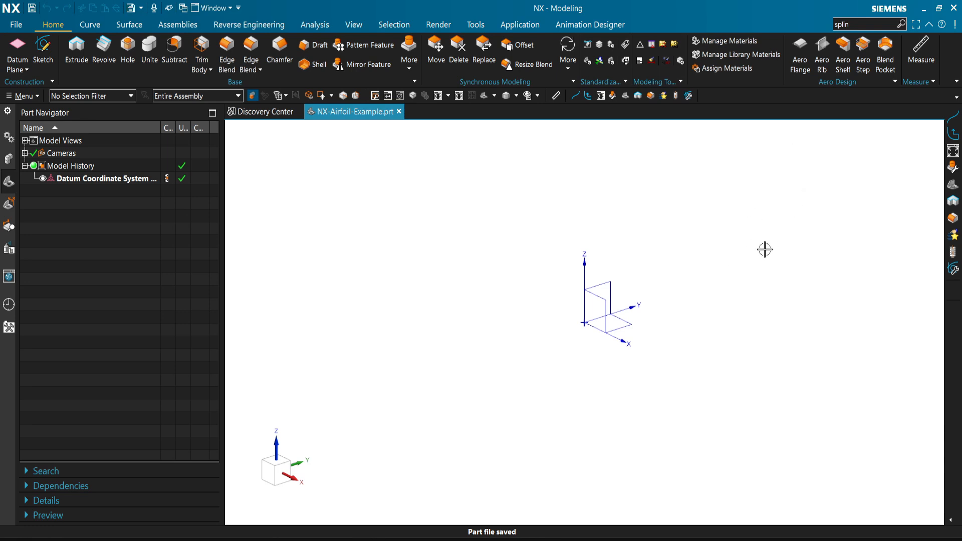
{"action": "mouse_move", "coordinate": [662, 461]}
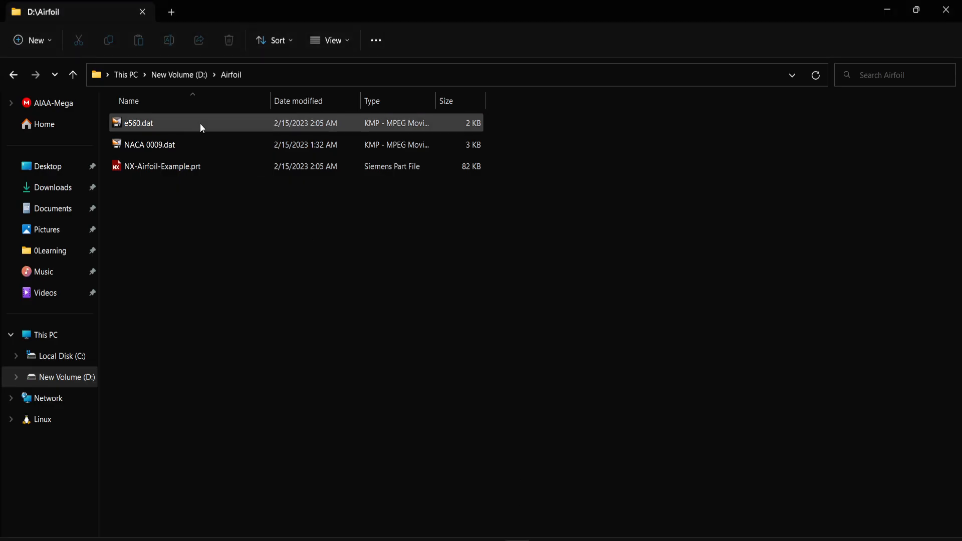
Open the e560.dat airfoil coordinate file in Excel from File Explorer.
{"action": "left_click", "coordinate": [138, 122]}
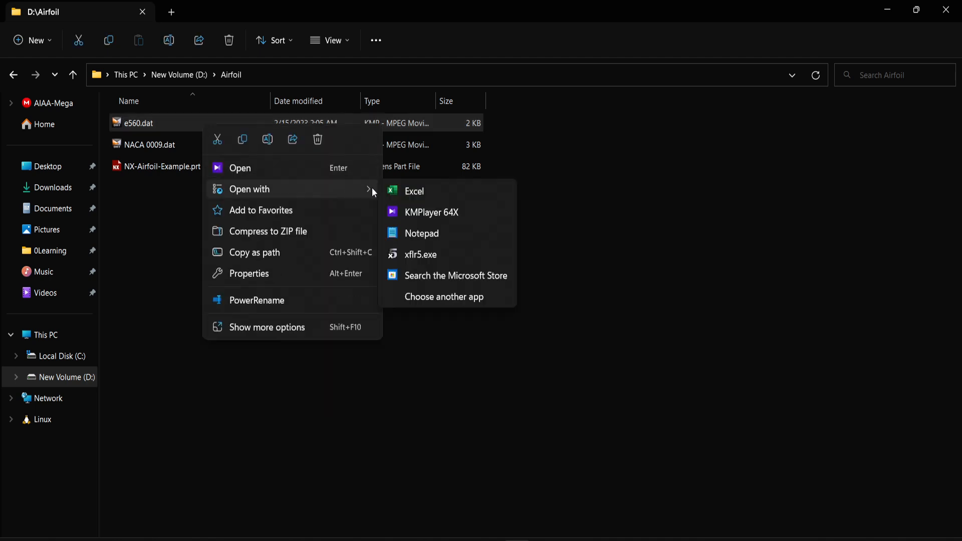
{"action": "left_click", "coordinate": [414, 191]}
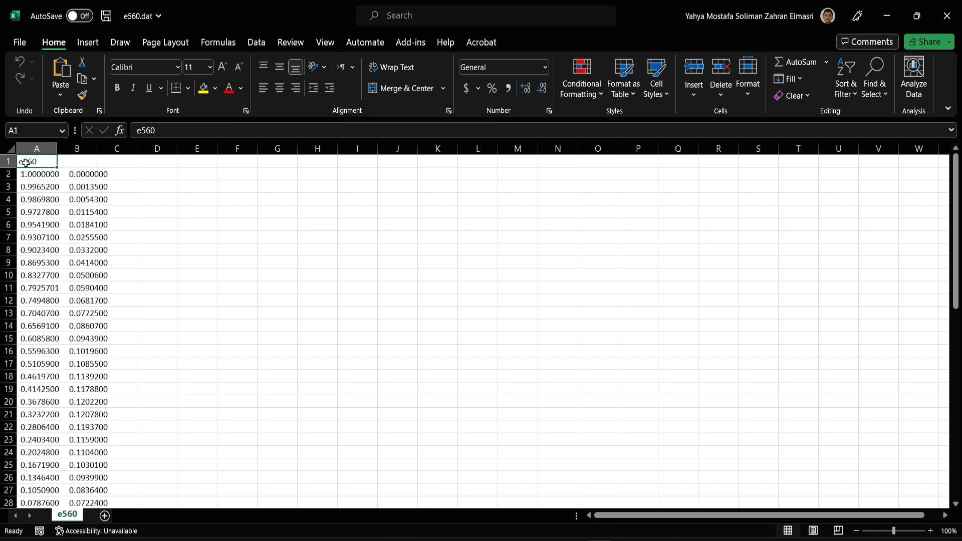
Delete the e560 title row and split column A into numeric columns A and B via Text to Columns (Delimited).
{"action": "left_click_drag", "start_coordinate": [36, 161], "coordinate": [116, 173]}
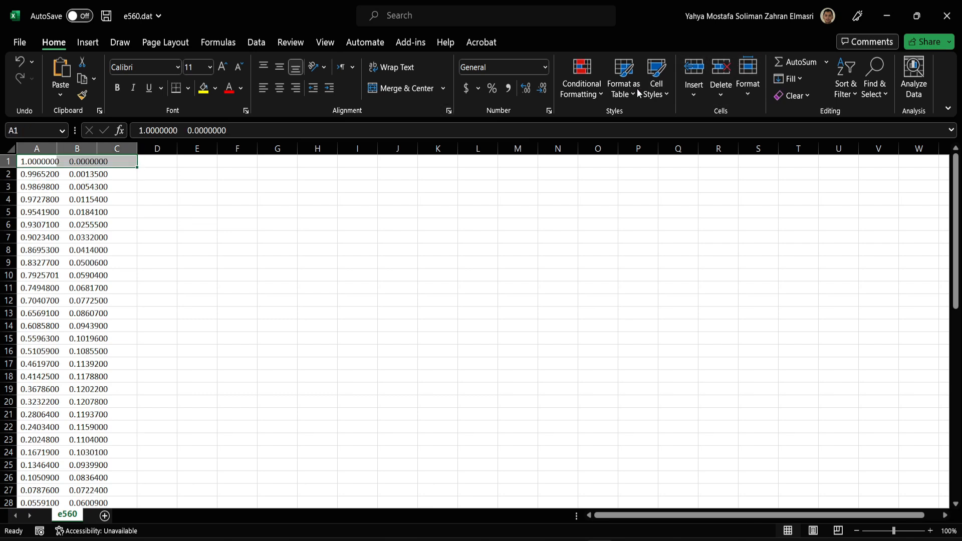
{"action": "left_click", "coordinate": [36, 148]}
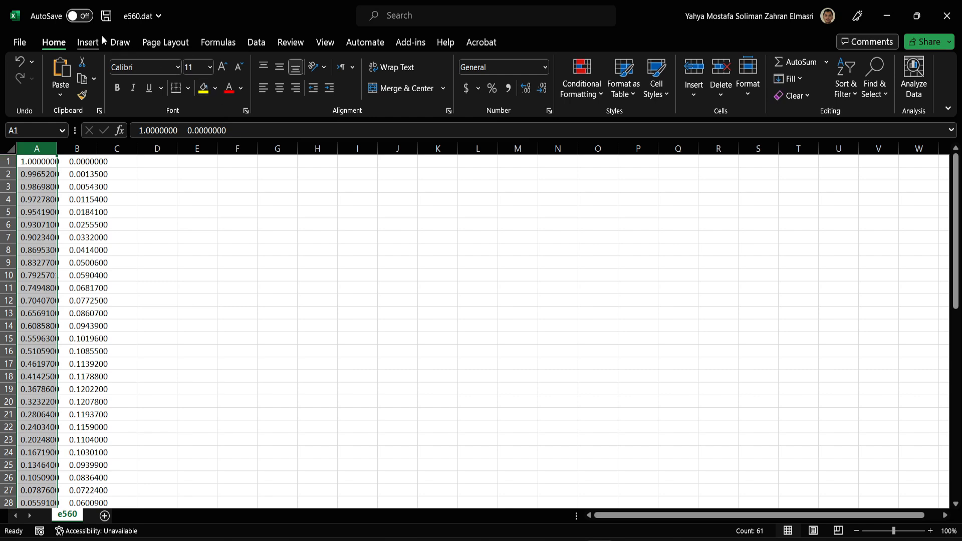
{"action": "left_click", "coordinate": [255, 42]}
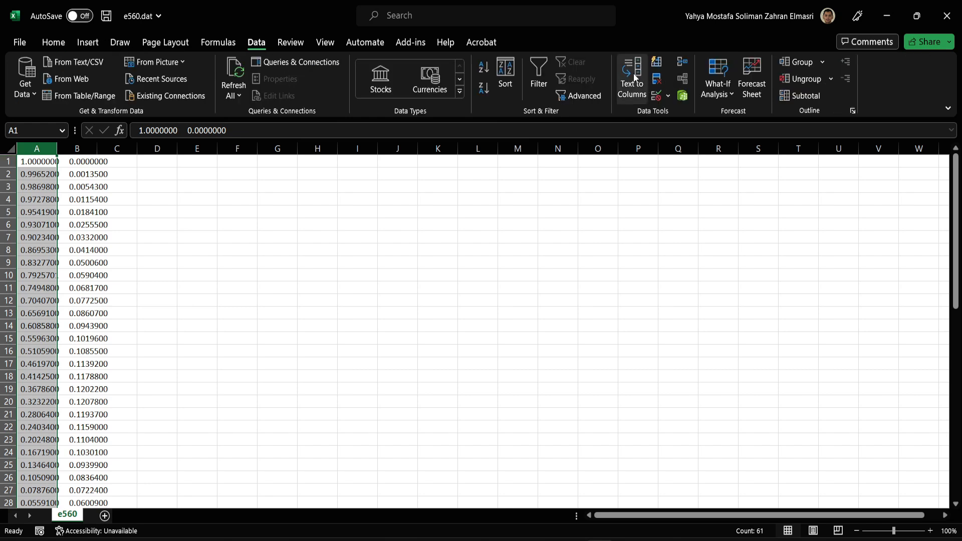
{"action": "left_click", "coordinate": [631, 78]}
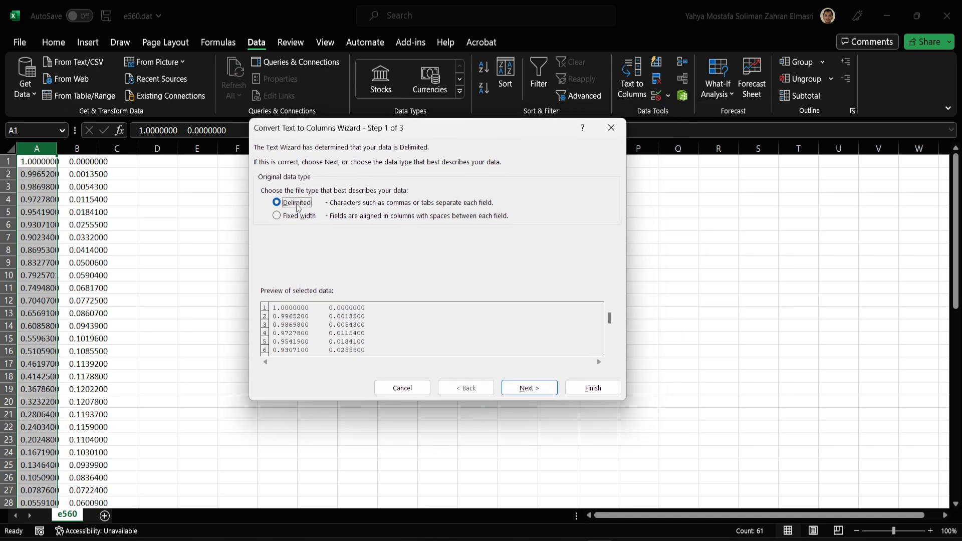
{"action": "left_click", "coordinate": [529, 388]}
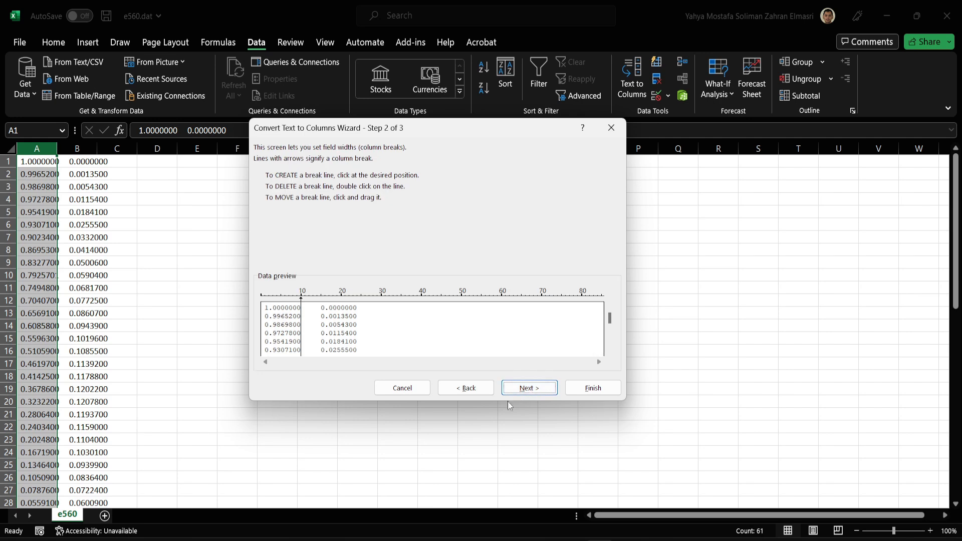
{"action": "left_click", "coordinate": [591, 388]}
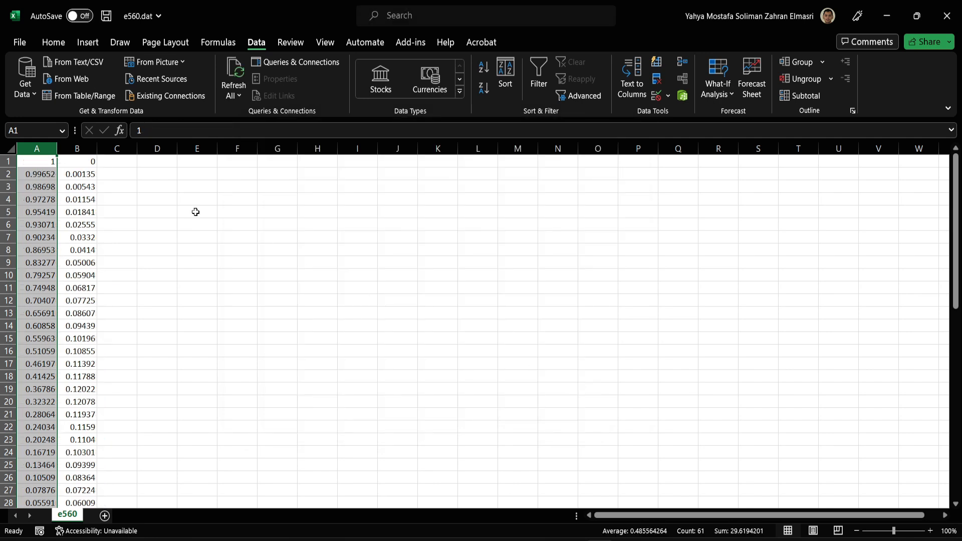
Fill column C with 0 as the z-coordinate beside every airfoil point.
{"action": "left_click", "coordinate": [116, 161]}
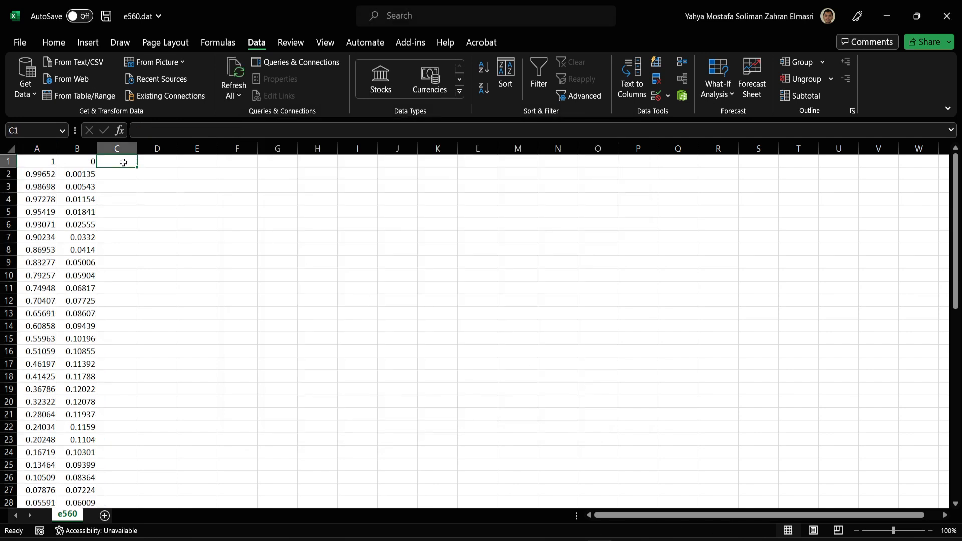
{"action": "type", "text": "0"}
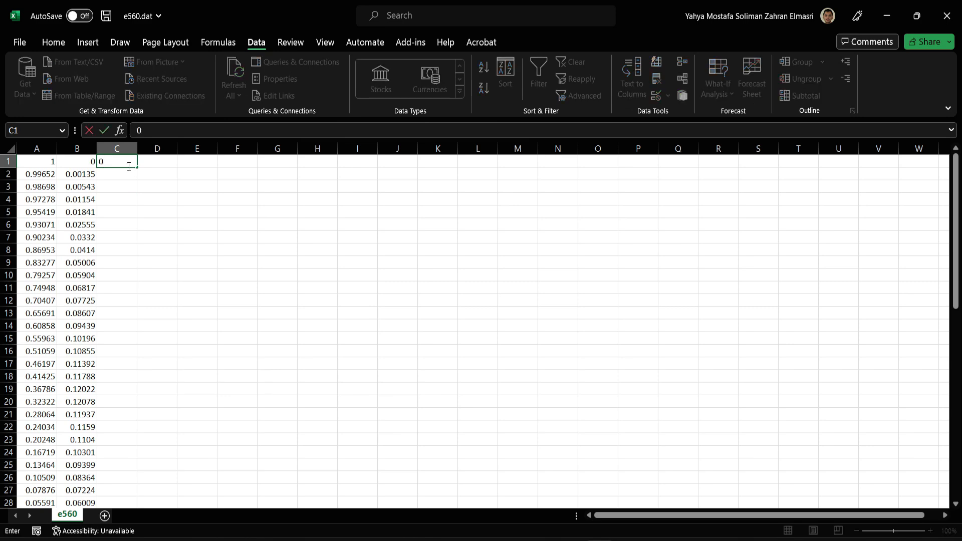
{"action": "mouse_move", "coordinate": [137, 169]}
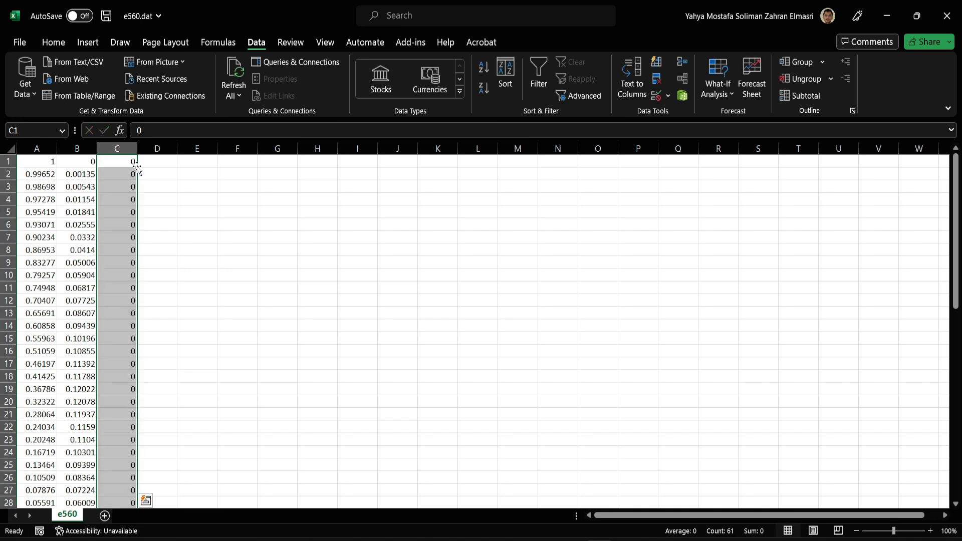
{"action": "left_click", "coordinate": [157, 199]}
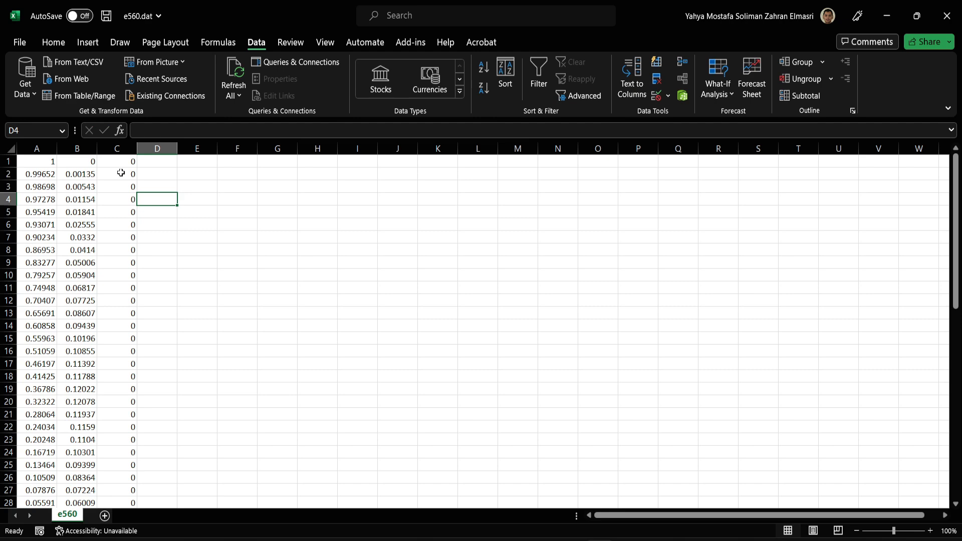
{"action": "mouse_move", "coordinate": [122, 165]}
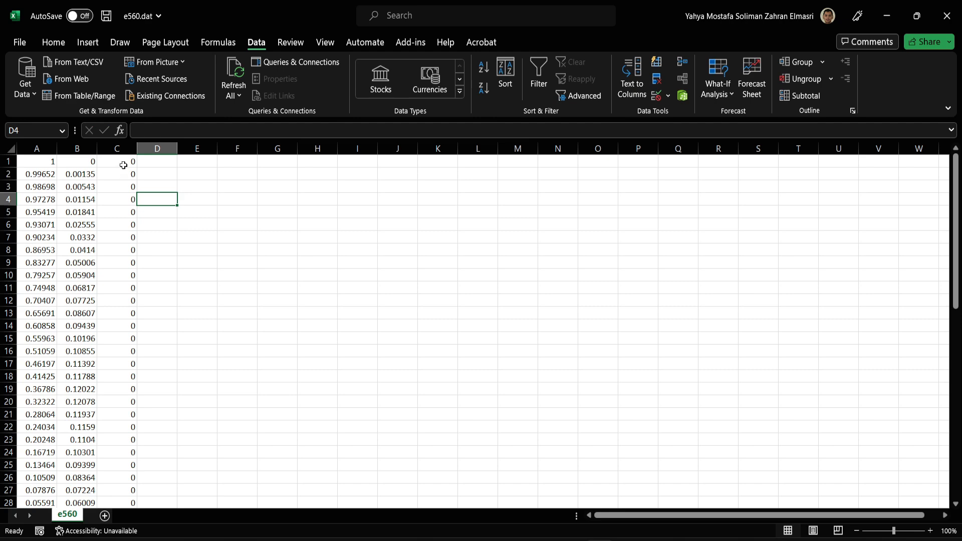
{"action": "mouse_move", "coordinate": [119, 258]}
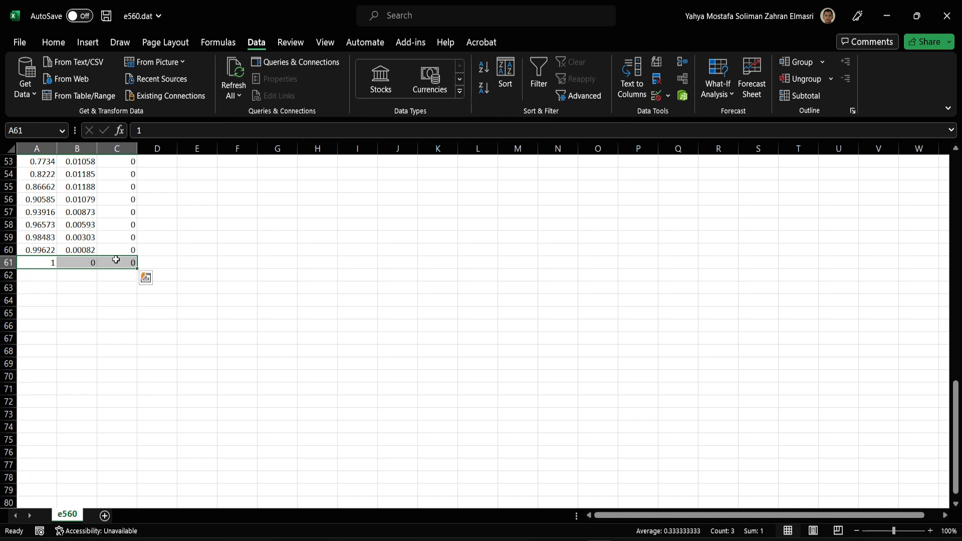
Review the x, y, zero-z coordinate sheet and save e560.dat, returning to NX.
{"action": "left_click", "coordinate": [157, 174]}
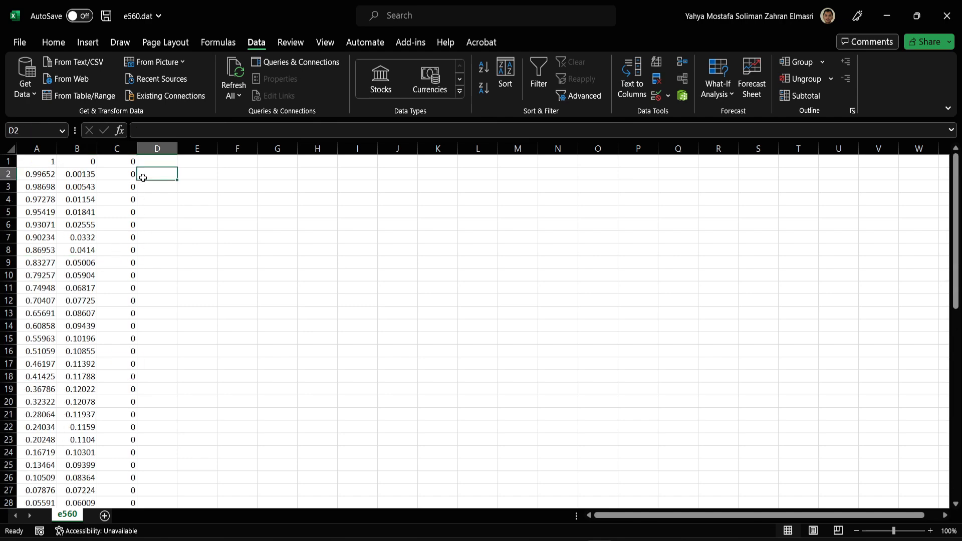
{"action": "mouse_move", "coordinate": [164, 236]}
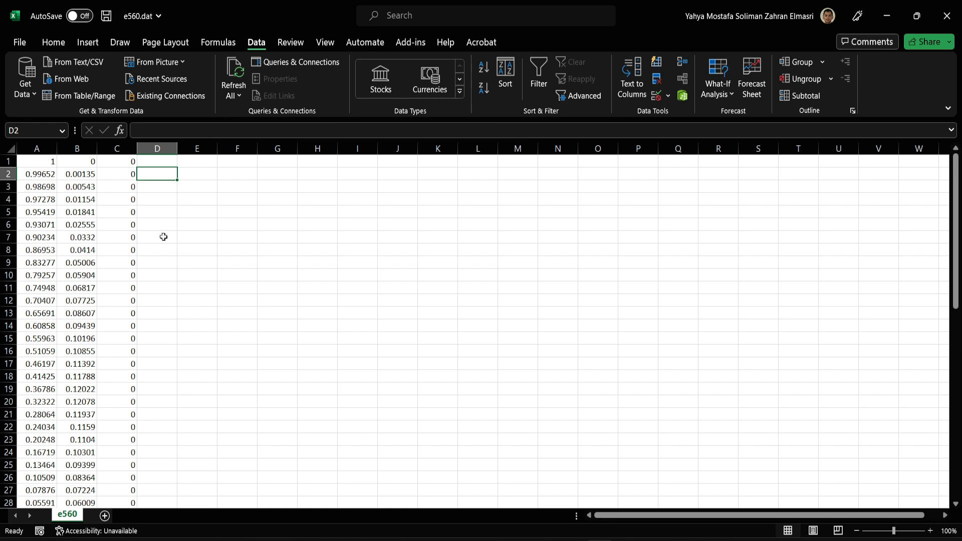
{"action": "mouse_move", "coordinate": [37, 162]}
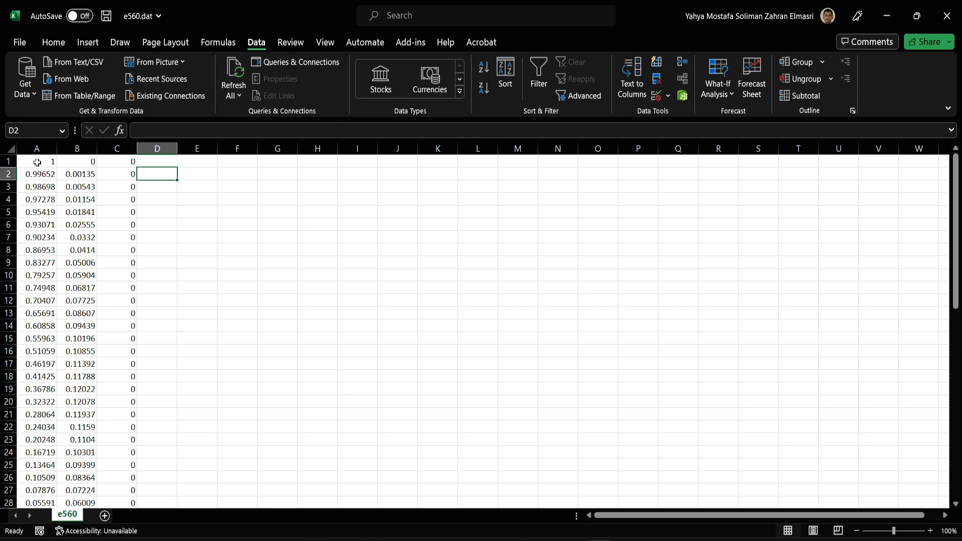
{"action": "mouse_move", "coordinate": [112, 170]}
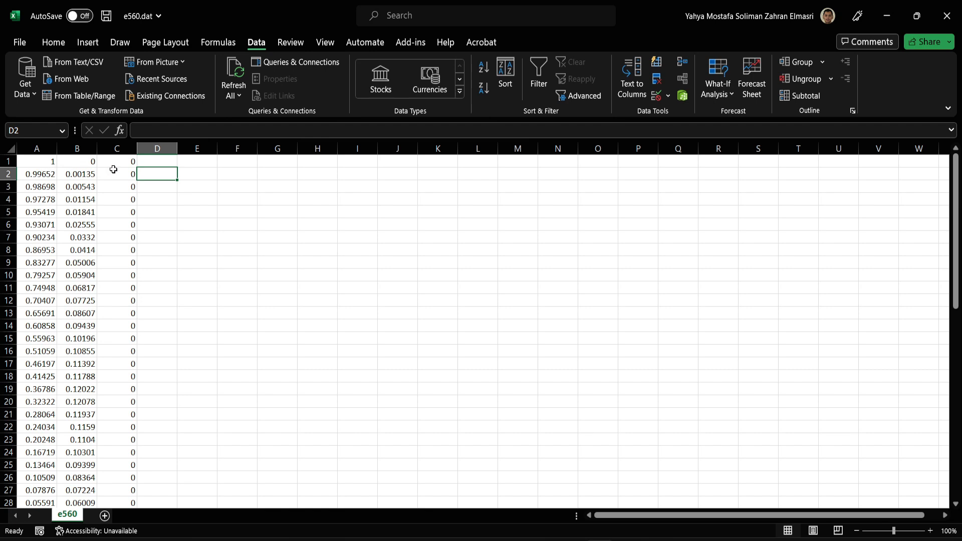
{"action": "mouse_move", "coordinate": [120, 167]}
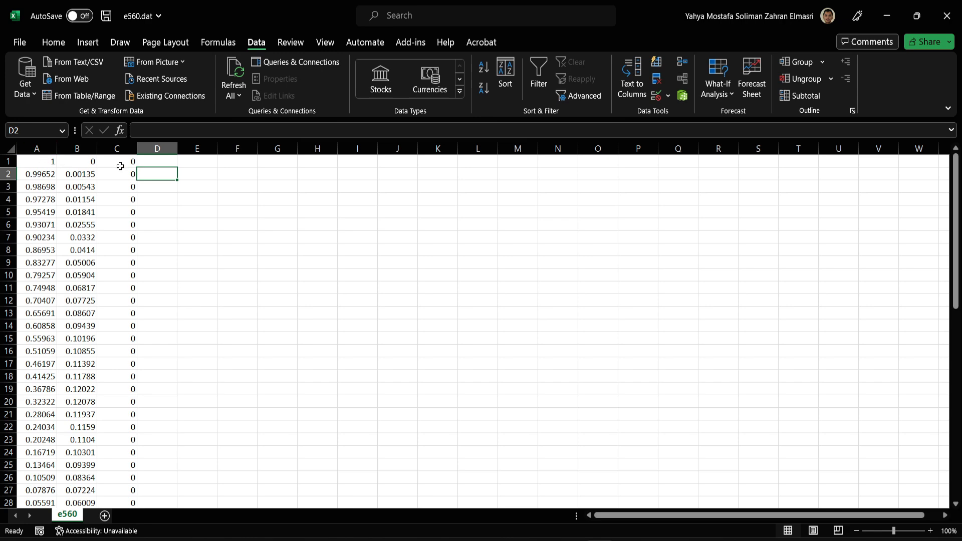
{"action": "mouse_move", "coordinate": [122, 173]}
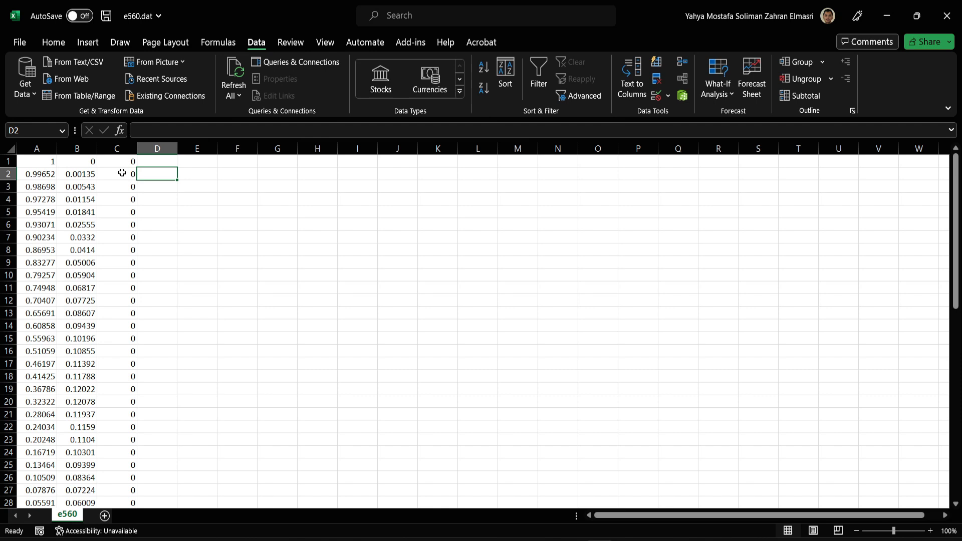
{"action": "mouse_move", "coordinate": [91, 211]}
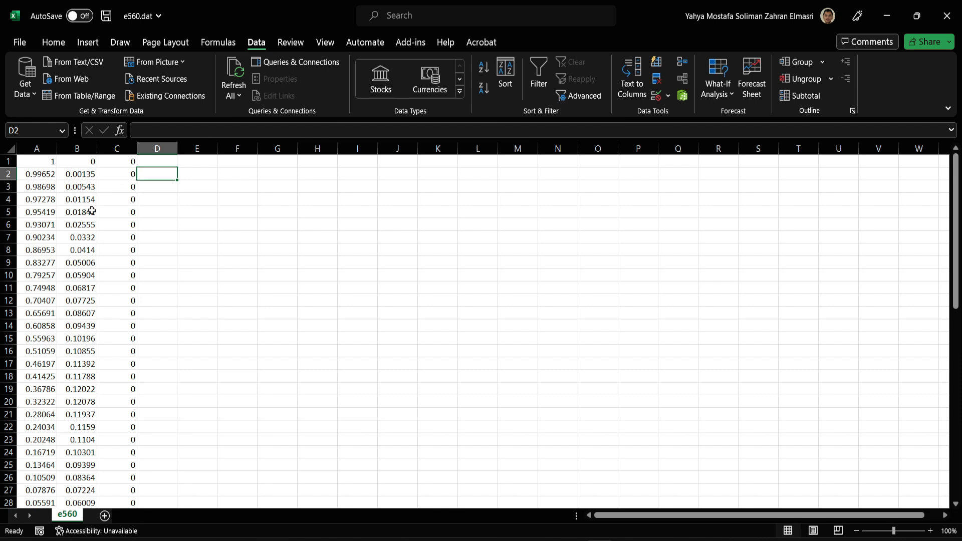
{"action": "mouse_move", "coordinate": [143, 217]}
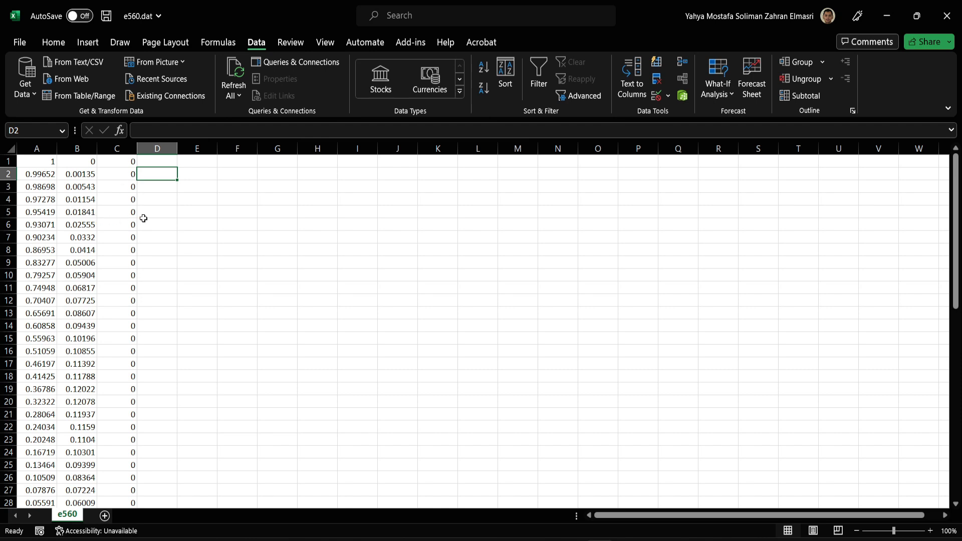
{"action": "mouse_move", "coordinate": [39, 174]}
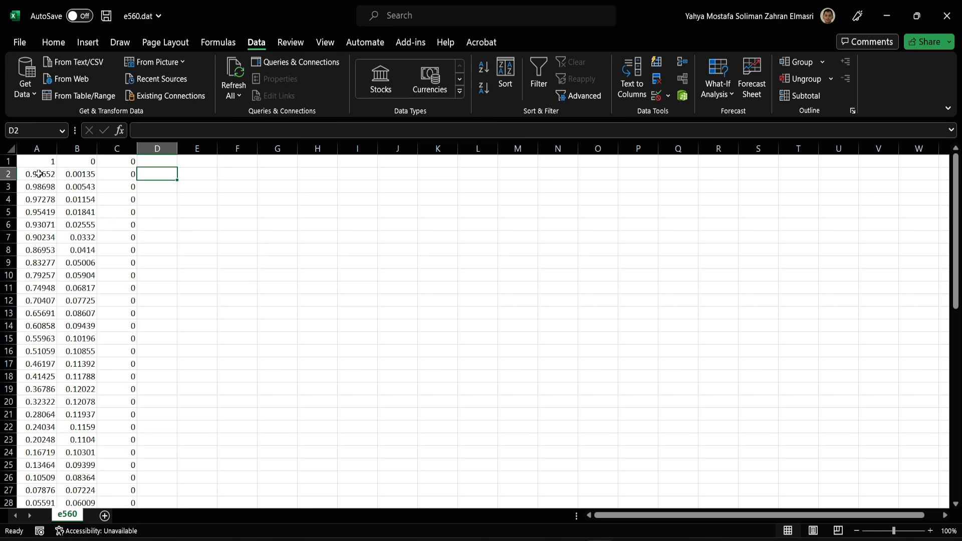
{"action": "scroll", "scroll_direction": "down", "scroll_amount": 3}
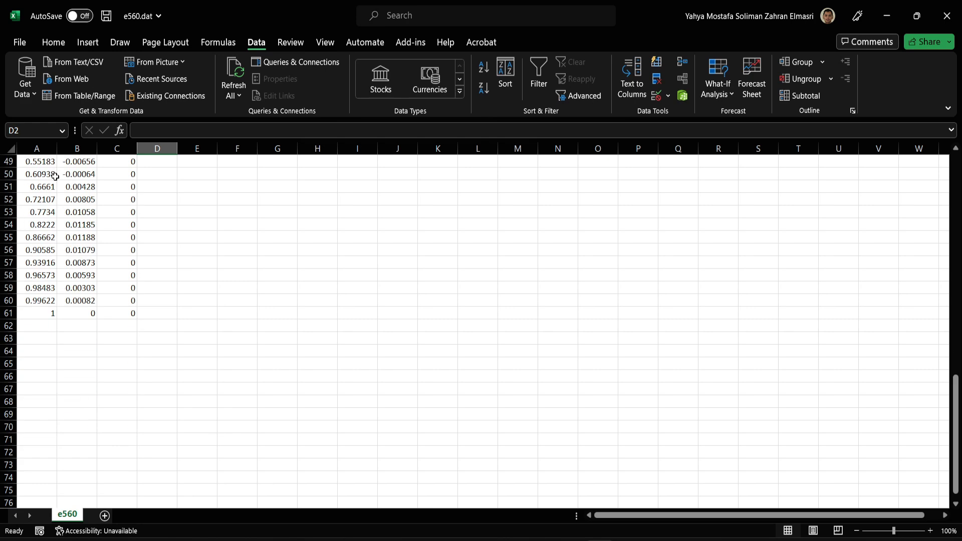
{"action": "scroll", "scroll_direction": "up", "scroll_amount": 3}
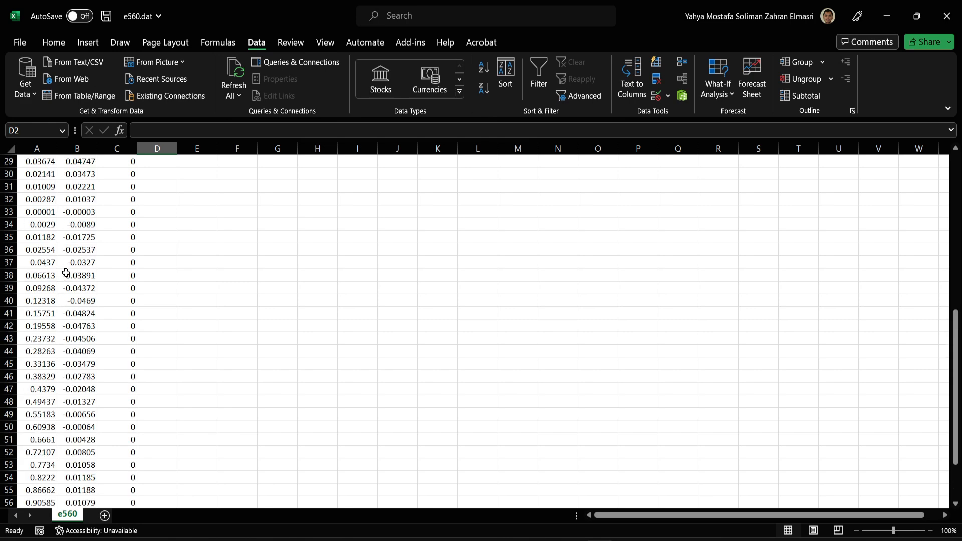
{"action": "scroll", "scroll_direction": "up", "scroll_amount": 3}
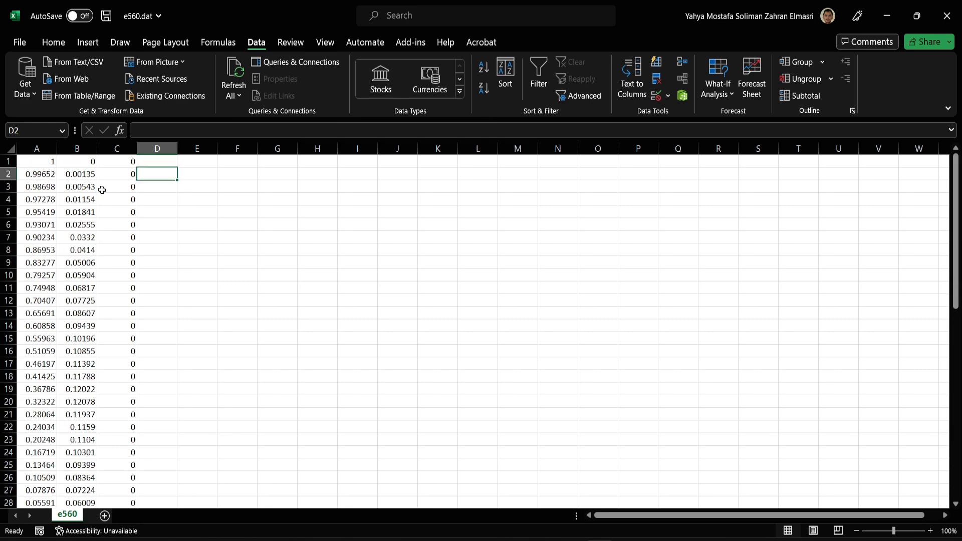
{"action": "mouse_move", "coordinate": [140, 218]}
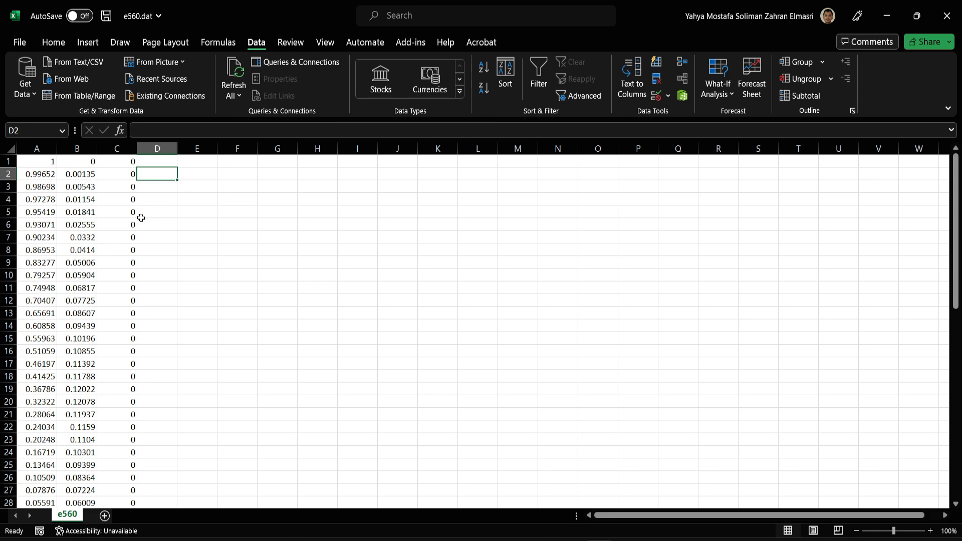
{"action": "mouse_move", "coordinate": [139, 229]}
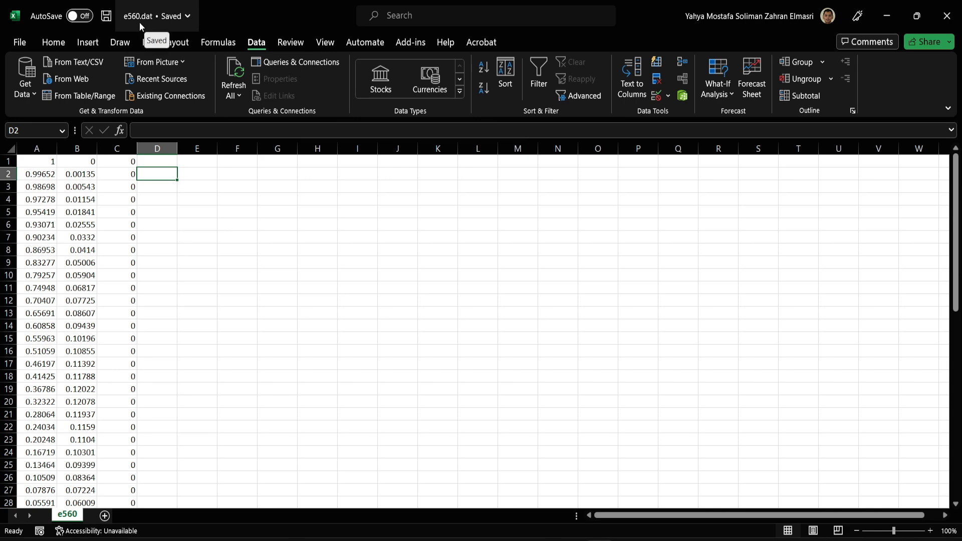
{"action": "left_click", "coordinate": [318, 224]}
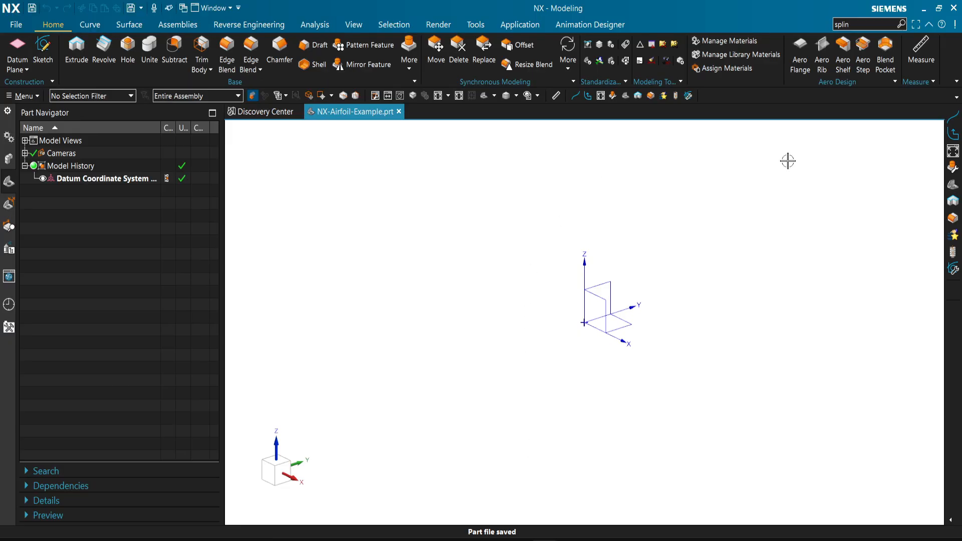
{"action": "mouse_move", "coordinate": [406, 231]}
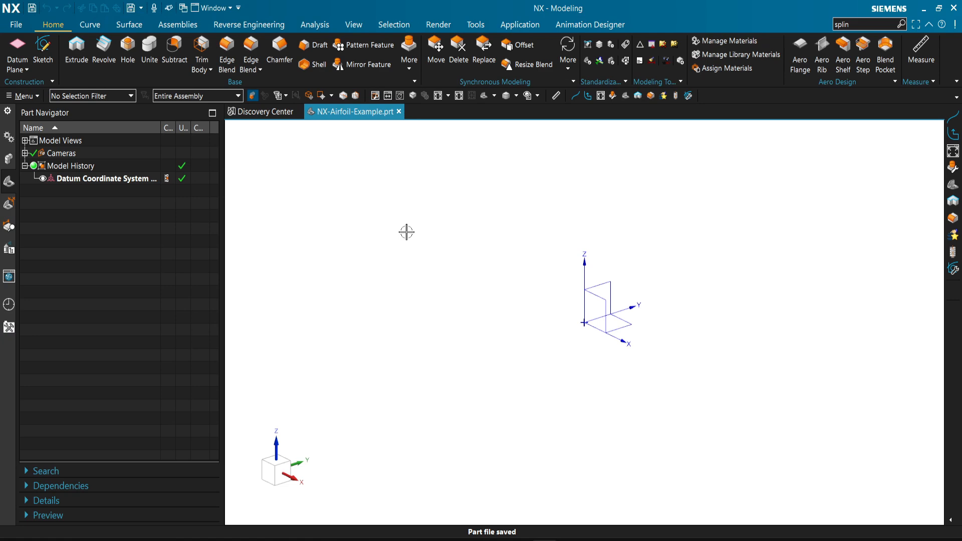
{"action": "mouse_move", "coordinate": [878, 28]}
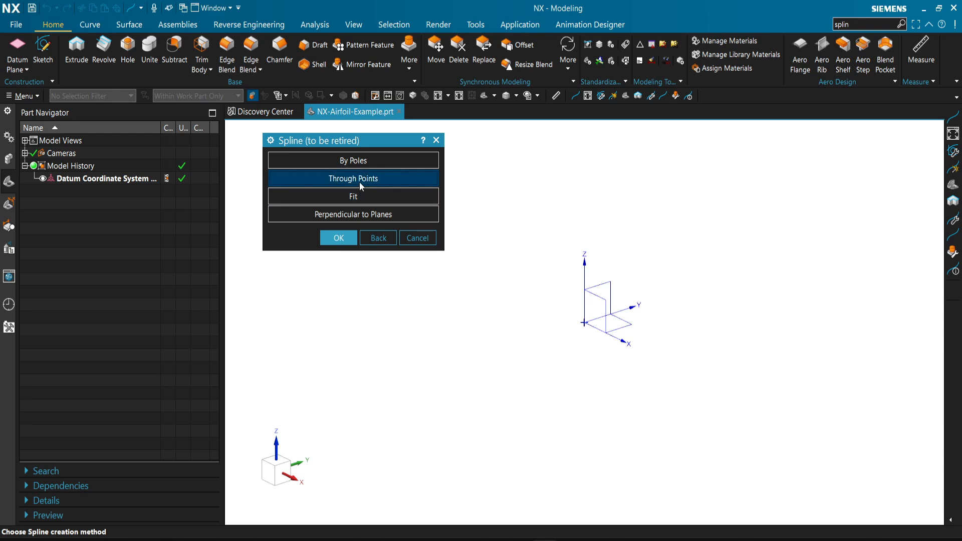
Start a Spline Through Points as a closed curve and choose Points from File.
{"action": "left_click", "coordinate": [338, 238]}
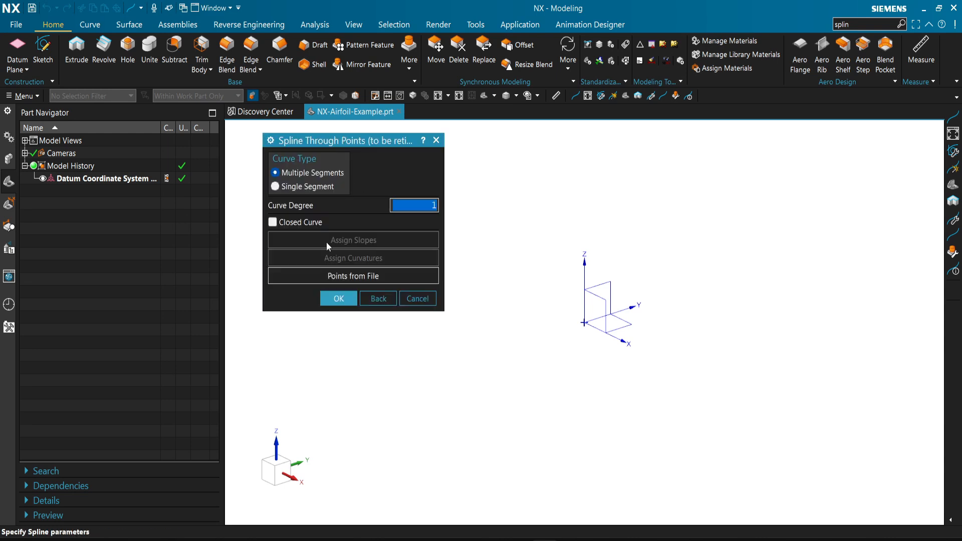
{"action": "left_click", "coordinate": [272, 222]}
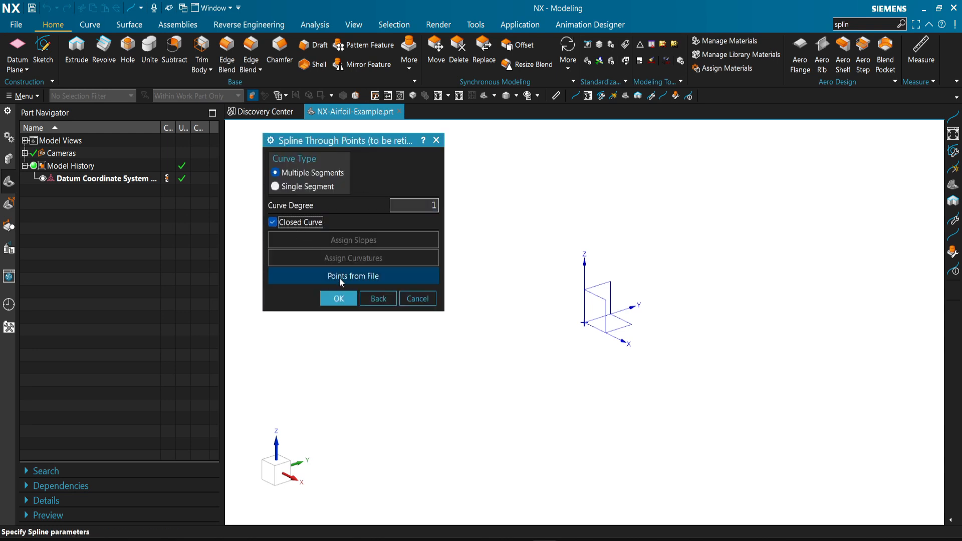
{"action": "left_click", "coordinate": [352, 275]}
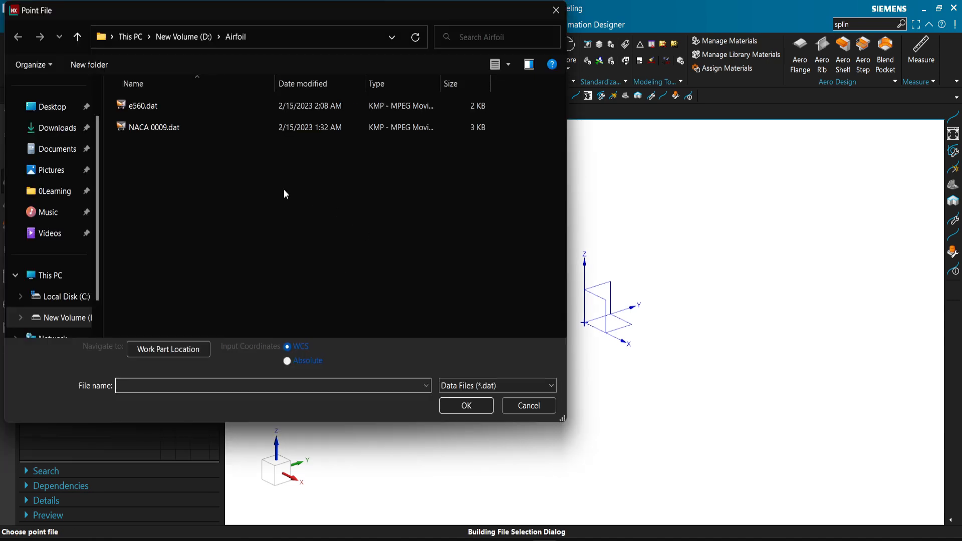
Select e560.dat in the Point File browser and load it as the spline points.
{"action": "left_click", "coordinate": [143, 105]}
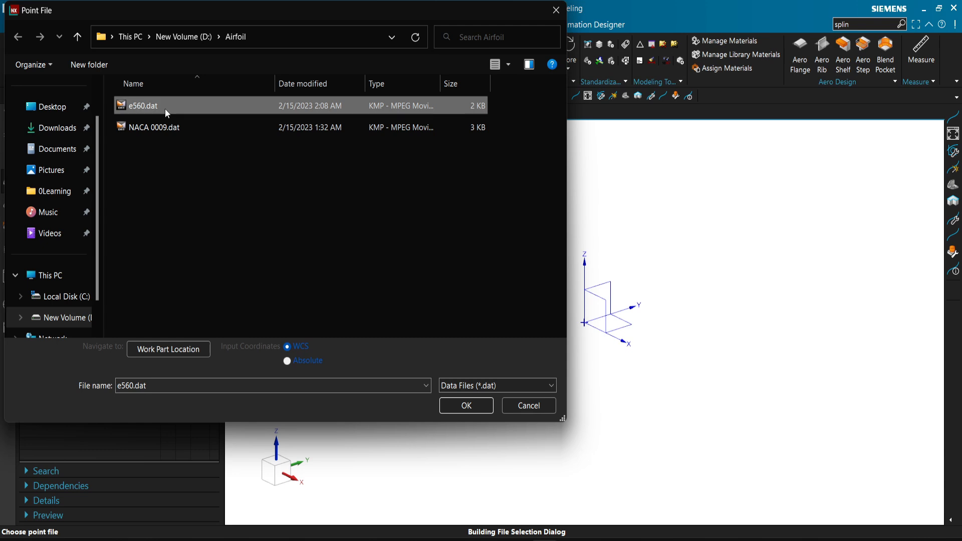
{"action": "mouse_move", "coordinate": [466, 405]}
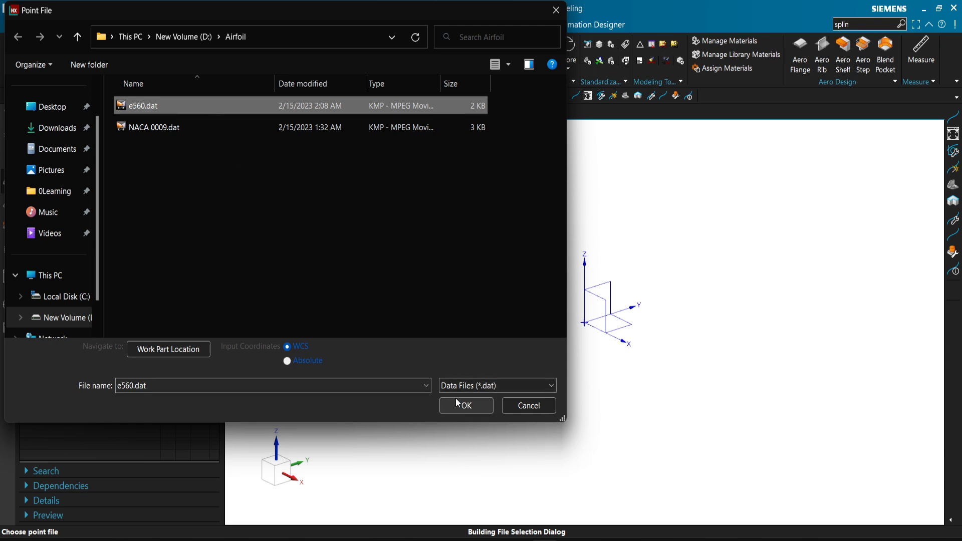
{"action": "left_click", "coordinate": [465, 404]}
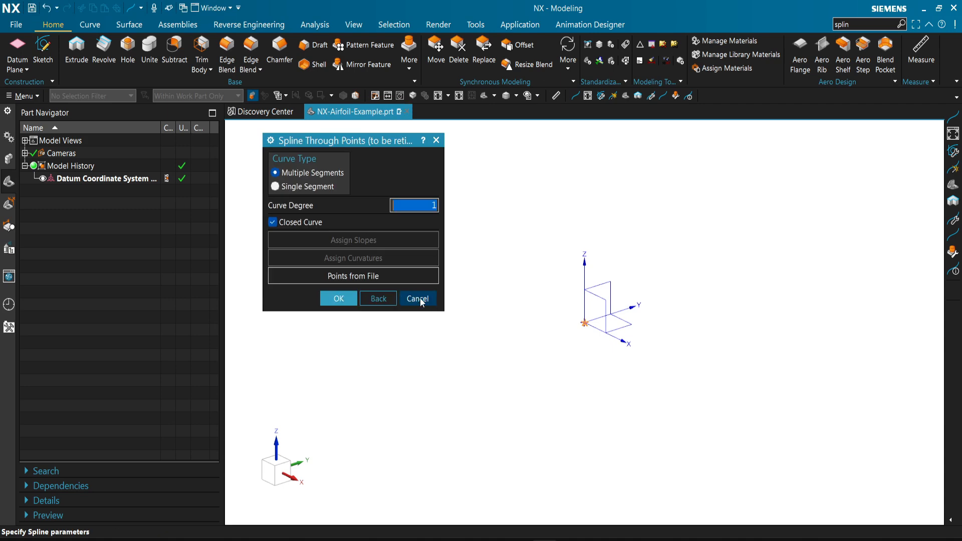
Finish the closed airfoil spline and select it under Non-timestamp Geometry in the Part Navigator.
{"action": "left_click", "coordinate": [417, 299]}
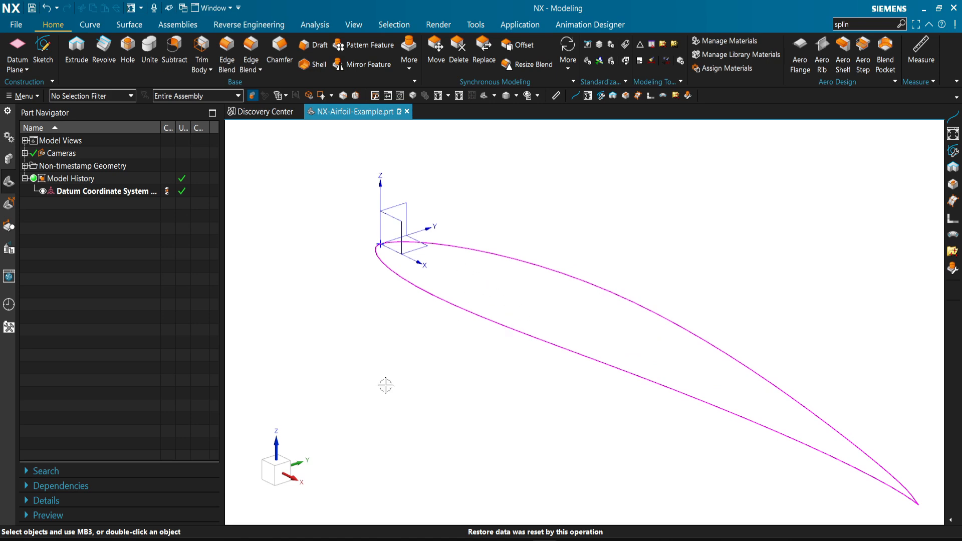
{"action": "mouse_move", "coordinate": [285, 457]}
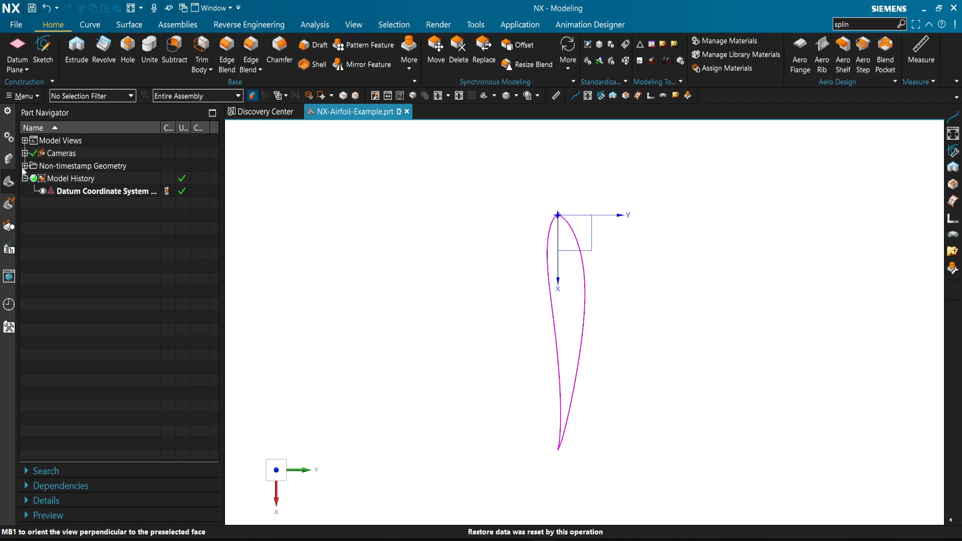
{"action": "left_click", "coordinate": [25, 165]}
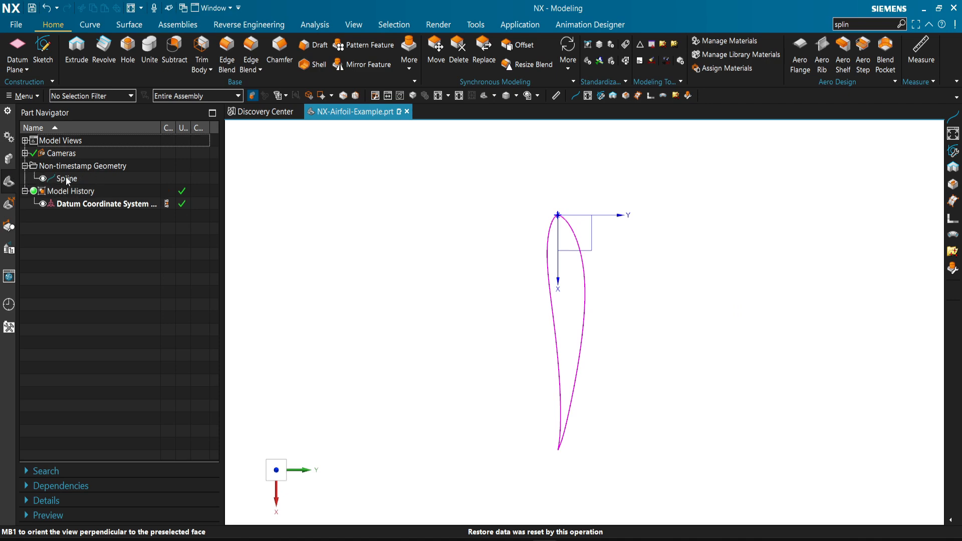
{"action": "left_click", "coordinate": [66, 178]}
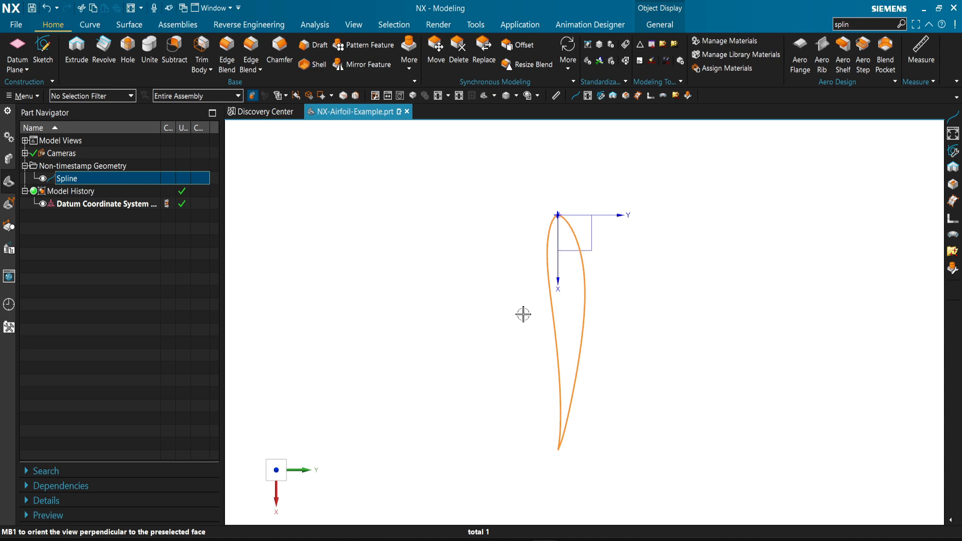
{"action": "mouse_move", "coordinate": [521, 305]}
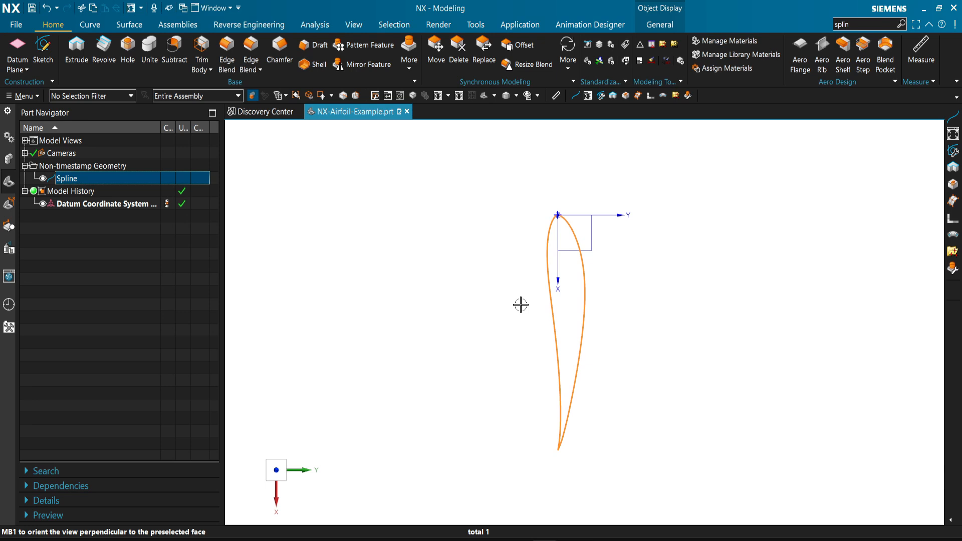
{"action": "mouse_move", "coordinate": [539, 297]}
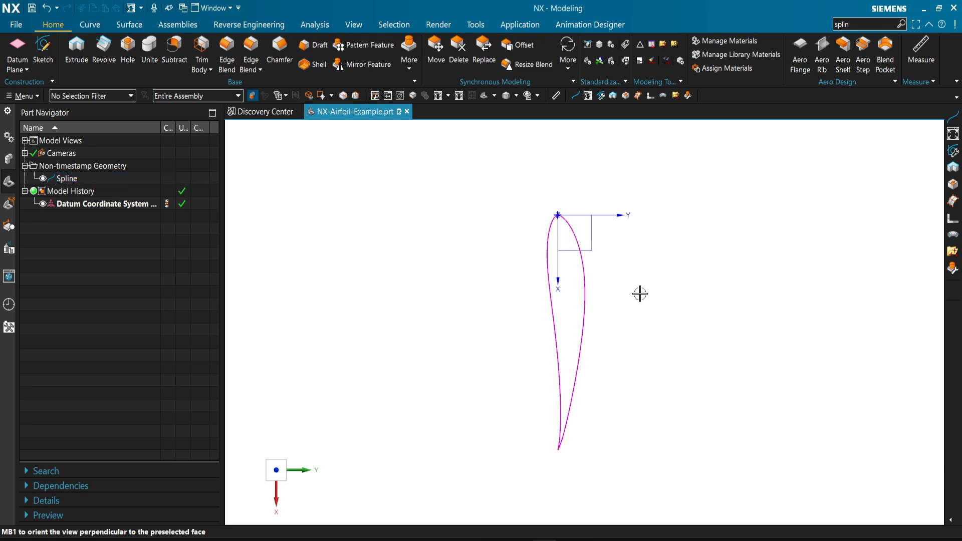
{"action": "mouse_move", "coordinate": [599, 269]}
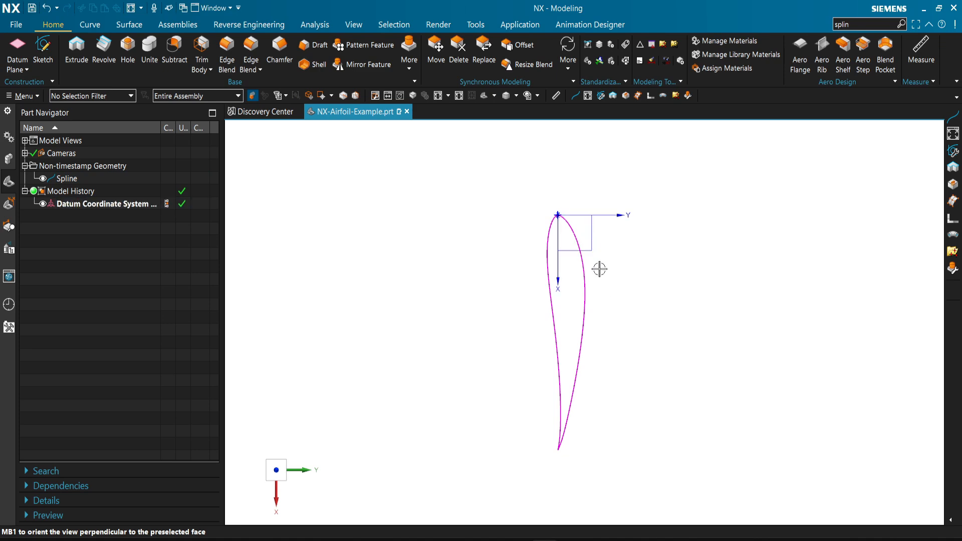
{"action": "mouse_move", "coordinate": [659, 307]}
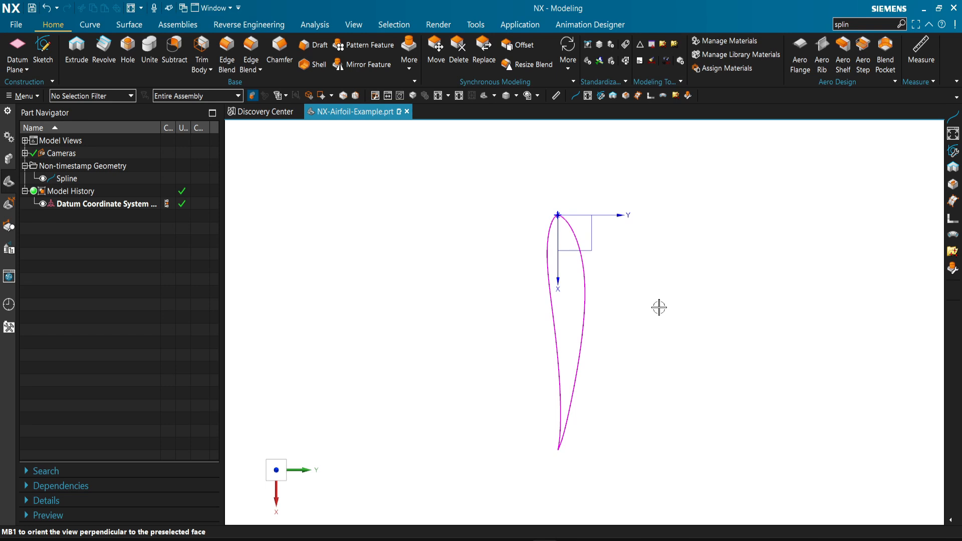
{"action": "mouse_move", "coordinate": [651, 380]}
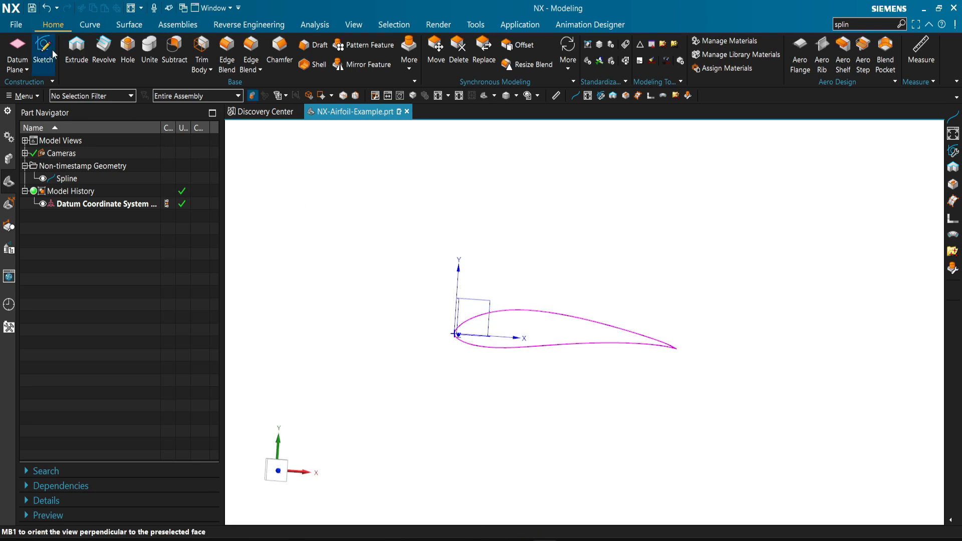
Create sketch SKETCH_000 on the Top plane and include the airfoil spline into it.
{"action": "left_click", "coordinate": [43, 52]}
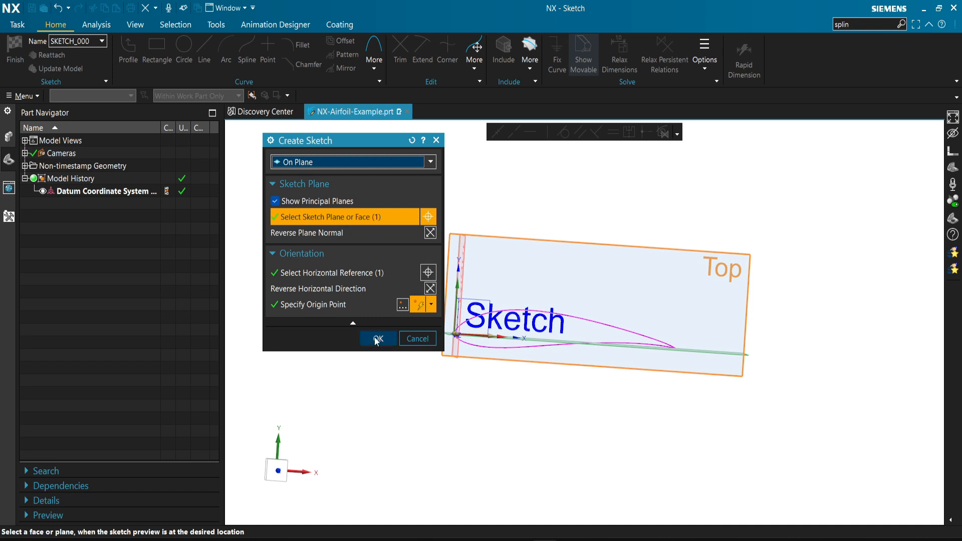
{"action": "left_click", "coordinate": [376, 339]}
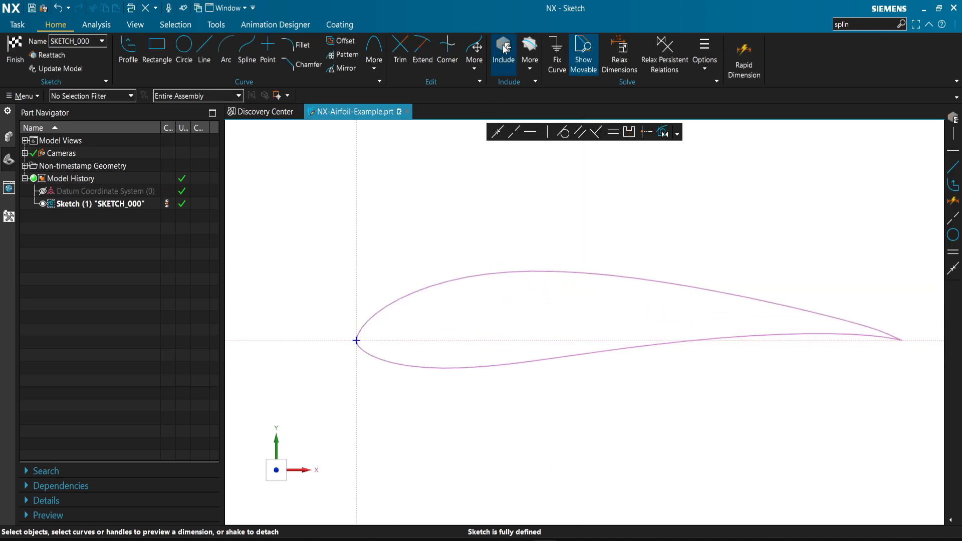
{"action": "mouse_move", "coordinate": [503, 46]}
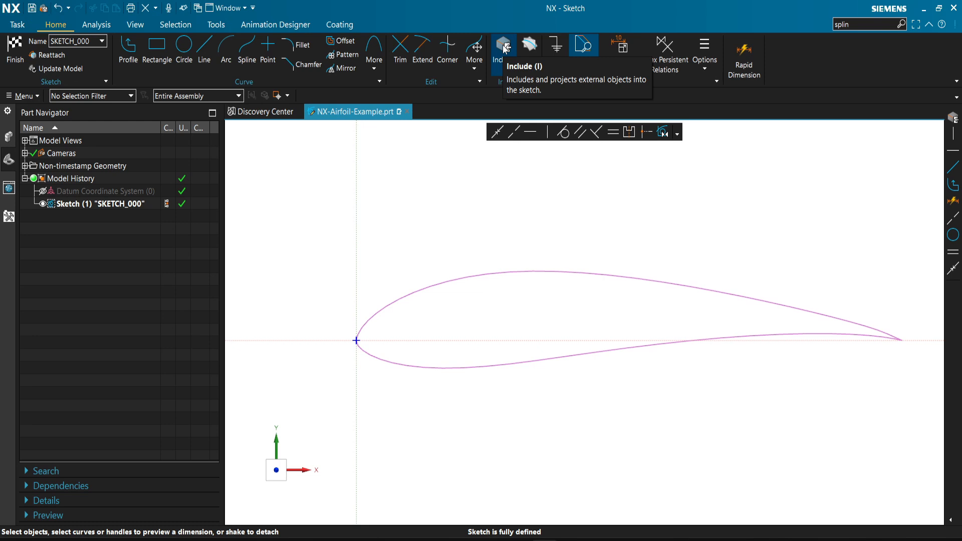
{"action": "left_click", "coordinate": [502, 46]}
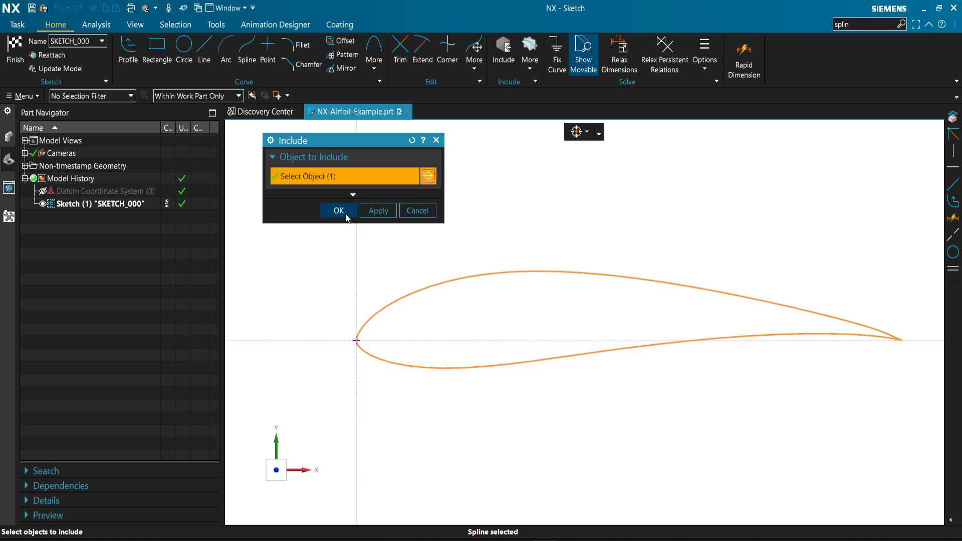
{"action": "left_click", "coordinate": [337, 210]}
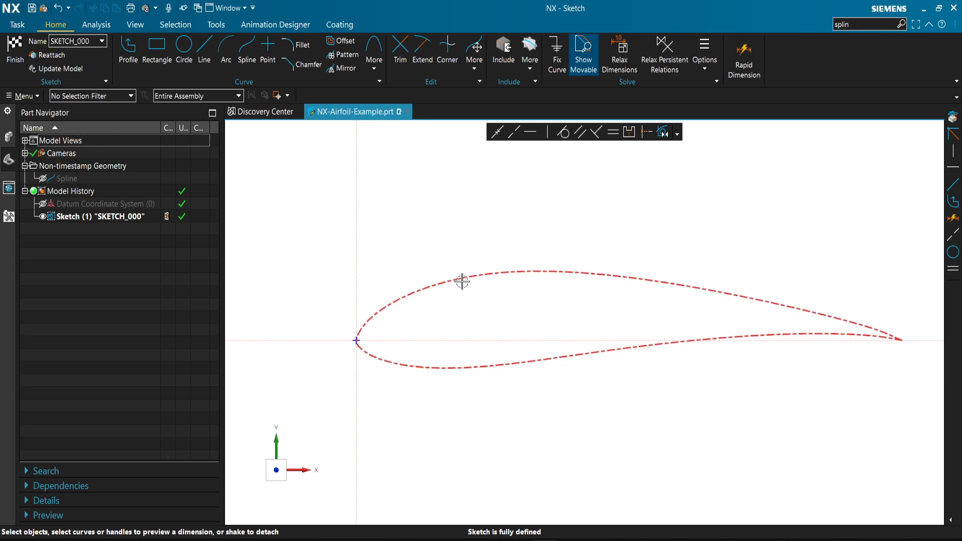
{"action": "mouse_move", "coordinate": [462, 280]}
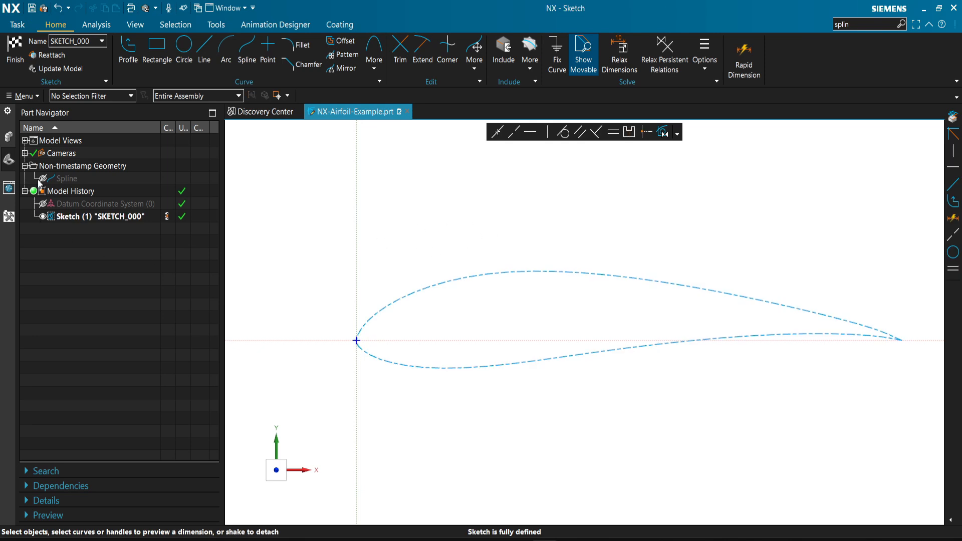
Project the airfoil spline into the sketch as a projected curve, then reselect the original spline.
{"action": "left_click", "coordinate": [66, 179]}
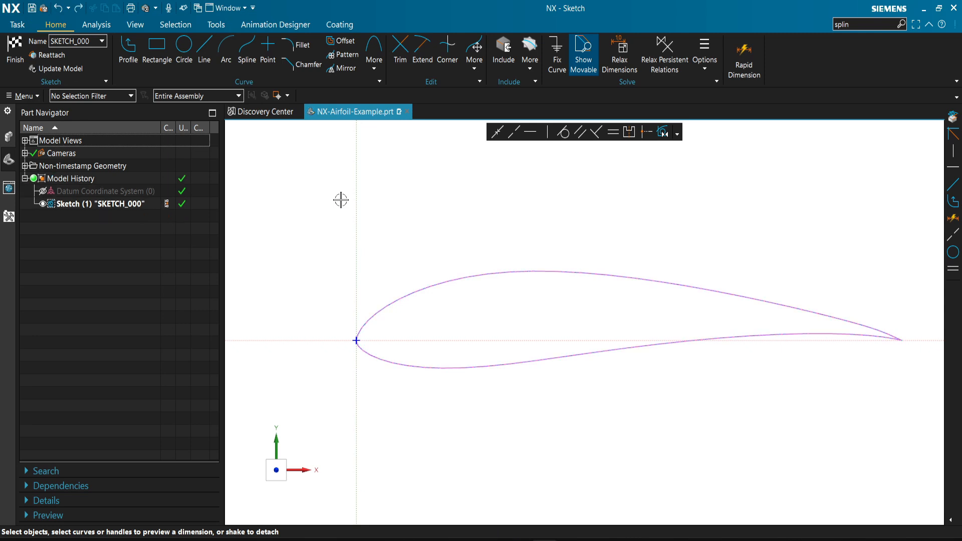
{"action": "mouse_move", "coordinate": [474, 51]}
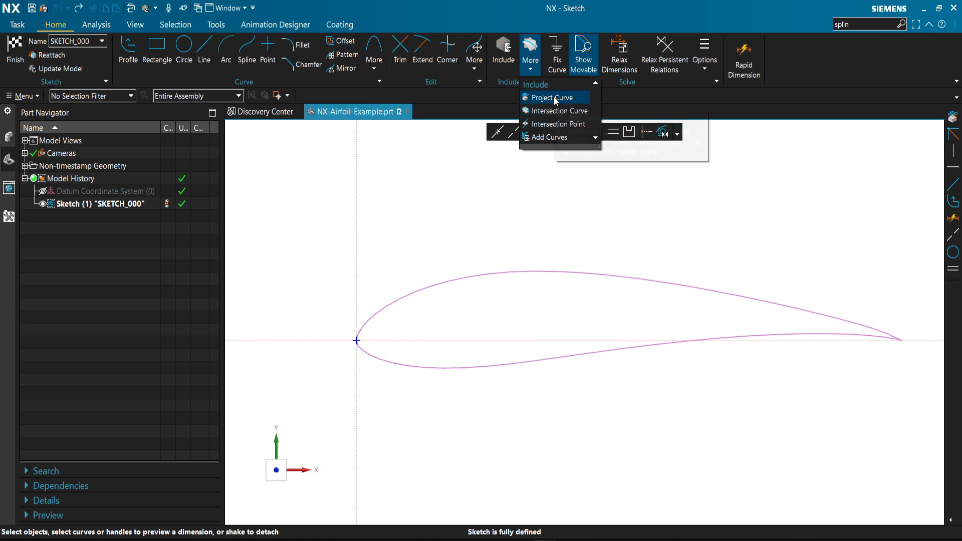
{"action": "left_click", "coordinate": [554, 97]}
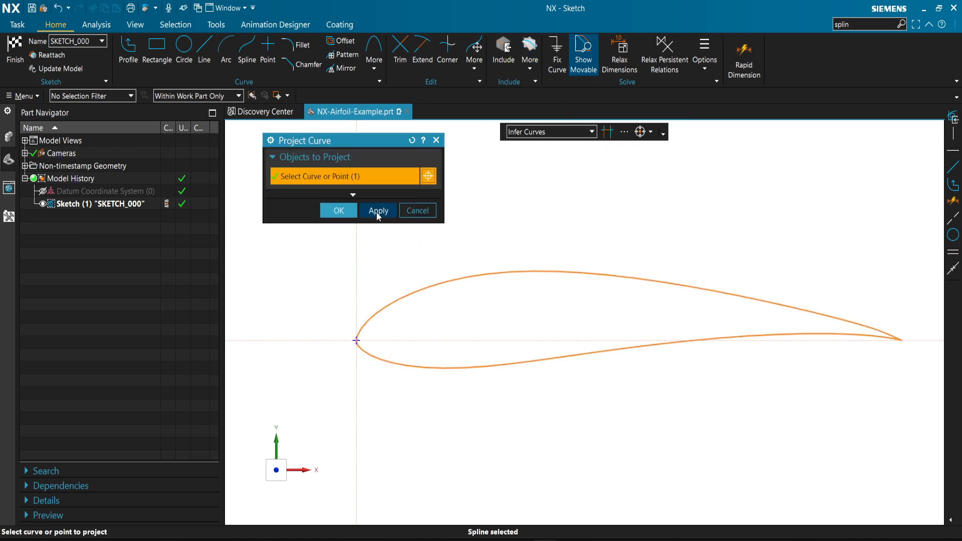
{"action": "left_click", "coordinate": [337, 210]}
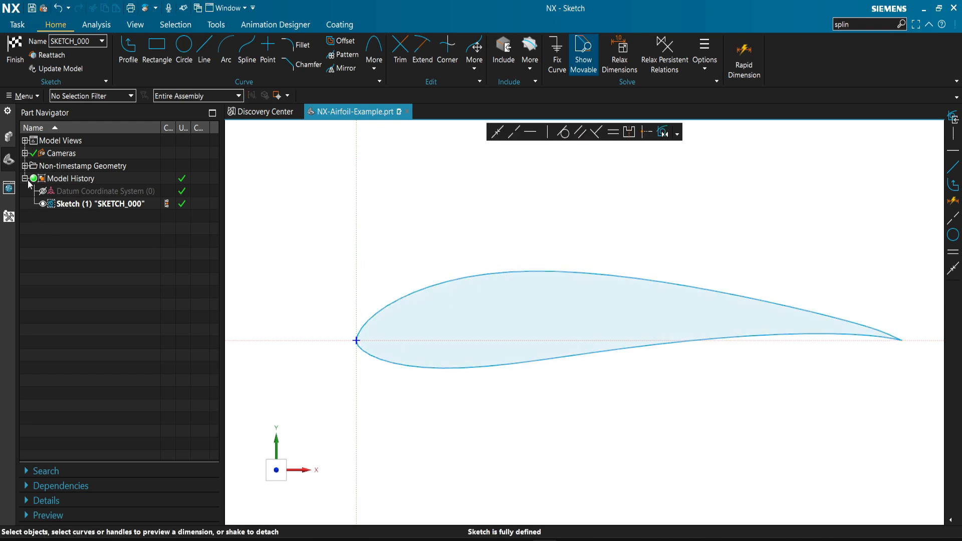
{"action": "left_click", "coordinate": [24, 165]}
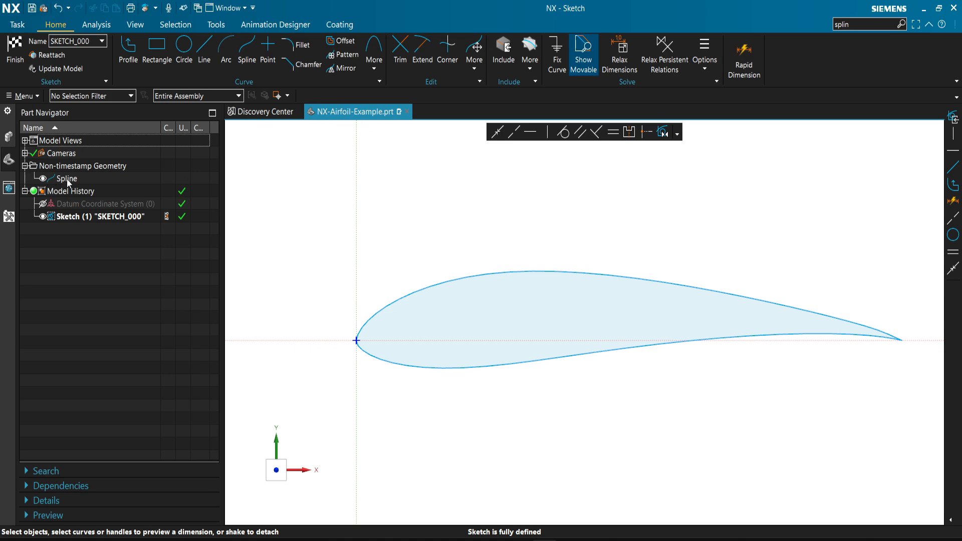
{"action": "left_click", "coordinate": [67, 179]}
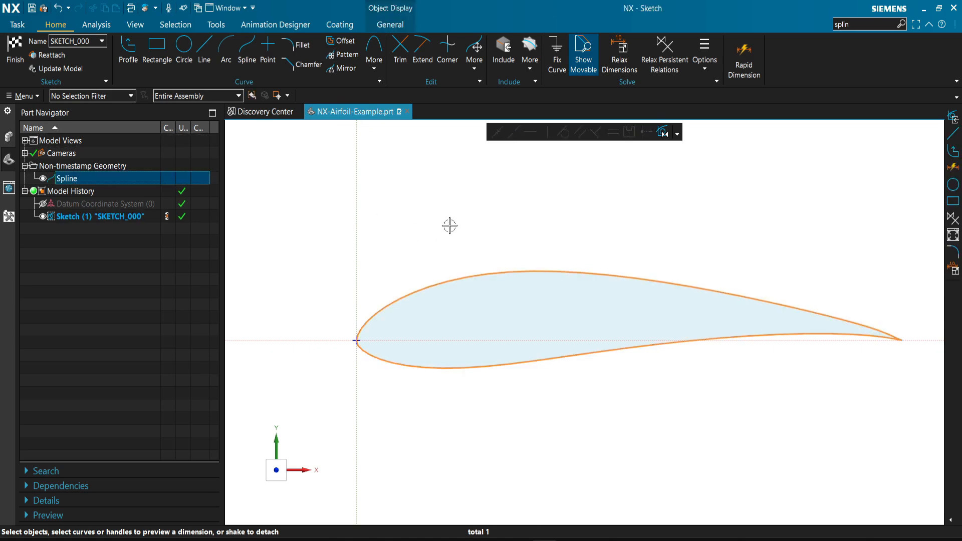
{"action": "mouse_move", "coordinate": [473, 238]}
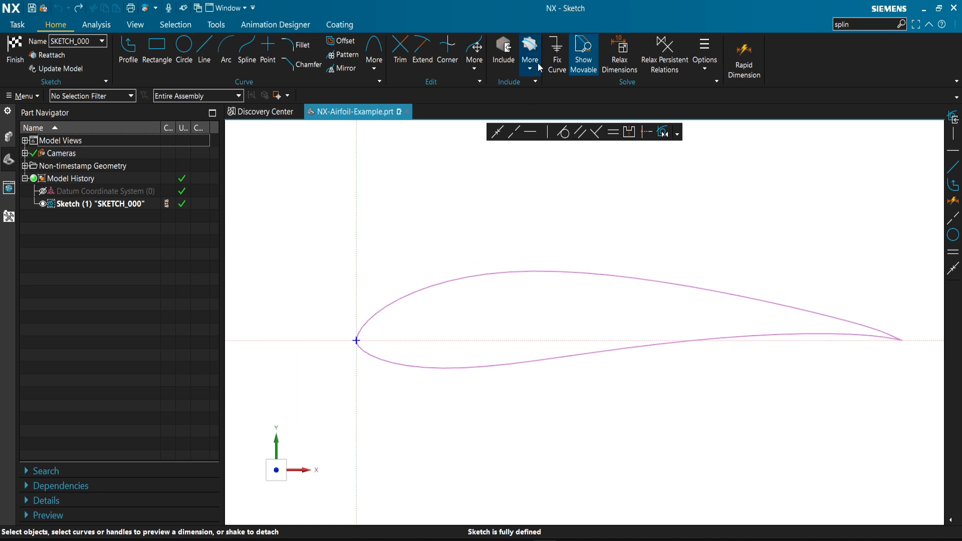
Add the airfoil spline into the sketch as a movable curve via Include > More > Add Curve.
{"action": "left_click", "coordinate": [529, 51]}
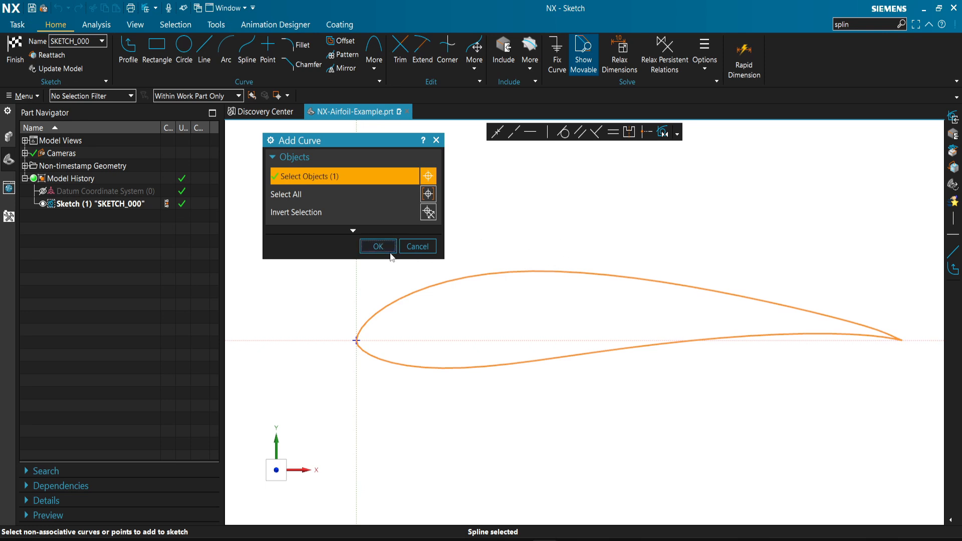
{"action": "left_click", "coordinate": [378, 247]}
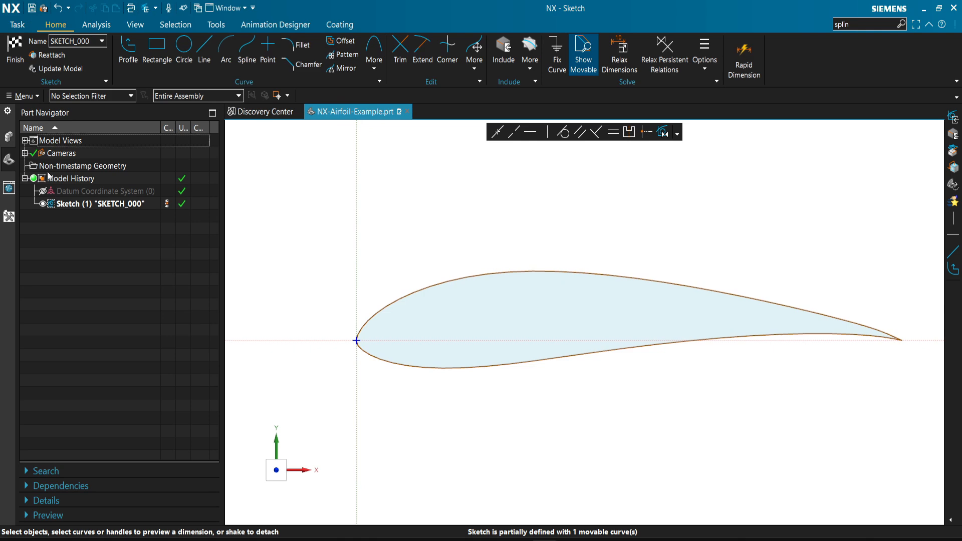
{"action": "mouse_move", "coordinate": [125, 202]}
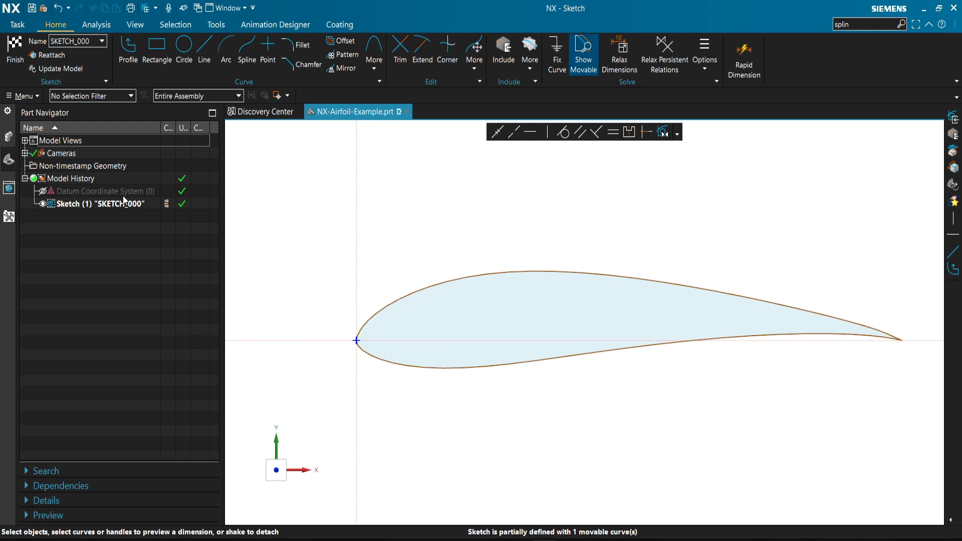
{"action": "left_click", "coordinate": [101, 203]}
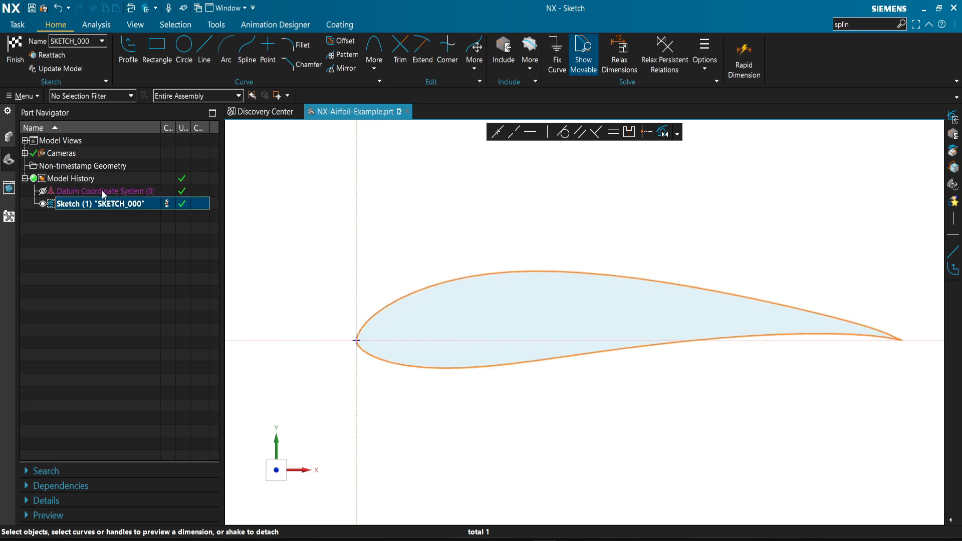
{"action": "mouse_move", "coordinate": [434, 155]}
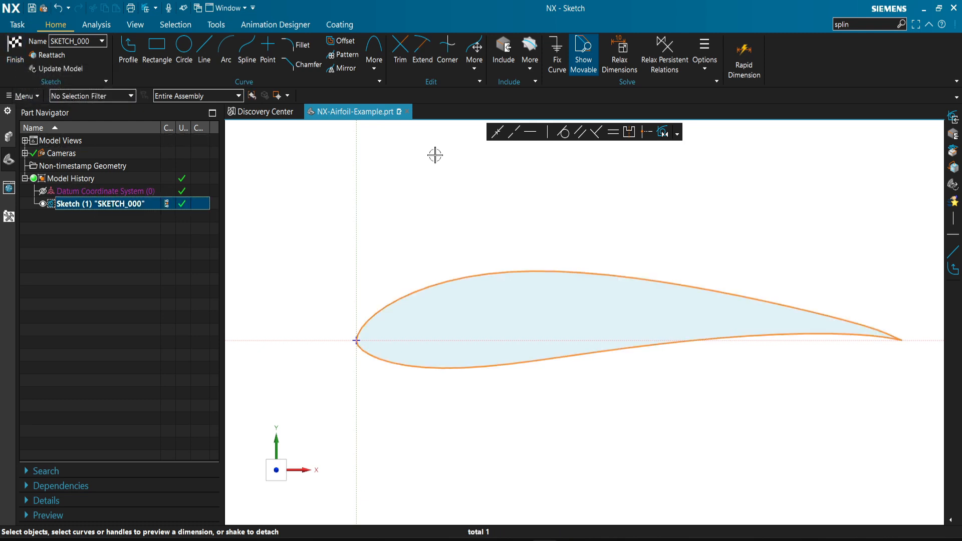
{"action": "mouse_move", "coordinate": [552, 225]}
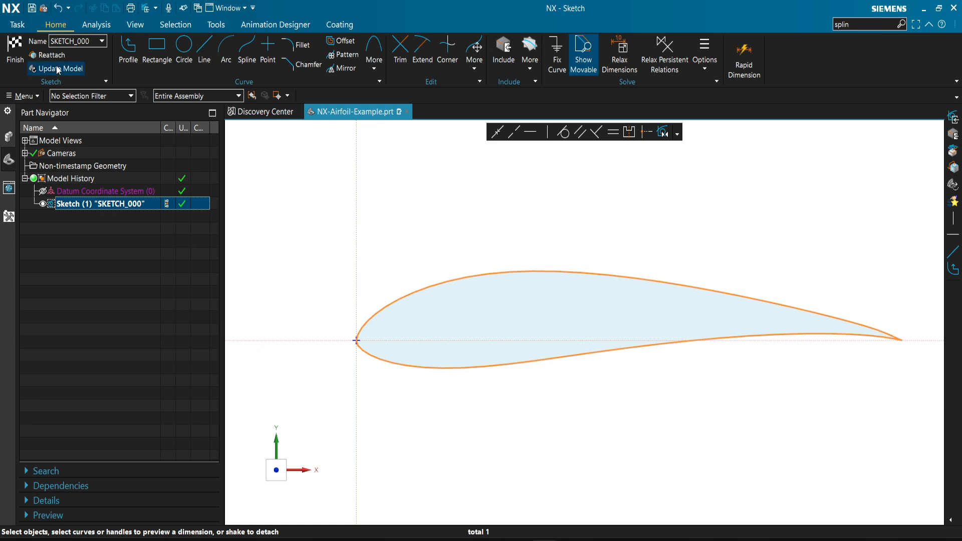
Reattach the airfoil sketch to a new vertical plane and finish the sketch back to Modeling.
{"action": "left_click", "coordinate": [48, 54]}
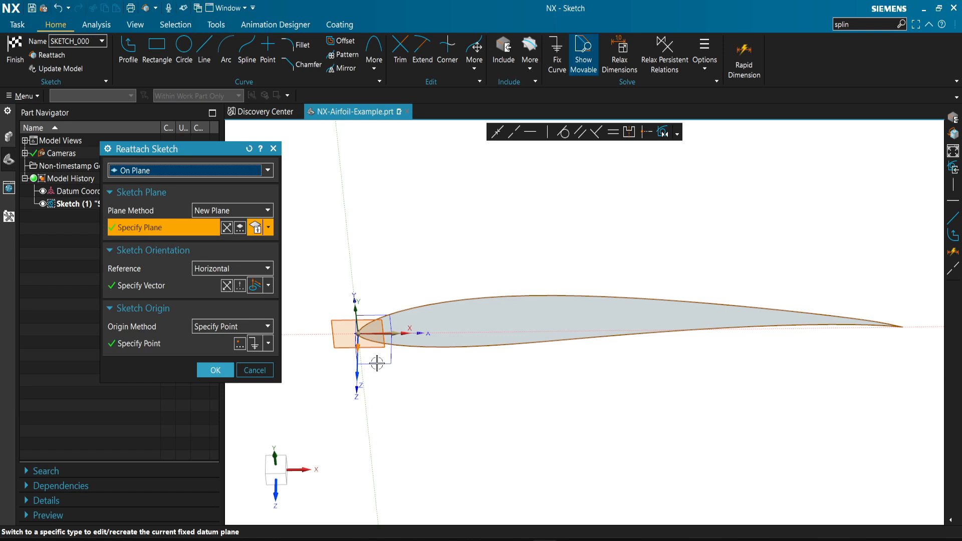
{"action": "left_click", "coordinate": [226, 228]}
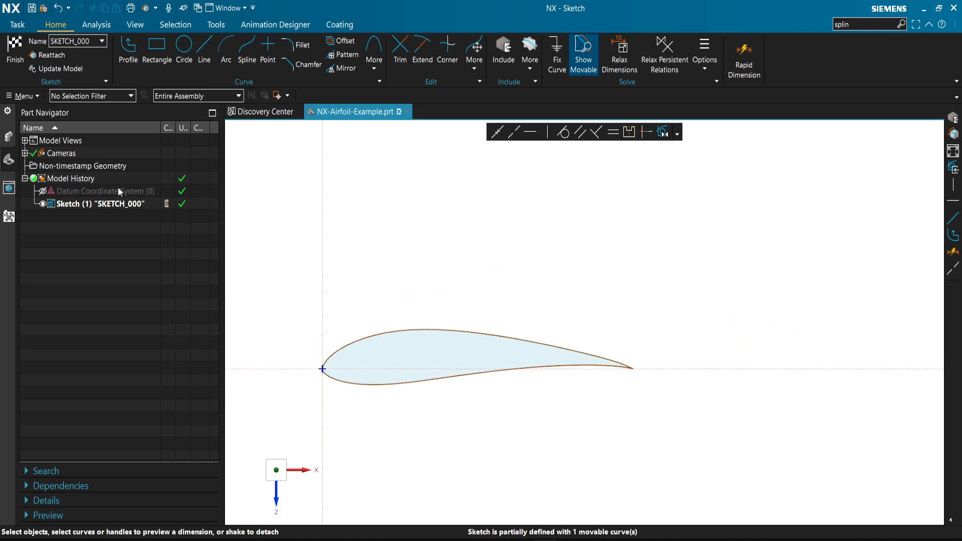
{"action": "mouse_move", "coordinate": [222, 147]}
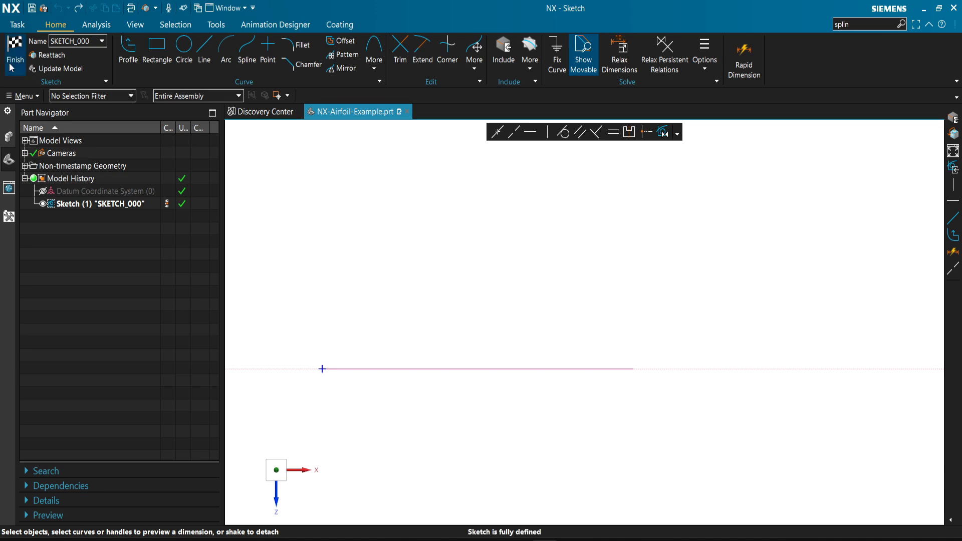
{"action": "left_click", "coordinate": [14, 50]}
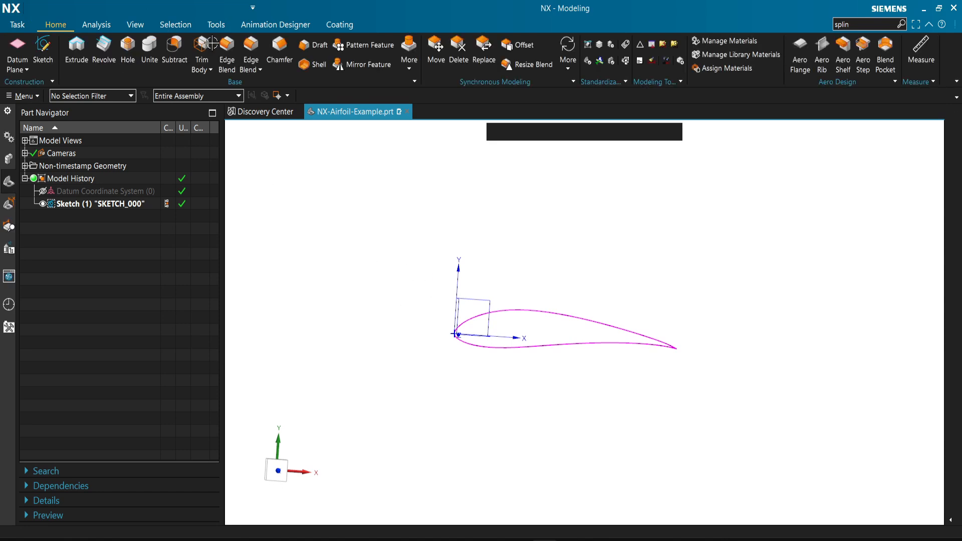
Run Optimize 2D Curve on the airfoil curve with Create Sketch on, producing SKETCH_001.
{"action": "left_click", "coordinate": [101, 203]}
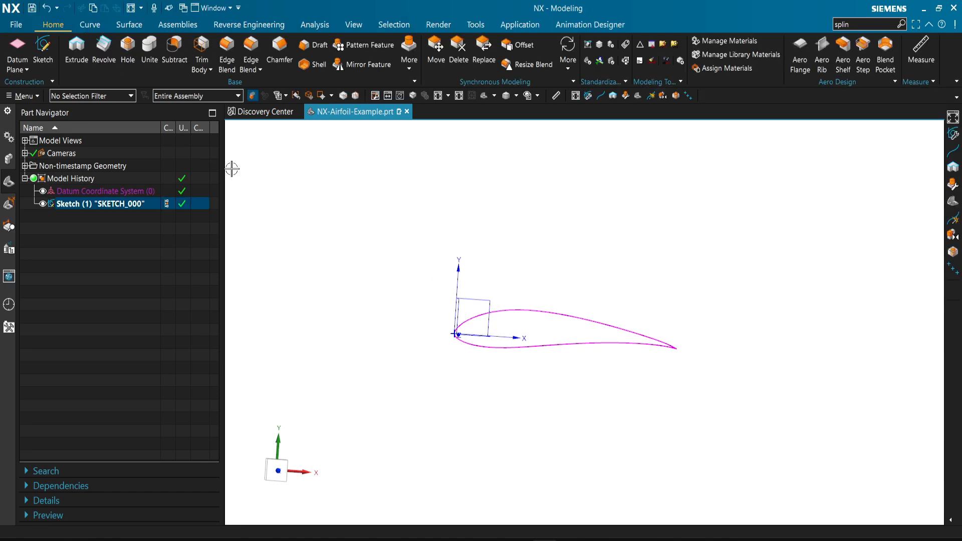
{"action": "left_click", "coordinate": [89, 24]}
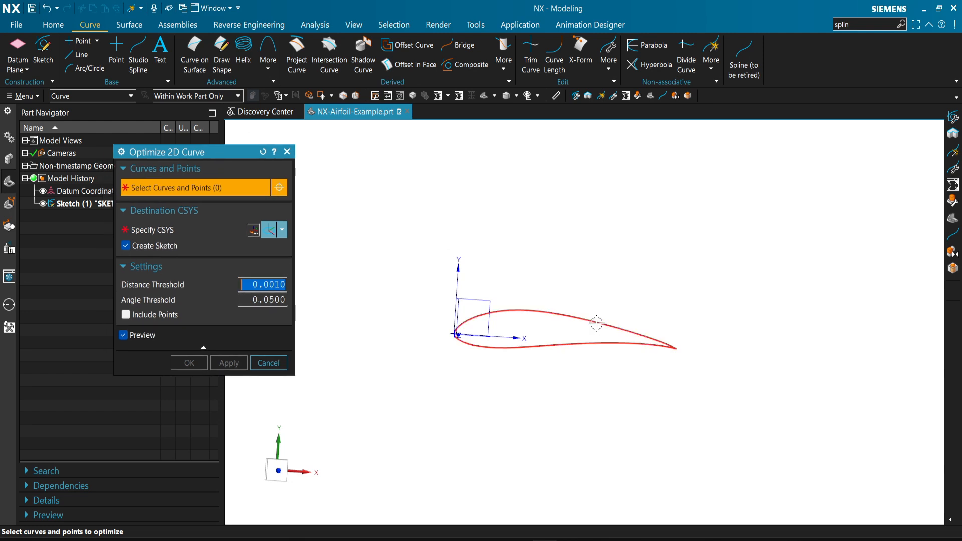
{"action": "left_click", "coordinate": [595, 324]}
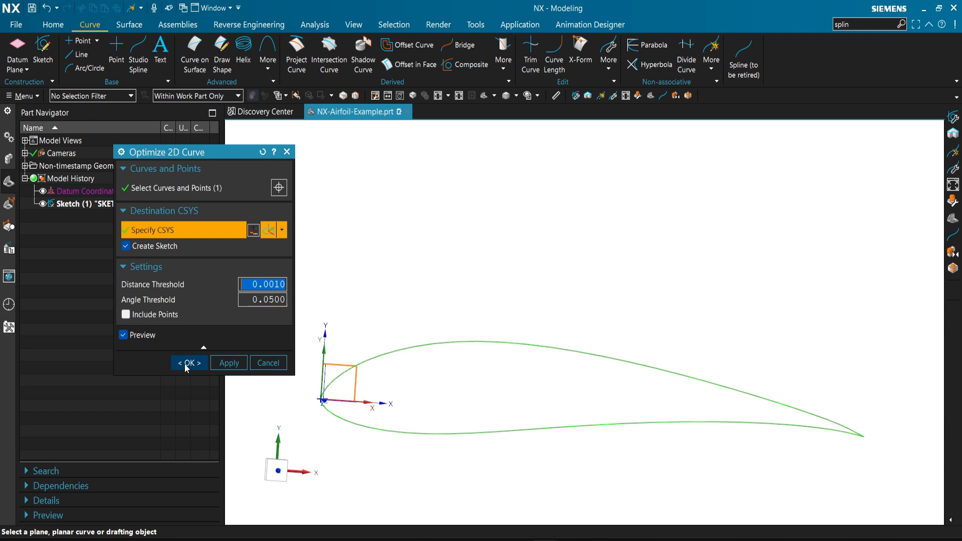
{"action": "mouse_move", "coordinate": [195, 367]}
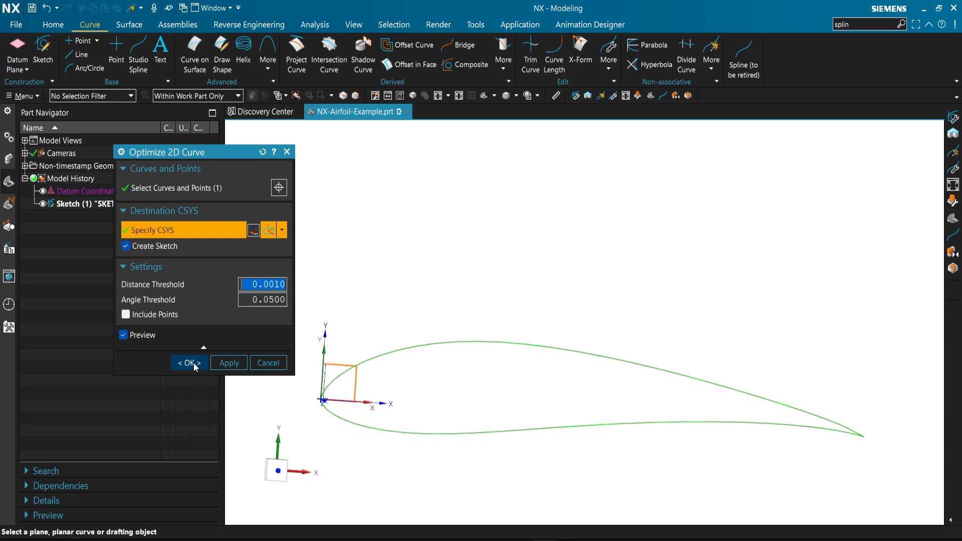
{"action": "left_click", "coordinate": [187, 363]}
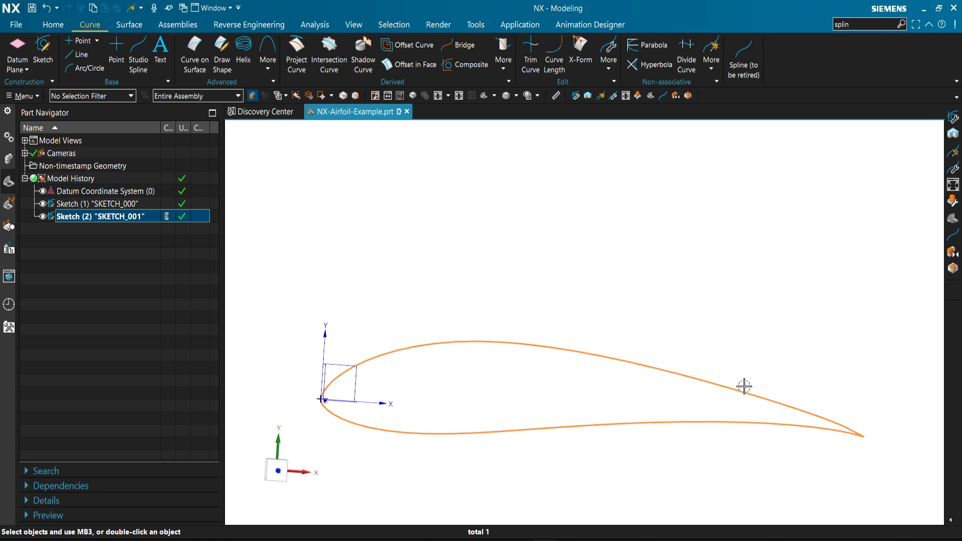
{"action": "mouse_move", "coordinate": [712, 55]}
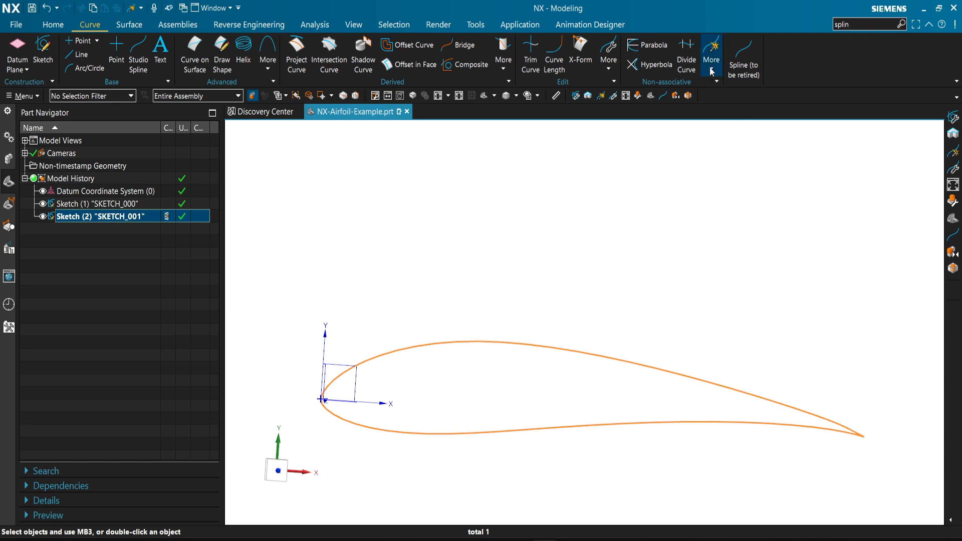
{"action": "mouse_move", "coordinate": [711, 61]}
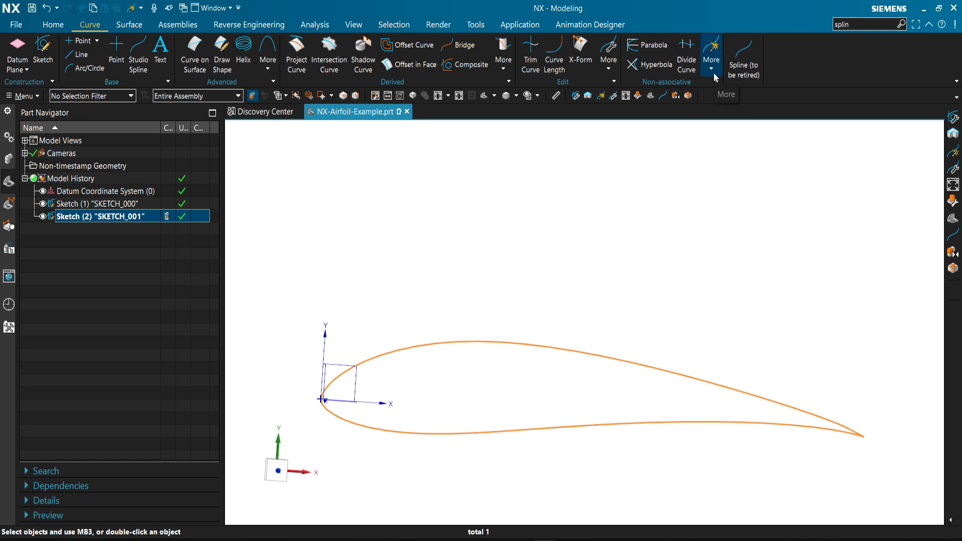
{"action": "mouse_move", "coordinate": [526, 352]}
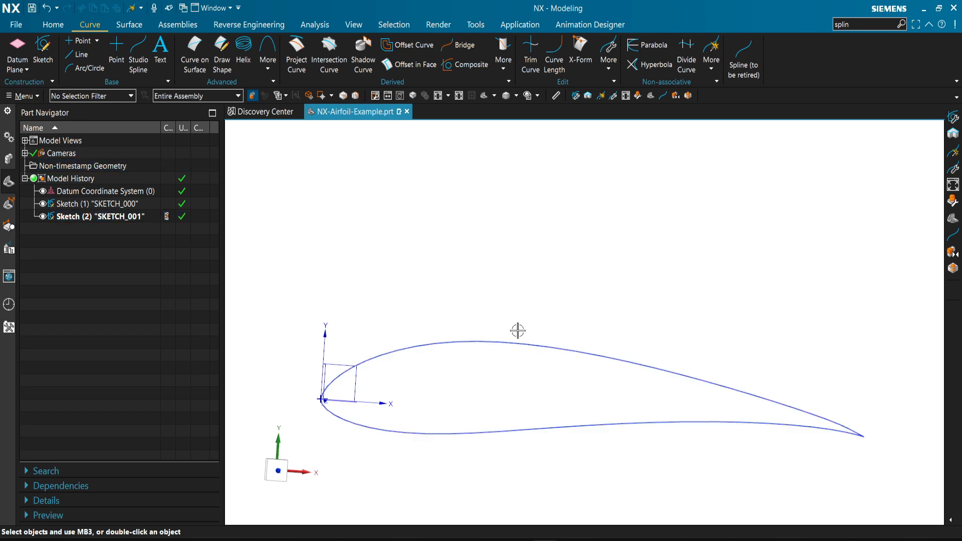
Delete the old sketches and rebuild a closed spline from the point file in SKETCH_000 on Top.
{"action": "left_click", "coordinate": [98, 203]}
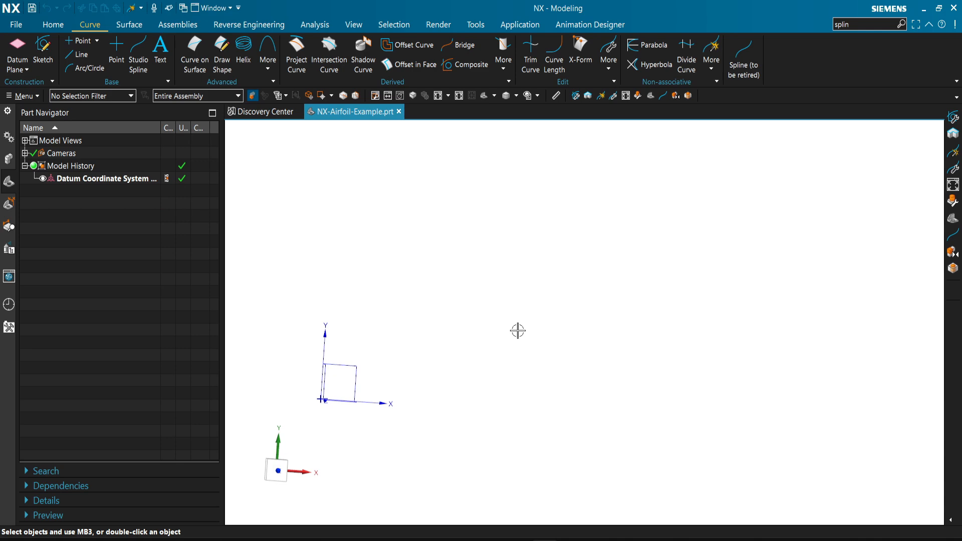
{"action": "left_click", "coordinate": [742, 59]}
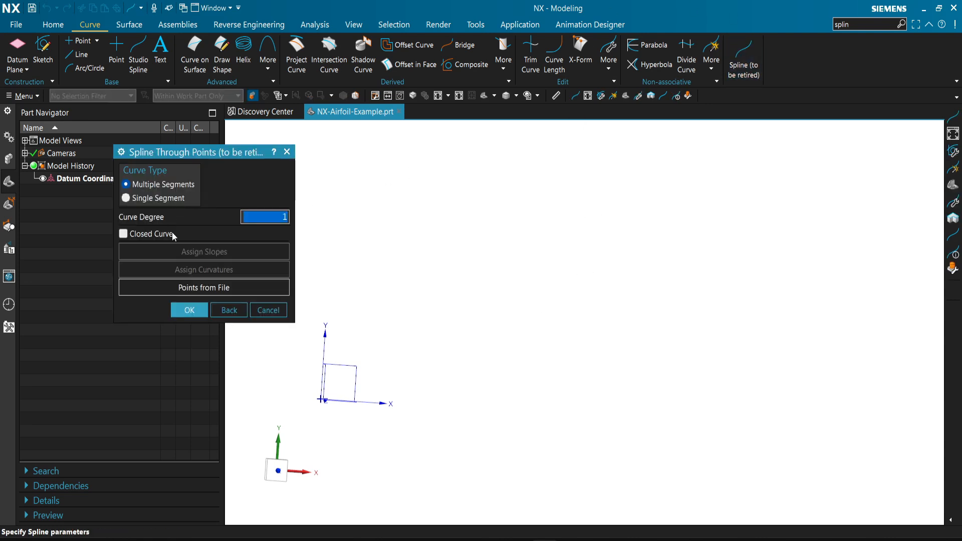
{"action": "left_click", "coordinate": [203, 287]}
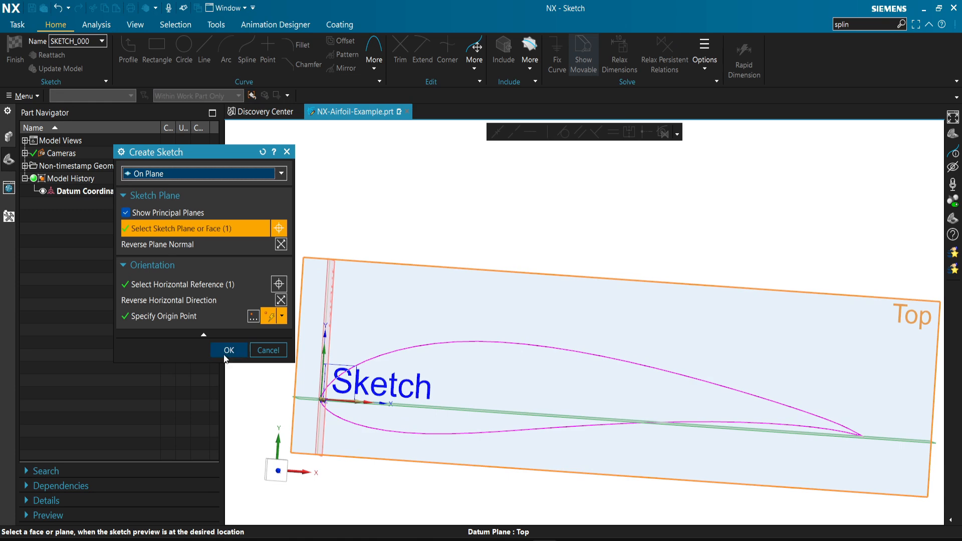
{"action": "left_click", "coordinate": [228, 349]}
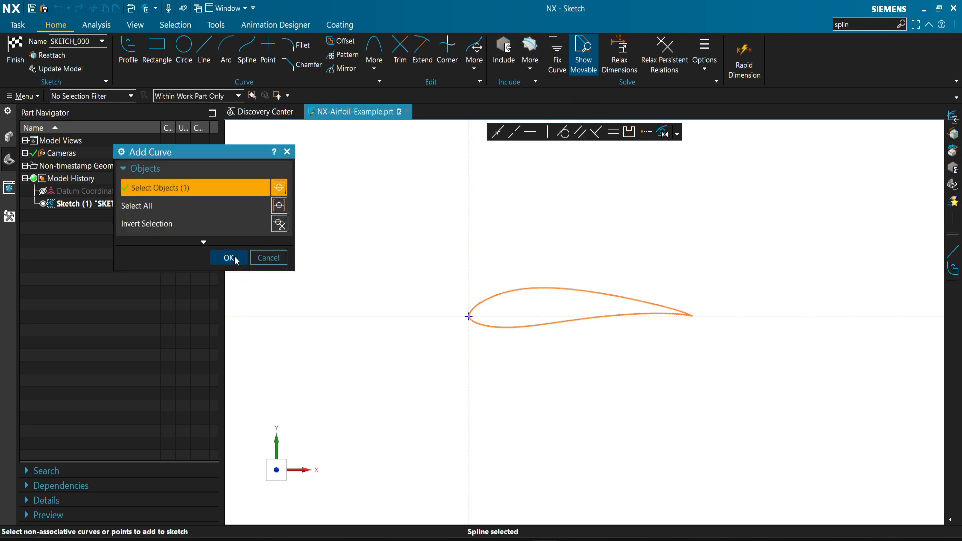
{"action": "left_click", "coordinate": [229, 257]}
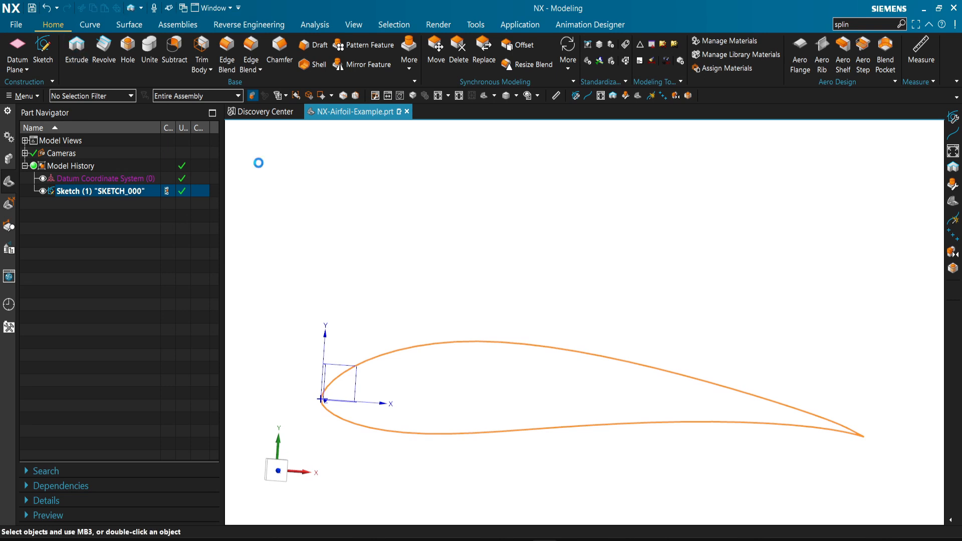
Extrude the airfoil sketch 5 mm into solid Extrude (2), then hide the wing and its sketch.
{"action": "left_click", "coordinate": [76, 54]}
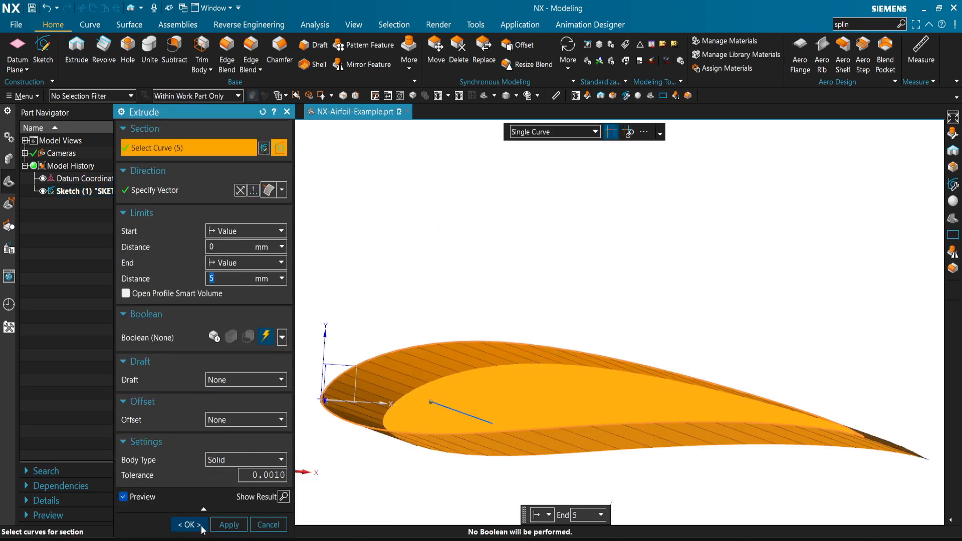
{"action": "left_click", "coordinate": [189, 524]}
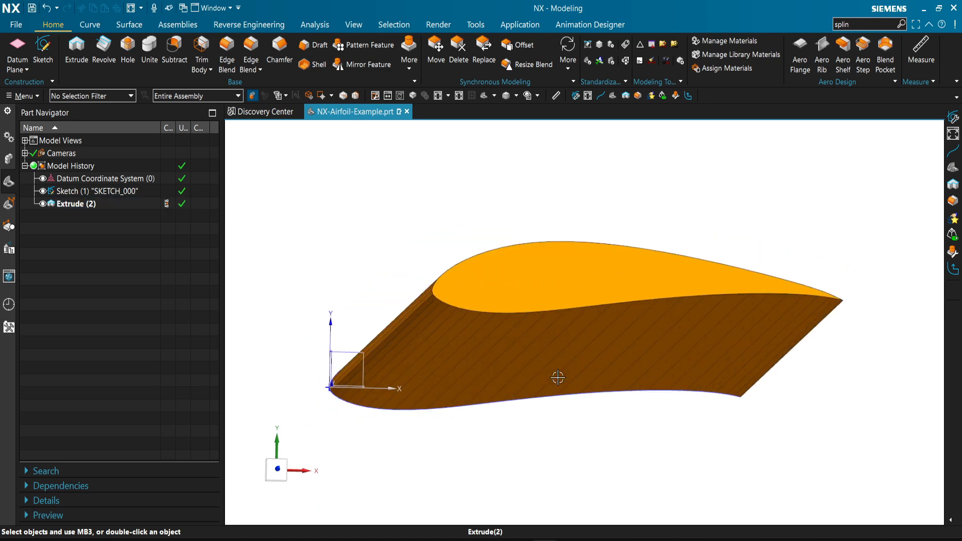
{"action": "left_click", "coordinate": [76, 203]}
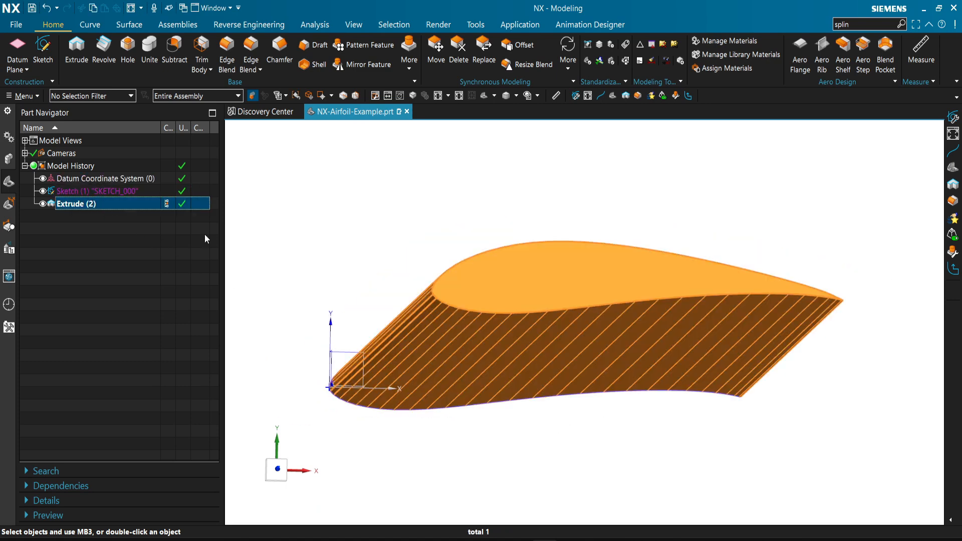
{"action": "left_click", "coordinate": [43, 203]}
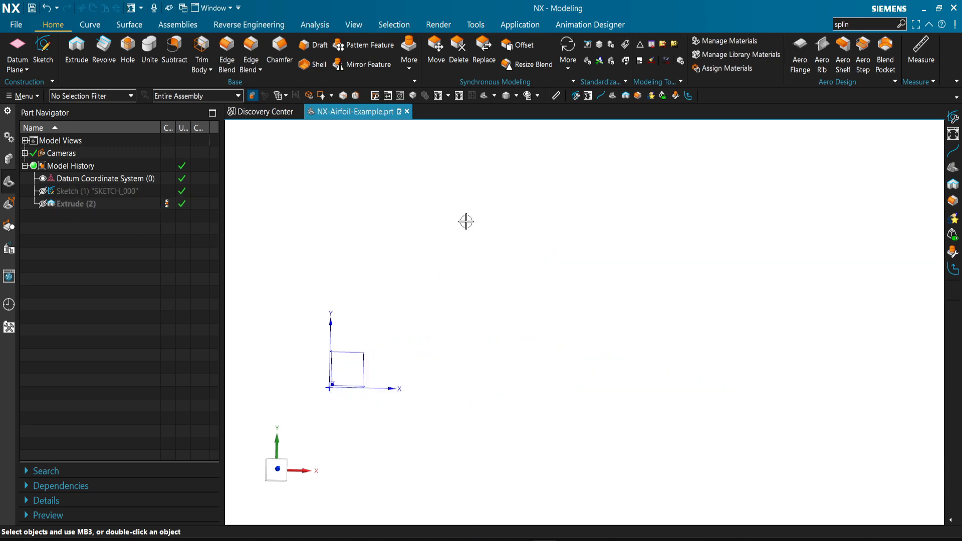
{"action": "mouse_move", "coordinate": [458, 246]}
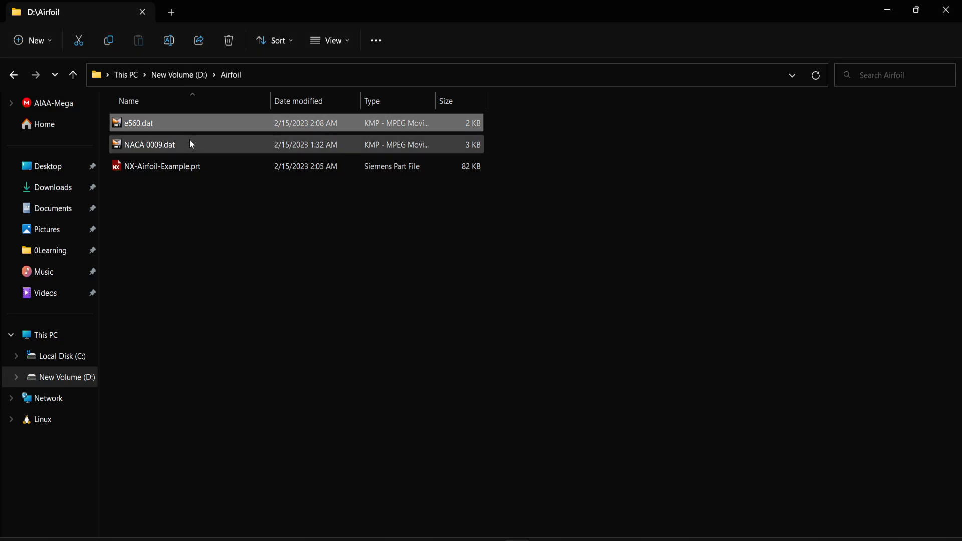
Open NACA 0009.dat from File Explorer with Excel via Open with.
{"action": "left_click", "coordinate": [148, 144]}
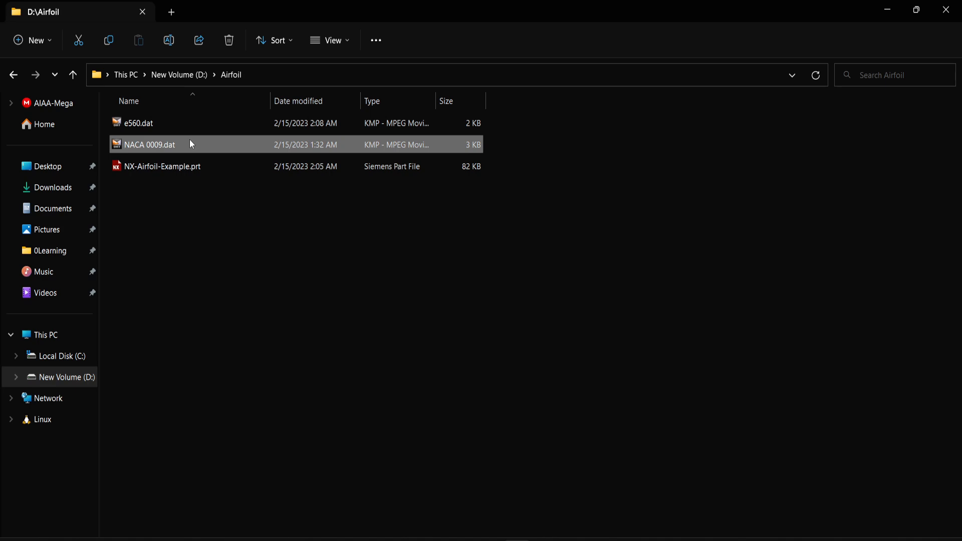
{"action": "mouse_move", "coordinate": [191, 144]}
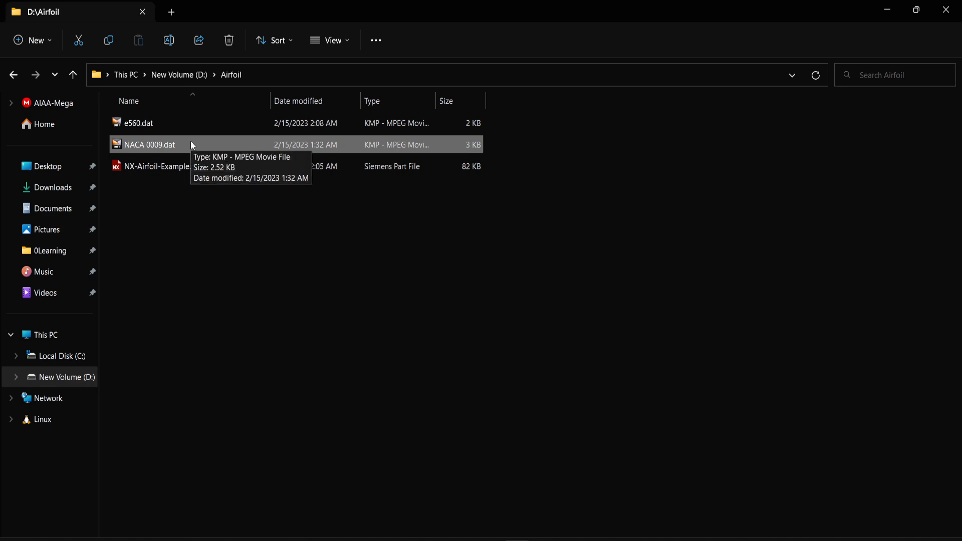
{"action": "right_click", "coordinate": [147, 145]}
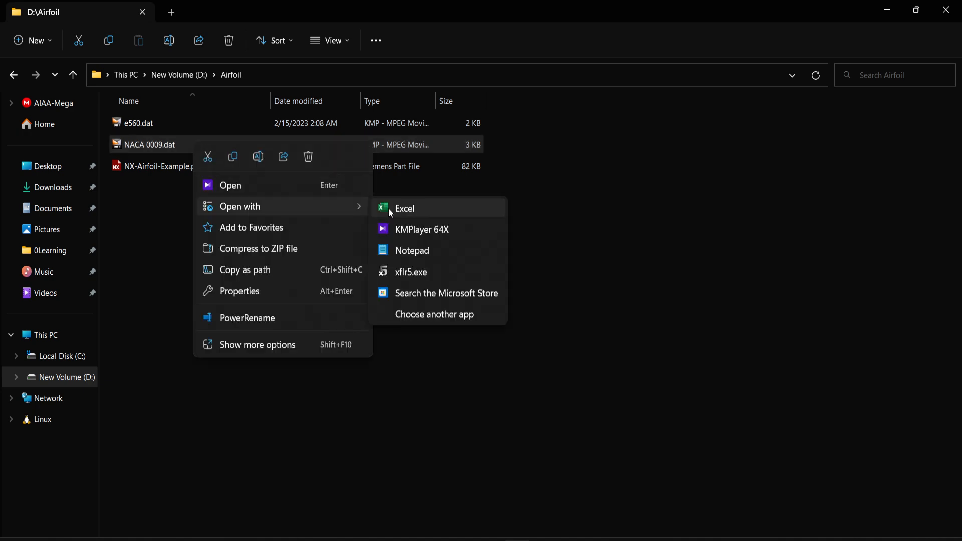
{"action": "left_click", "coordinate": [404, 209]}
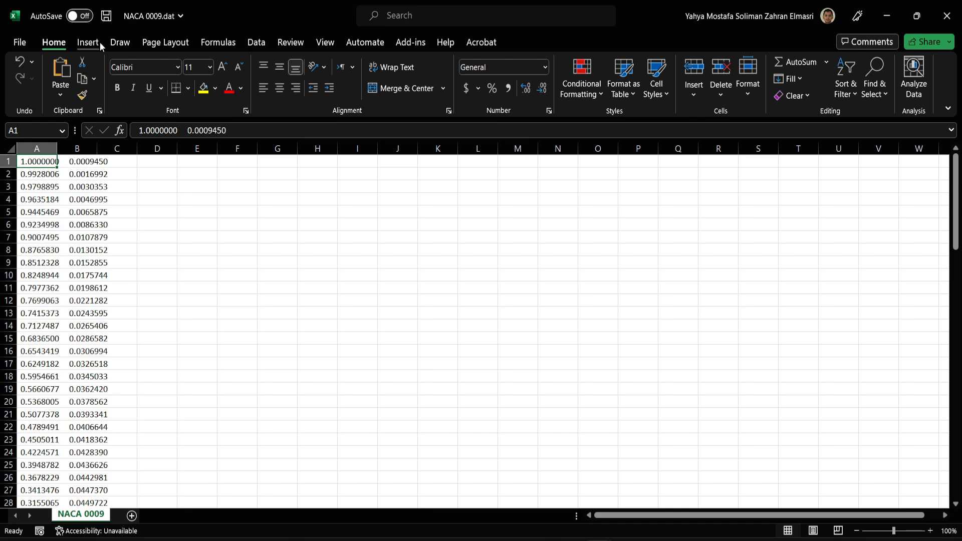
Make a first Text to Columns pass through the wizard on the coordinate text.
{"action": "left_click", "coordinate": [630, 77]}
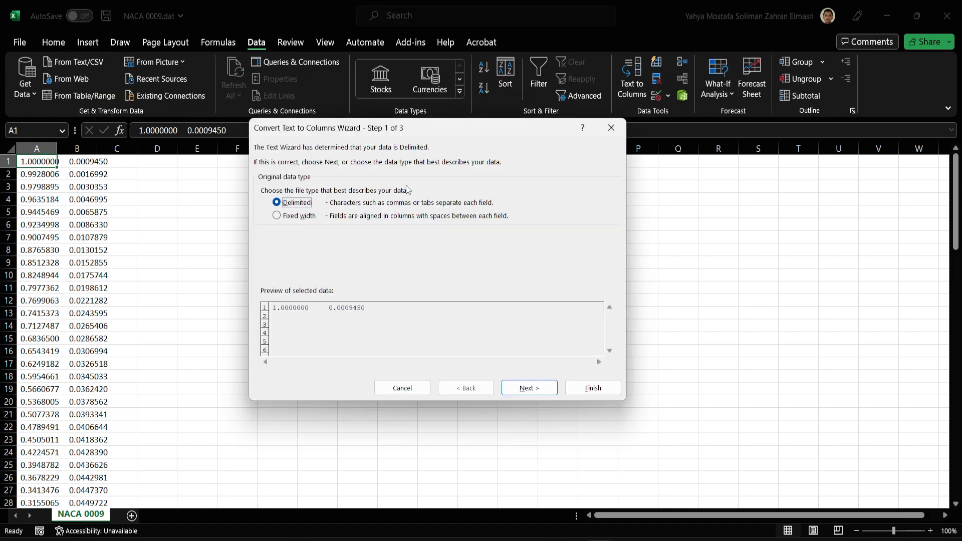
{"action": "left_click", "coordinate": [529, 387]}
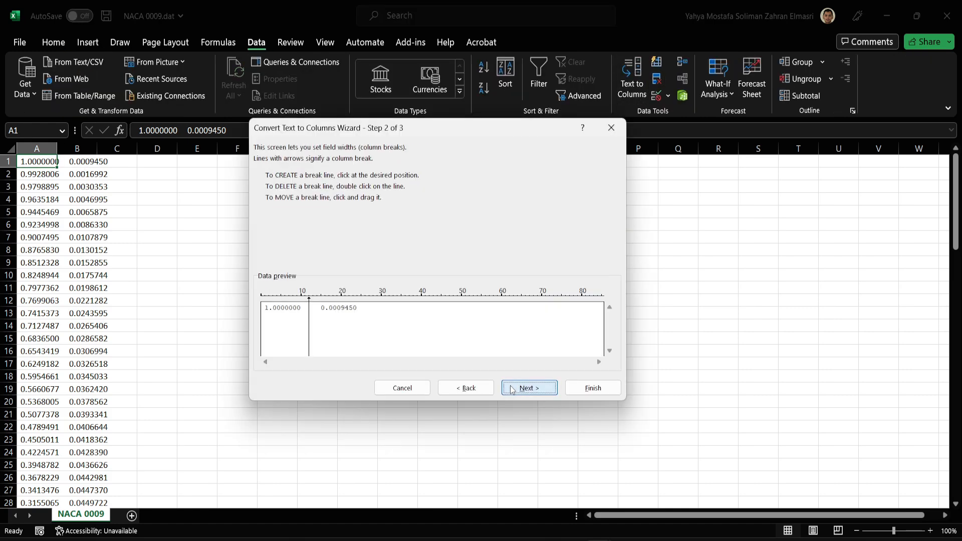
{"action": "left_click", "coordinate": [528, 387]}
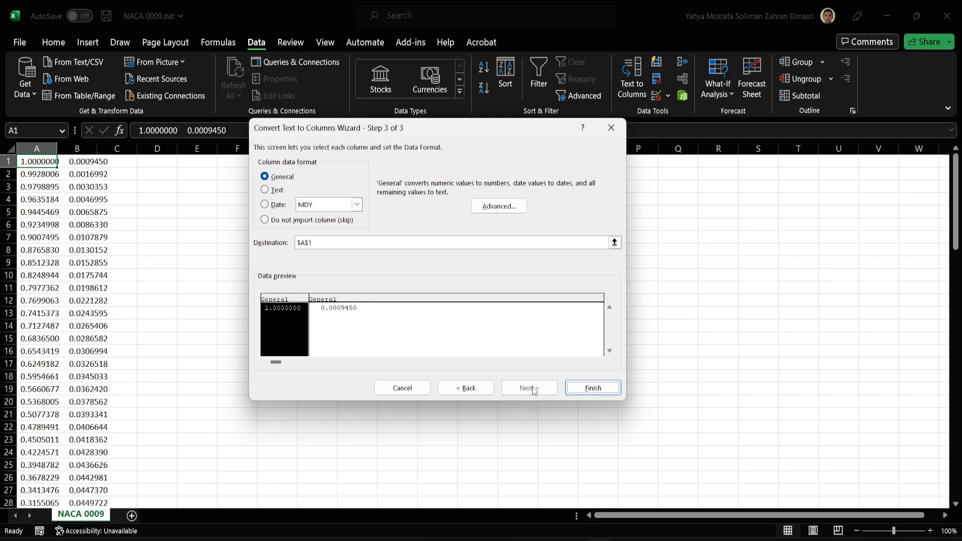
{"action": "left_click", "coordinate": [592, 386]}
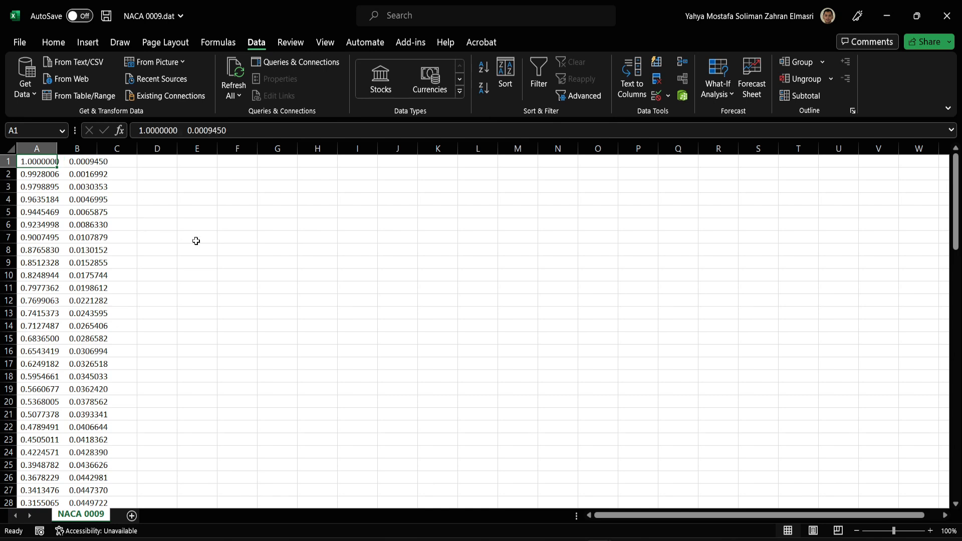
Select column A and split the coordinates into x and y columns with Text to Columns, then return to NX.
{"action": "left_click", "coordinate": [36, 148]}
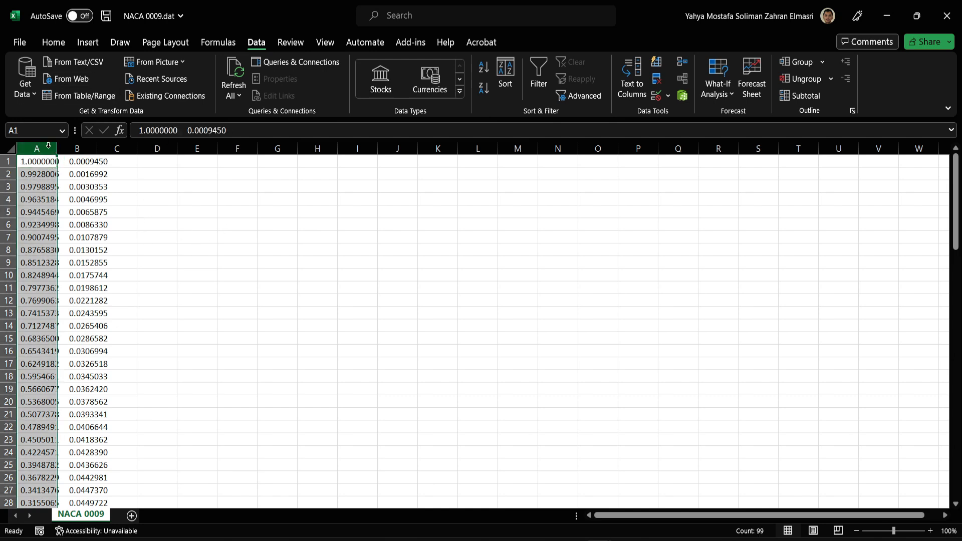
{"action": "left_click", "coordinate": [630, 78]}
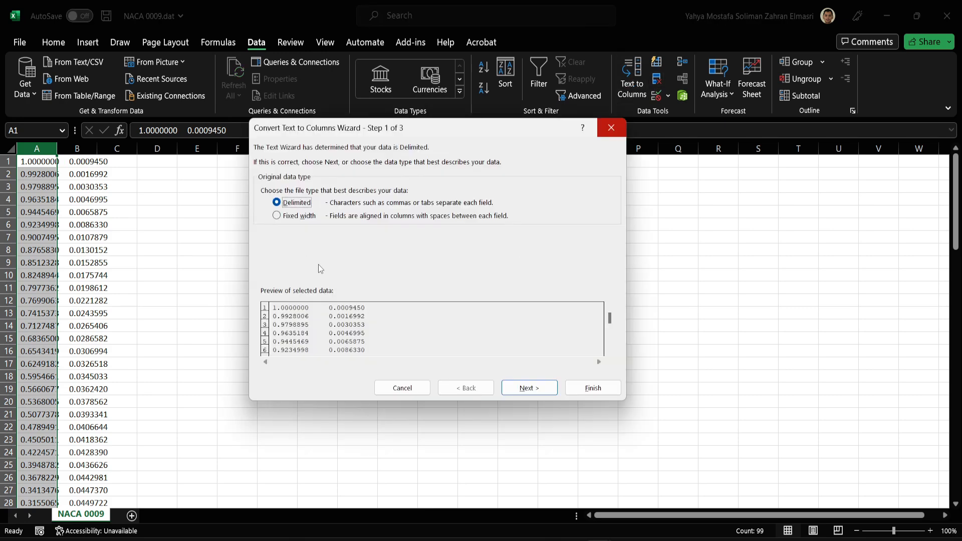
{"action": "left_click", "coordinate": [528, 388]}
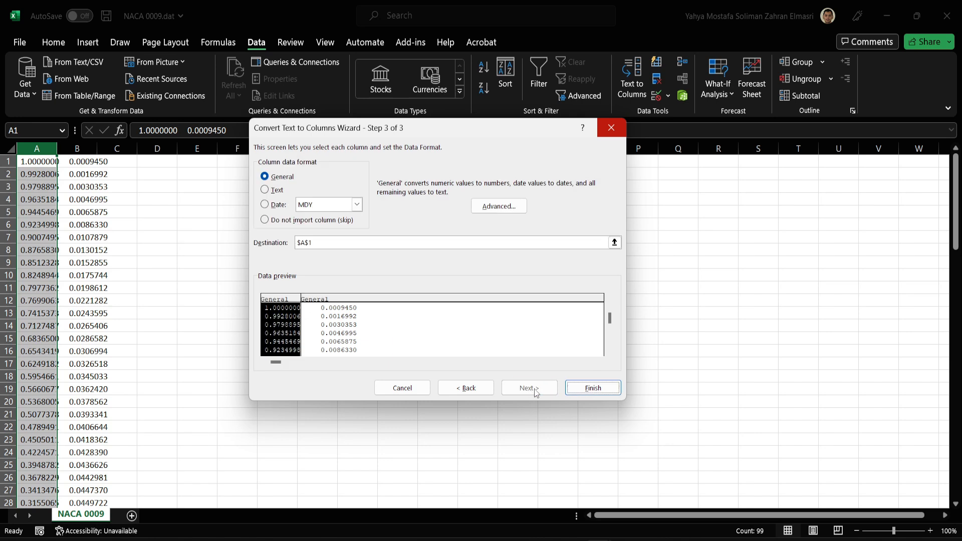
{"action": "left_click", "coordinate": [591, 387]}
{"action": "type", "text": "0"}
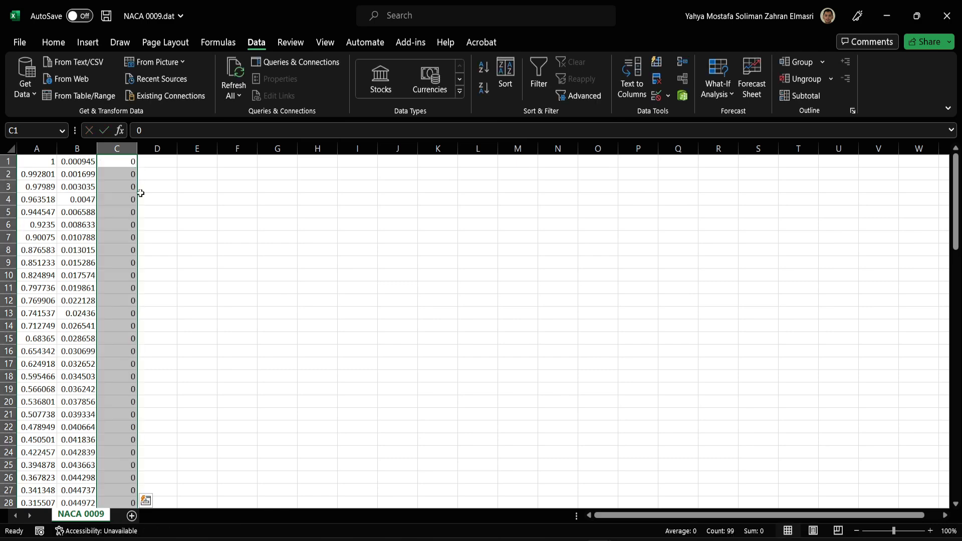
{"action": "scroll", "scroll_direction": "down", "scroll_amount": 3}
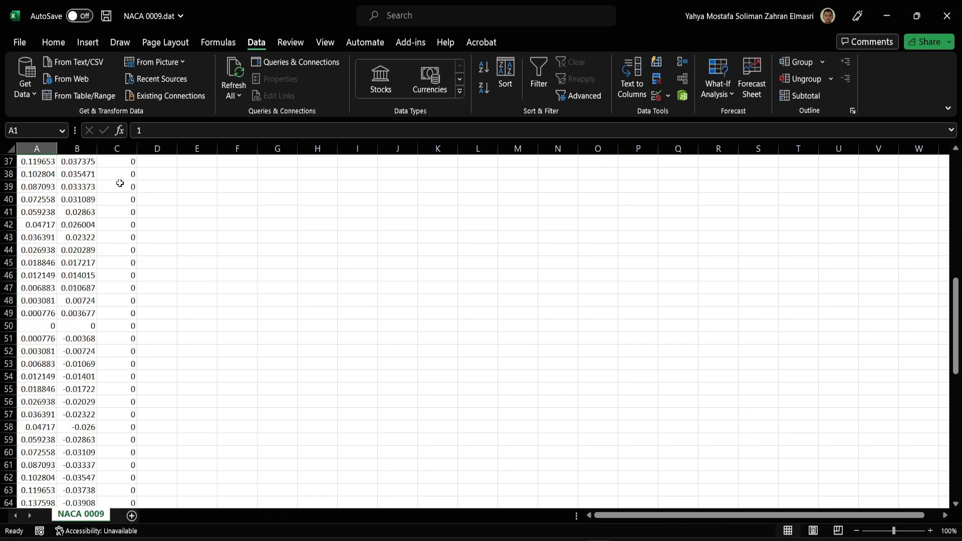
{"action": "scroll", "scroll_direction": "down", "scroll_amount": 3}
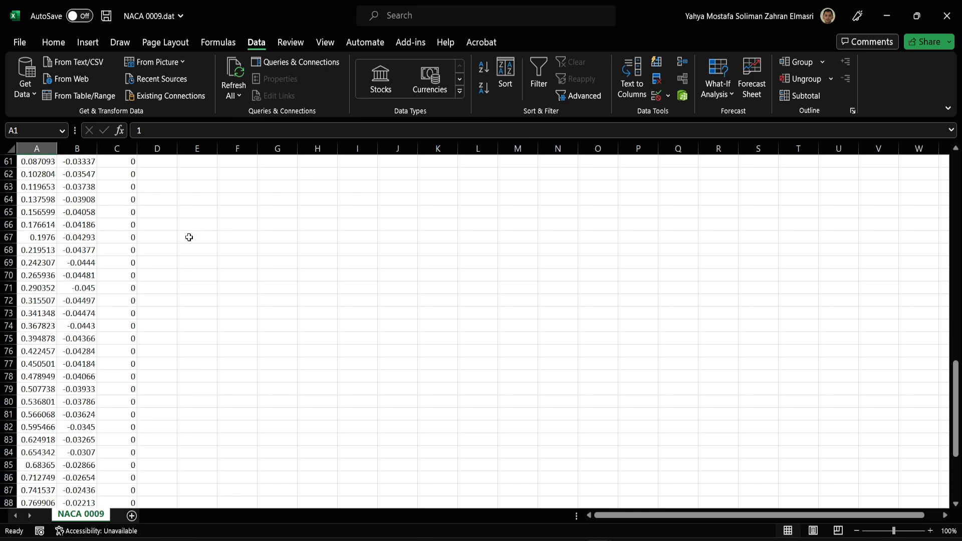
{"action": "left_click", "coordinate": [218, 42]}
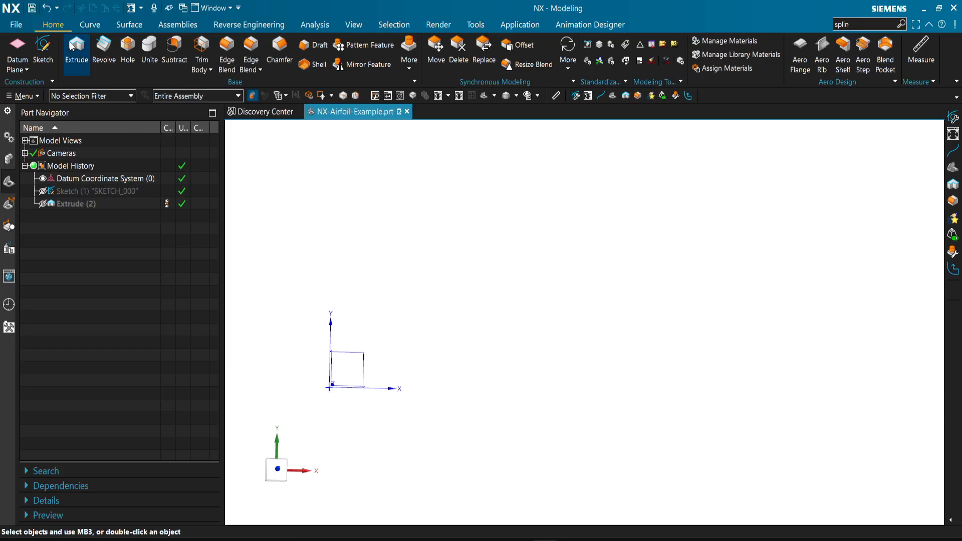
{"action": "mouse_move", "coordinate": [149, 52]}
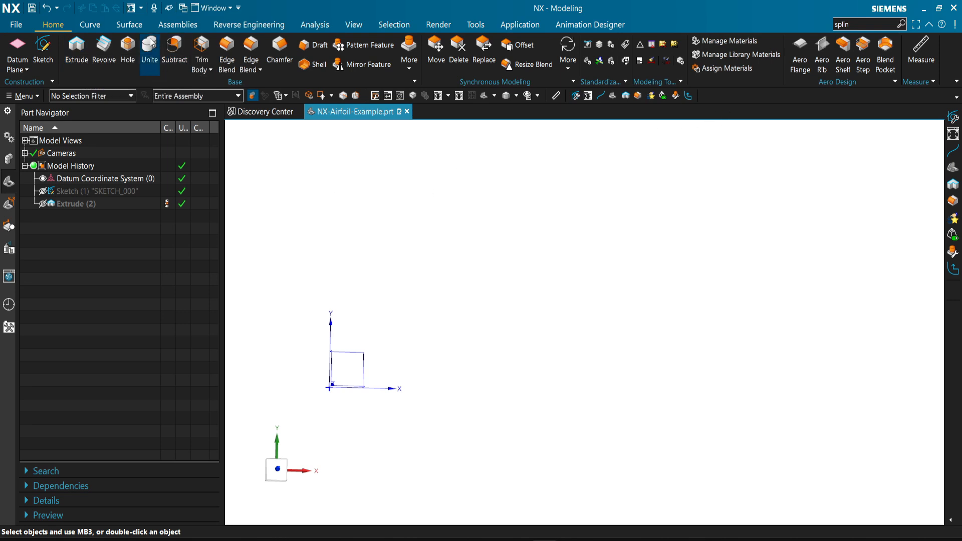
Start the retired Spline command By Poles and select the curve degree 20 to replace it with 1.
{"action": "left_click", "coordinate": [742, 54]}
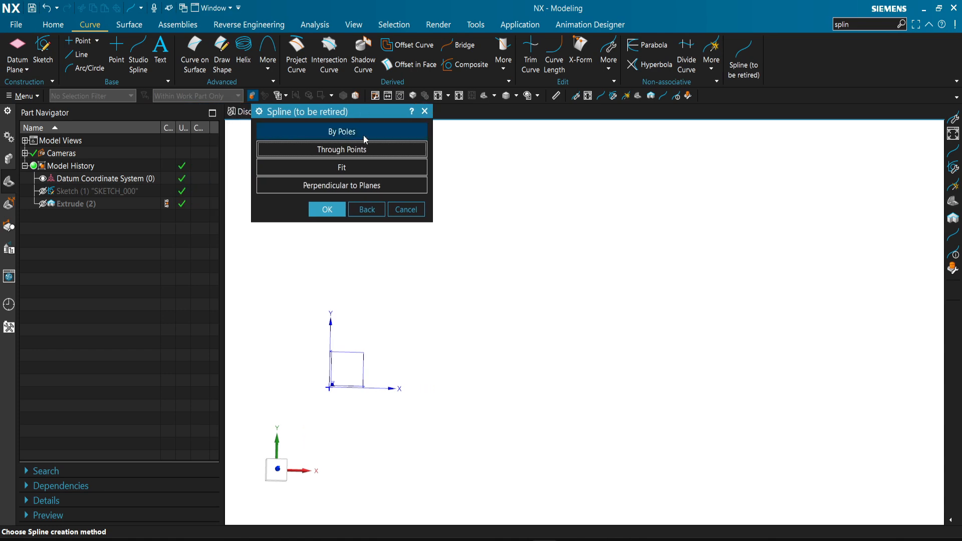
{"action": "mouse_move", "coordinate": [340, 136]}
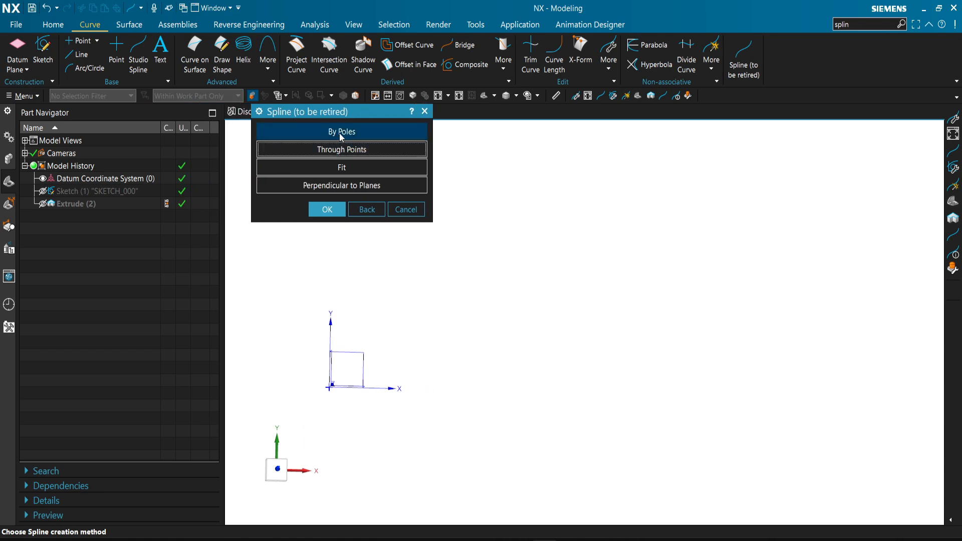
{"action": "left_click", "coordinate": [341, 132]}
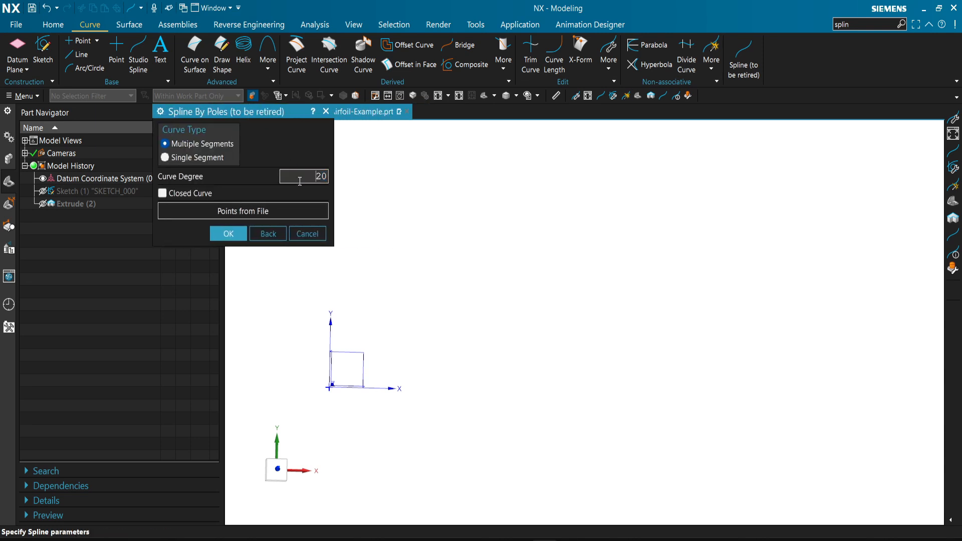
{"action": "triple_click", "coordinate": [300, 176]}
{"action": "type", "text": "1"}
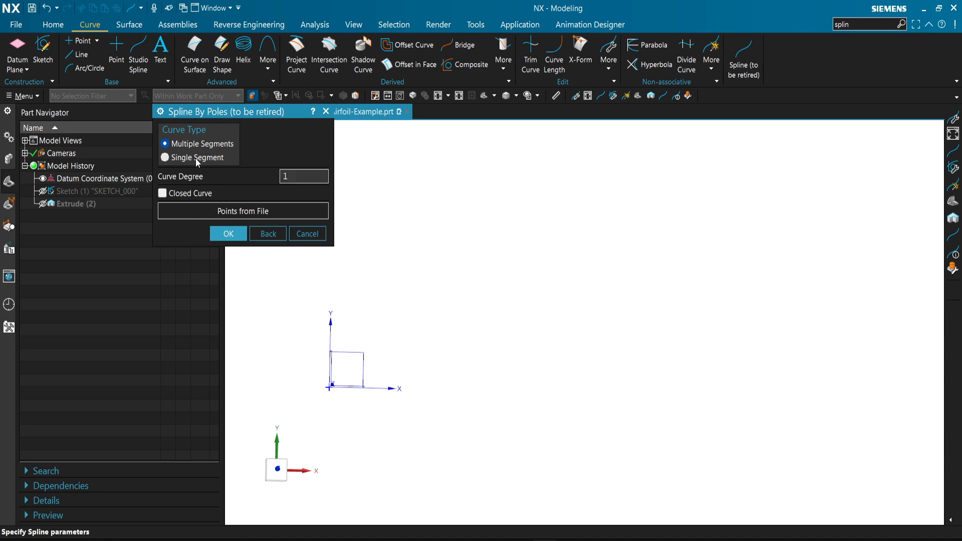
{"action": "mouse_move", "coordinate": [252, 189]}
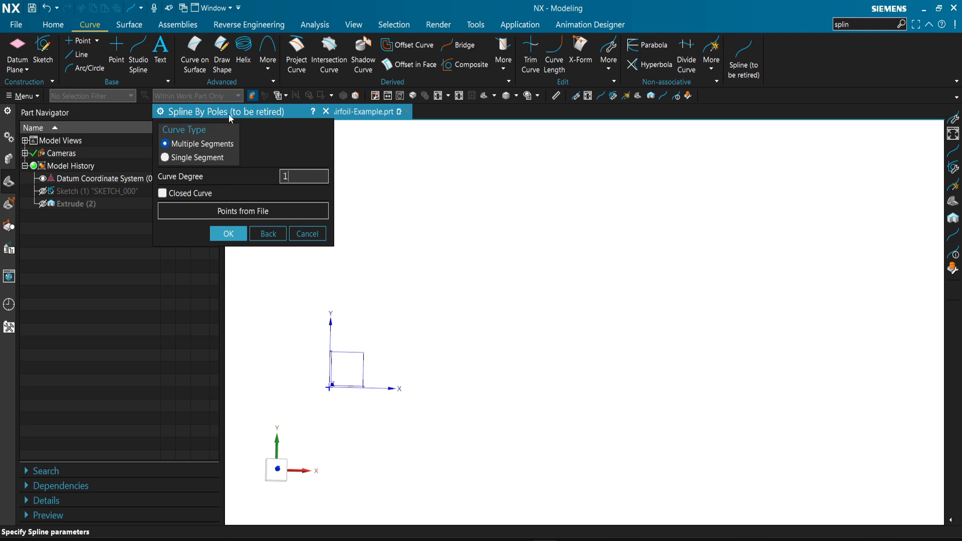
{"action": "mouse_move", "coordinate": [179, 202]}
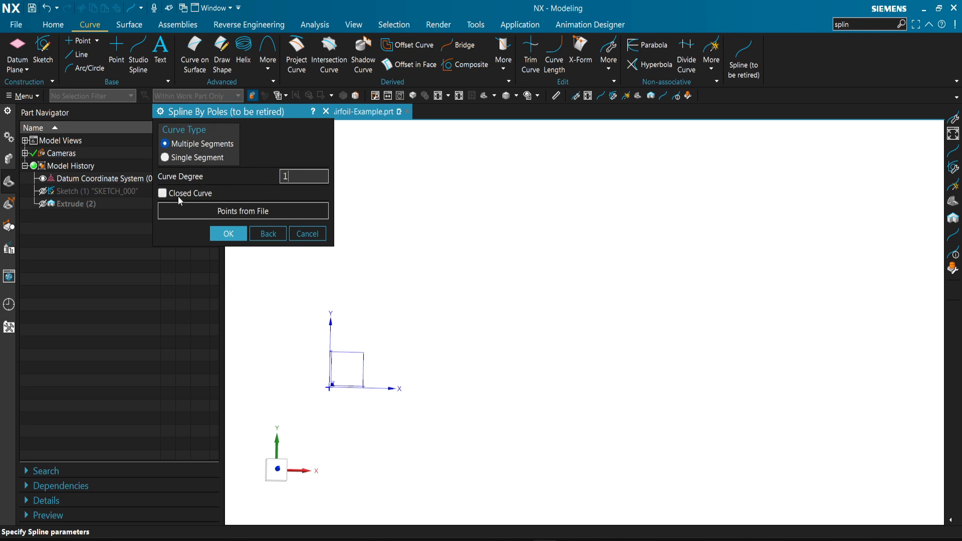
Load the poles from NACA 0009.dat, accept the closed spline, and dismiss the Point dialog at the origin.
{"action": "left_click", "coordinate": [243, 211]}
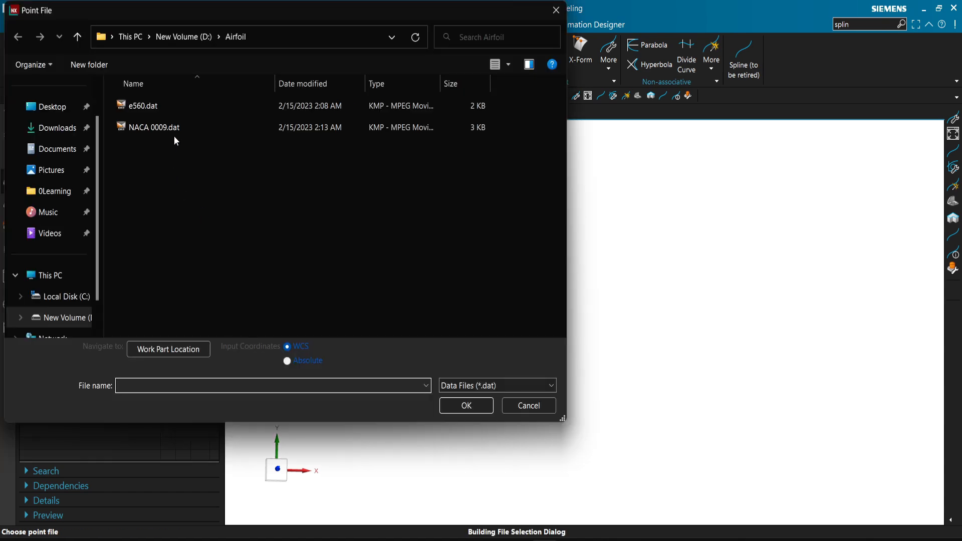
{"action": "left_click", "coordinate": [161, 127]}
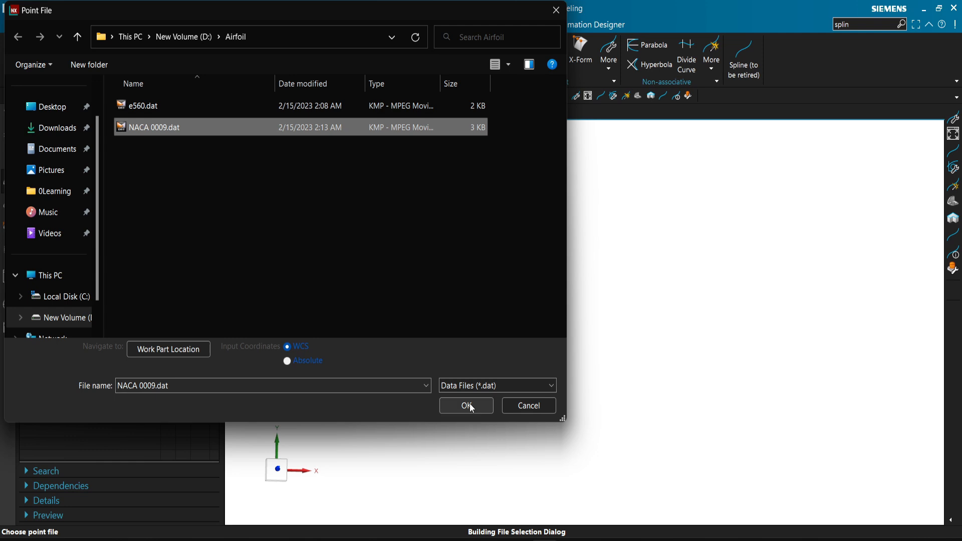
{"action": "left_click", "coordinate": [466, 406]}
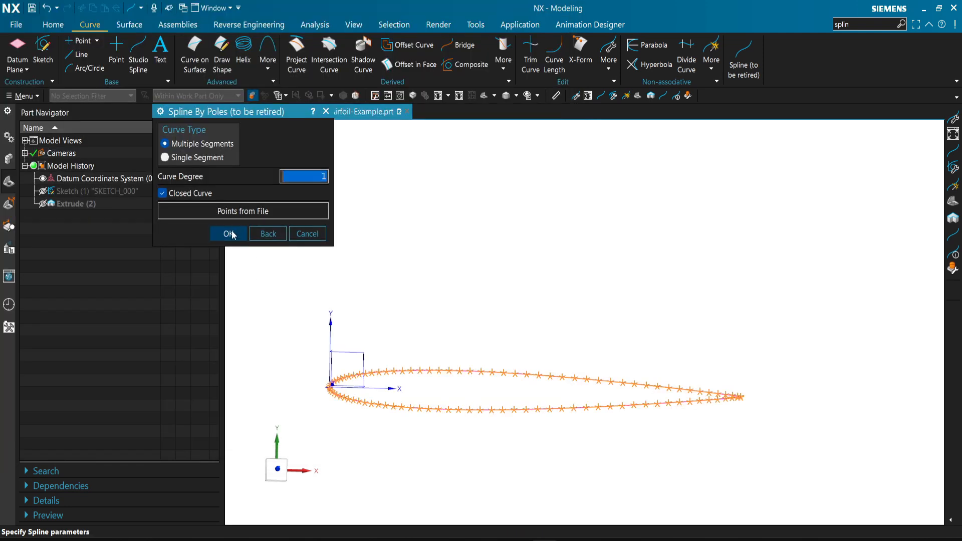
{"action": "left_click", "coordinate": [228, 233]}
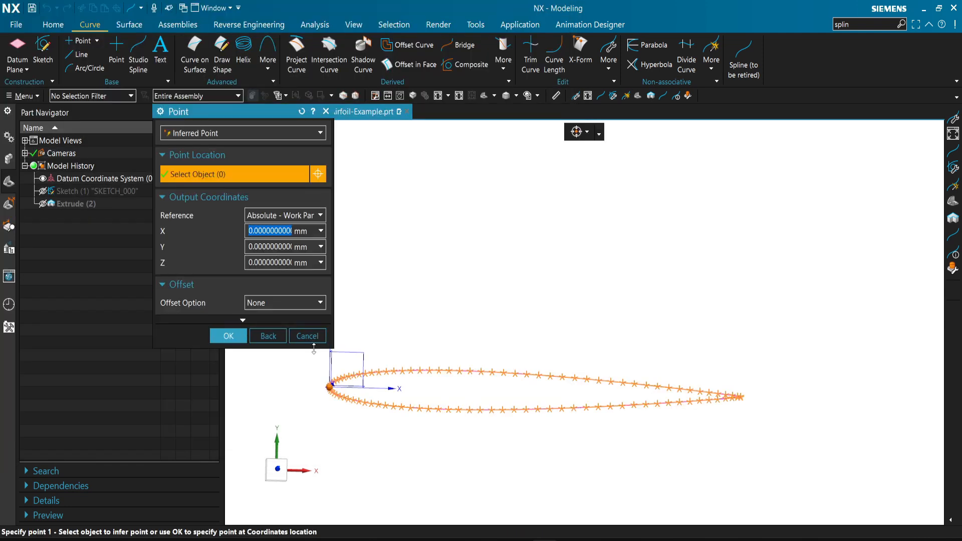
{"action": "mouse_move", "coordinate": [223, 115]}
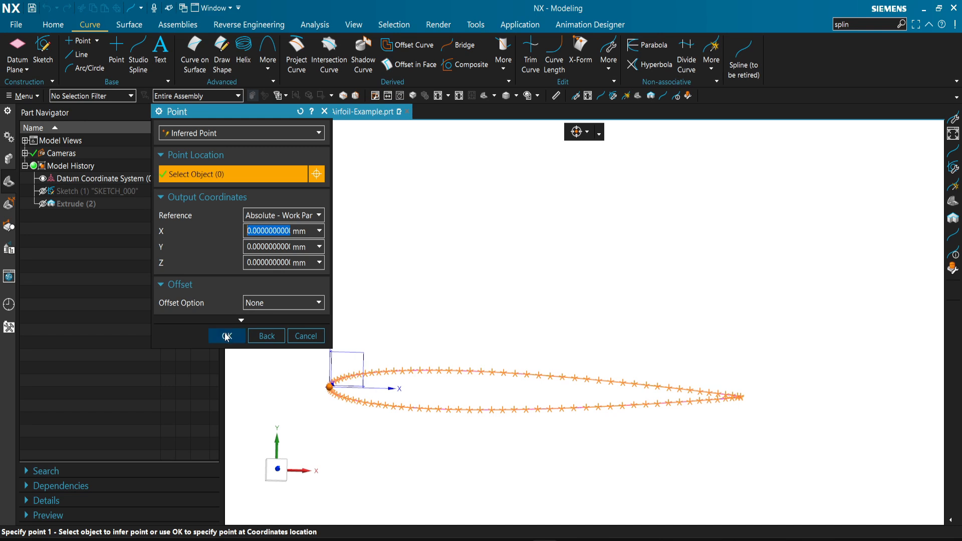
{"action": "left_click", "coordinate": [227, 336]}
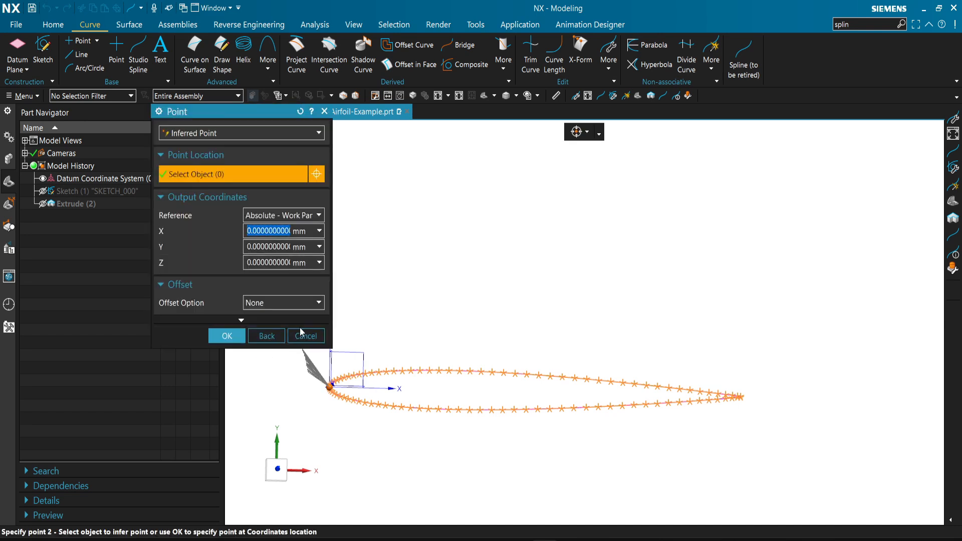
{"action": "left_click", "coordinate": [304, 336]}
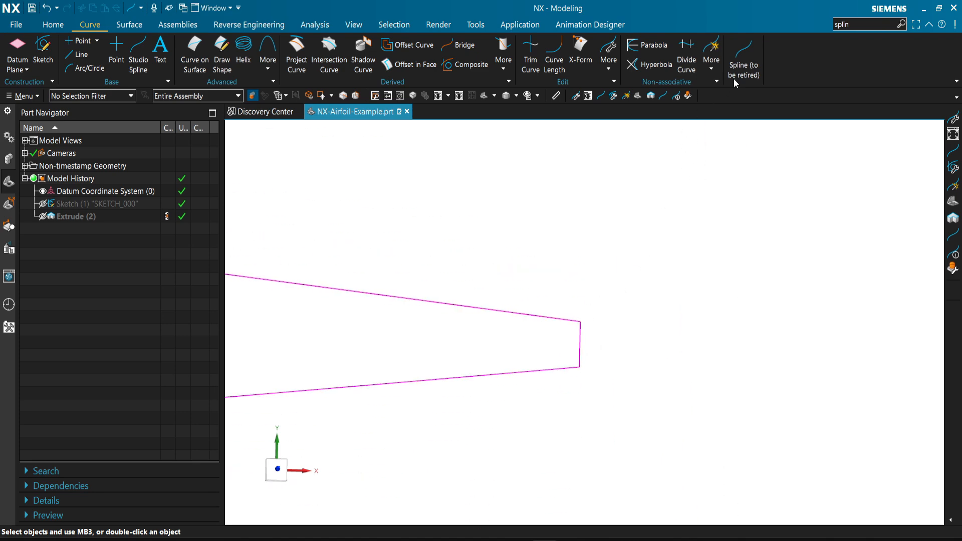
Create a second spline Through Points using the points read from NACA 0009.dat.
{"action": "left_click", "coordinate": [742, 58]}
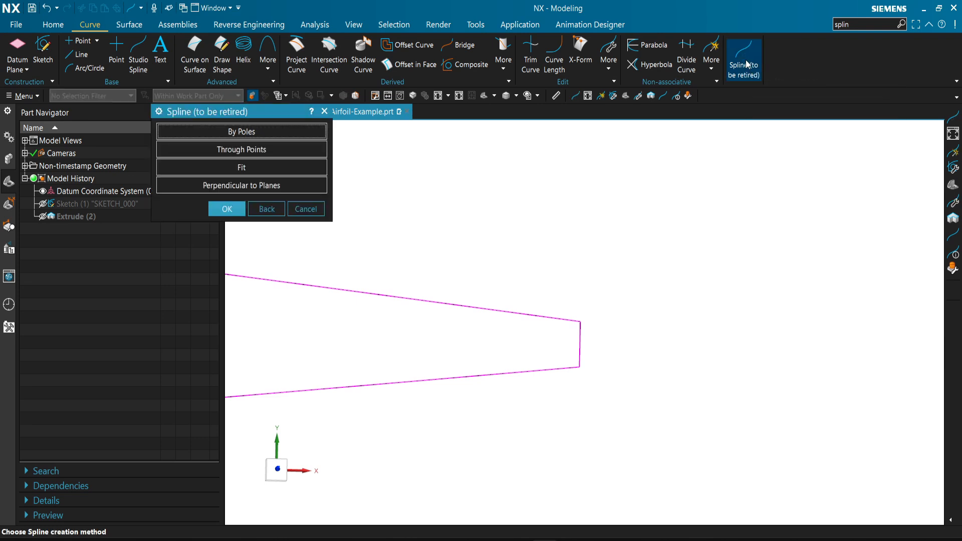
{"action": "left_click", "coordinate": [241, 130]}
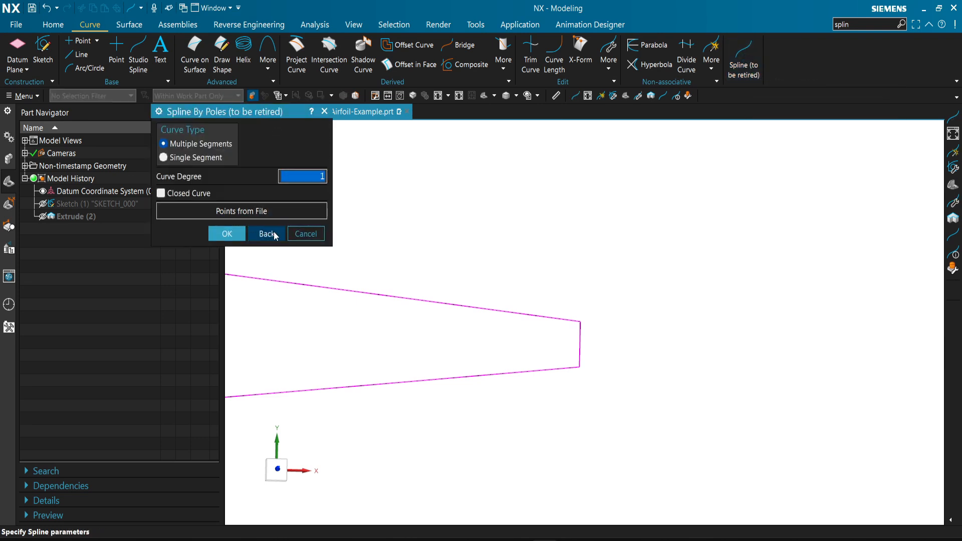
{"action": "left_click", "coordinate": [267, 234]}
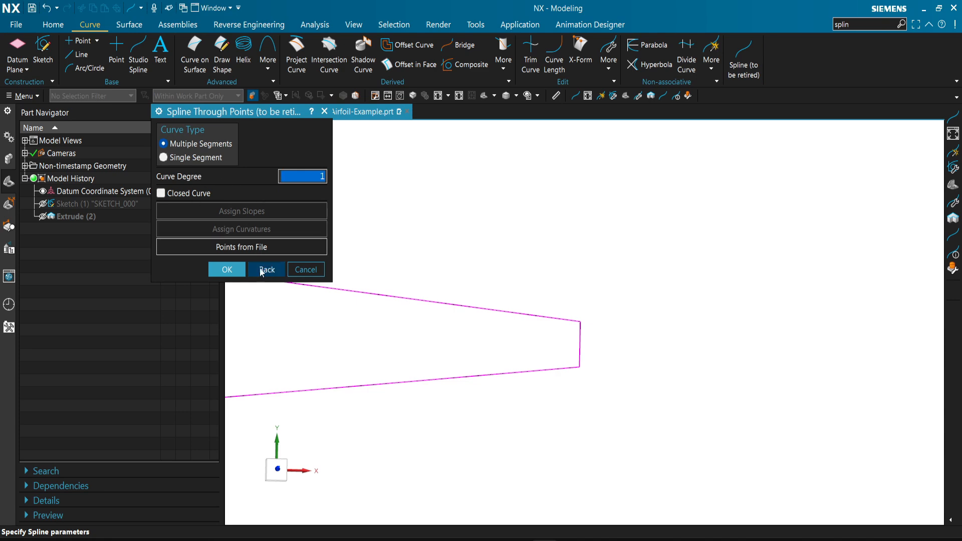
{"action": "mouse_move", "coordinate": [241, 251]}
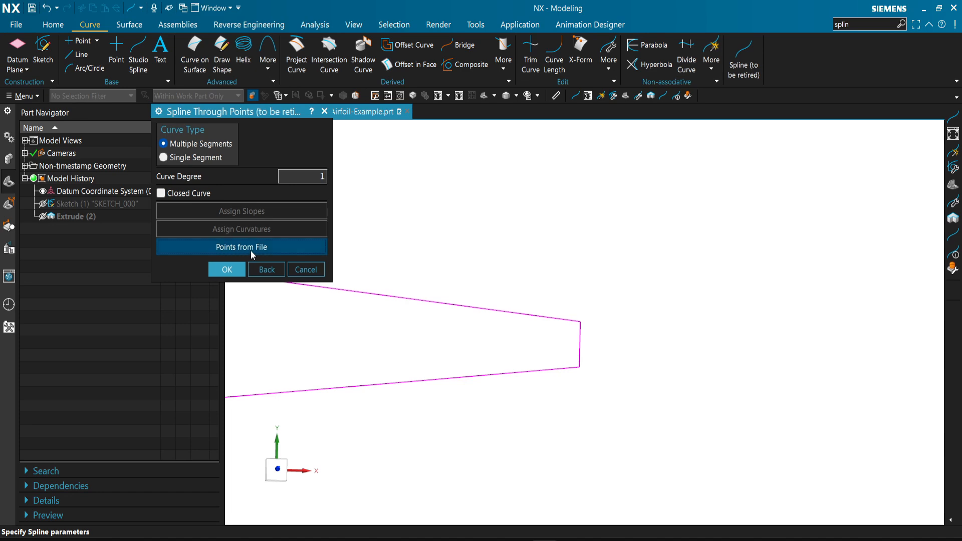
{"action": "left_click", "coordinate": [242, 247]}
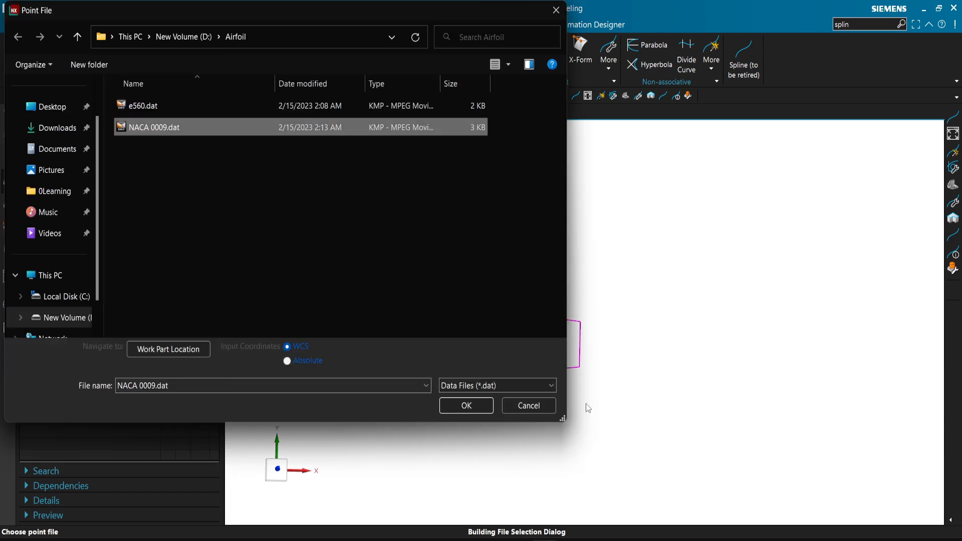
{"action": "left_click", "coordinate": [465, 406]}
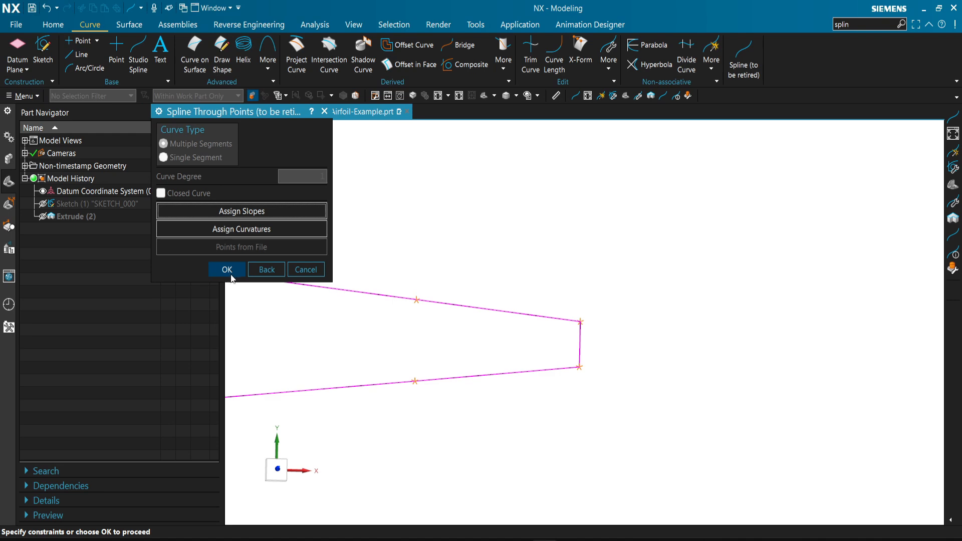
{"action": "left_click", "coordinate": [227, 270]}
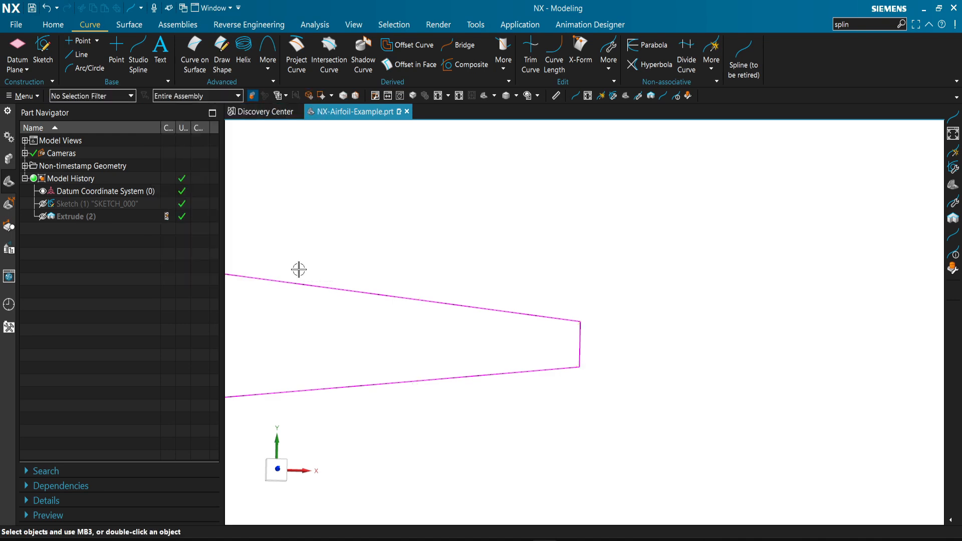
Unpack the Spline x 2 group under Non-timestamp Geometry into separate visible splines.
{"action": "left_click", "coordinate": [24, 165]}
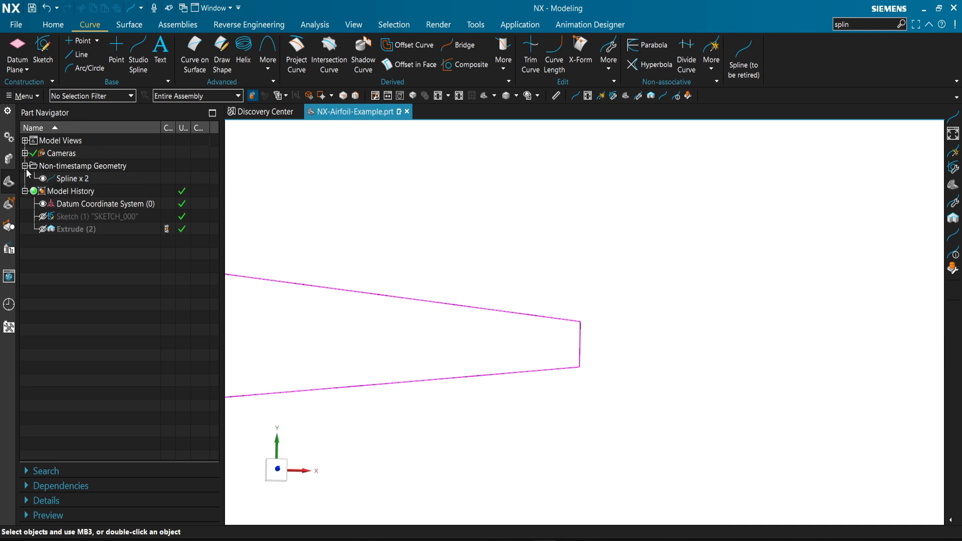
{"action": "right_click", "coordinate": [72, 178]}
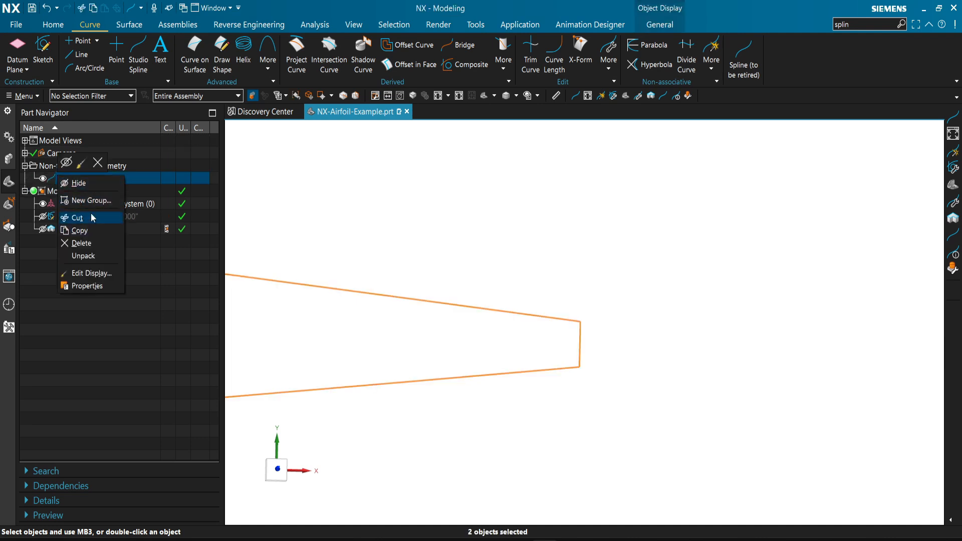
{"action": "mouse_move", "coordinate": [106, 256]}
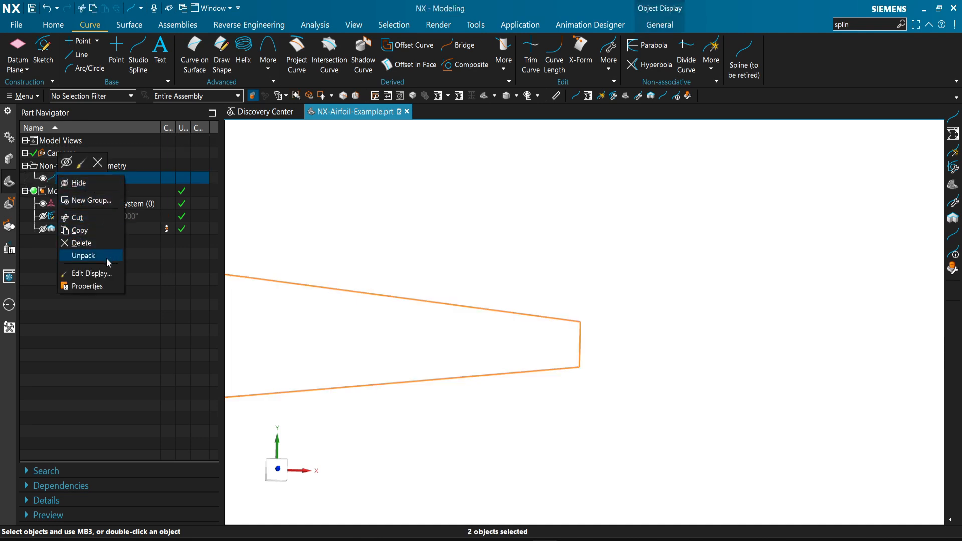
{"action": "left_click", "coordinate": [83, 255]}
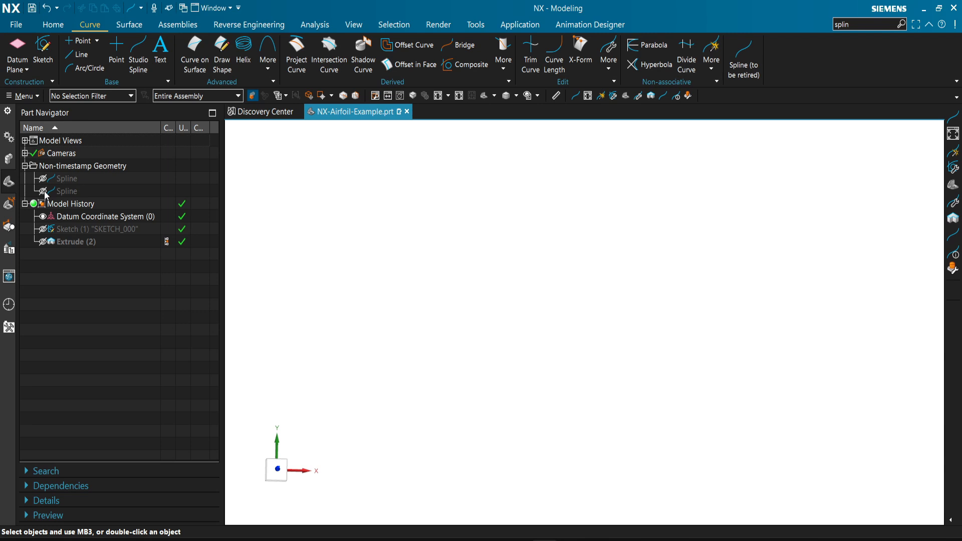
{"action": "left_click", "coordinate": [43, 179]}
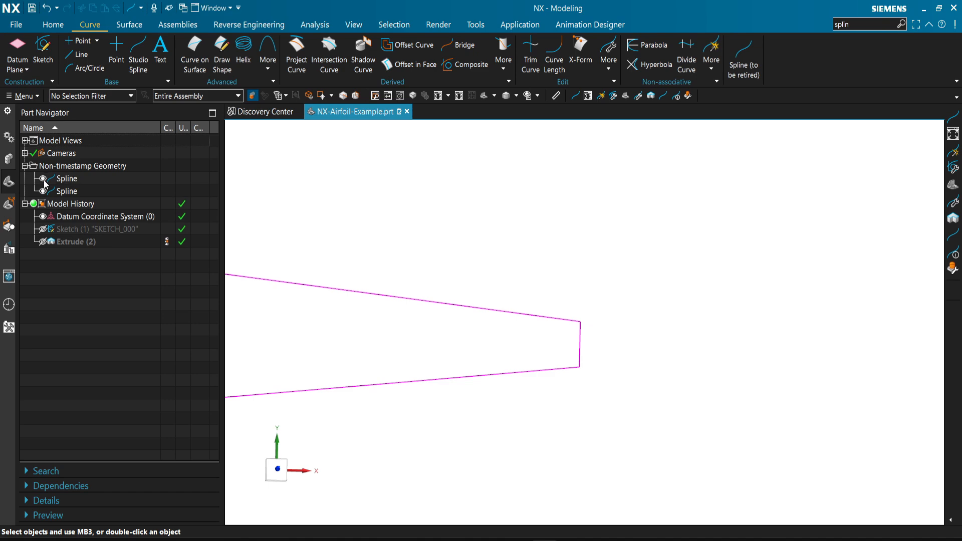
Hide the first spline and open the remaining 99-pole degree-1 airfoil spline for editing.
{"action": "right_click", "coordinate": [66, 191]}
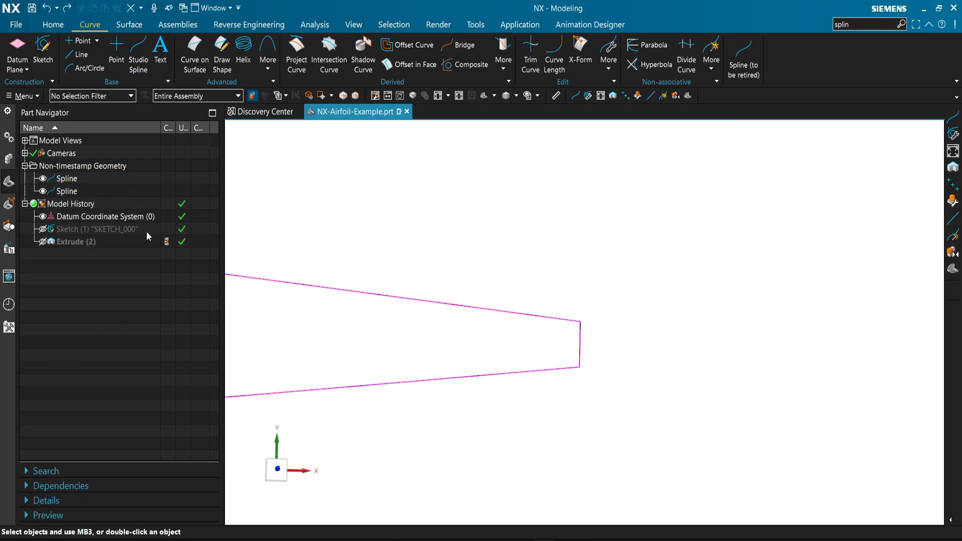
{"action": "mouse_move", "coordinate": [44, 194]}
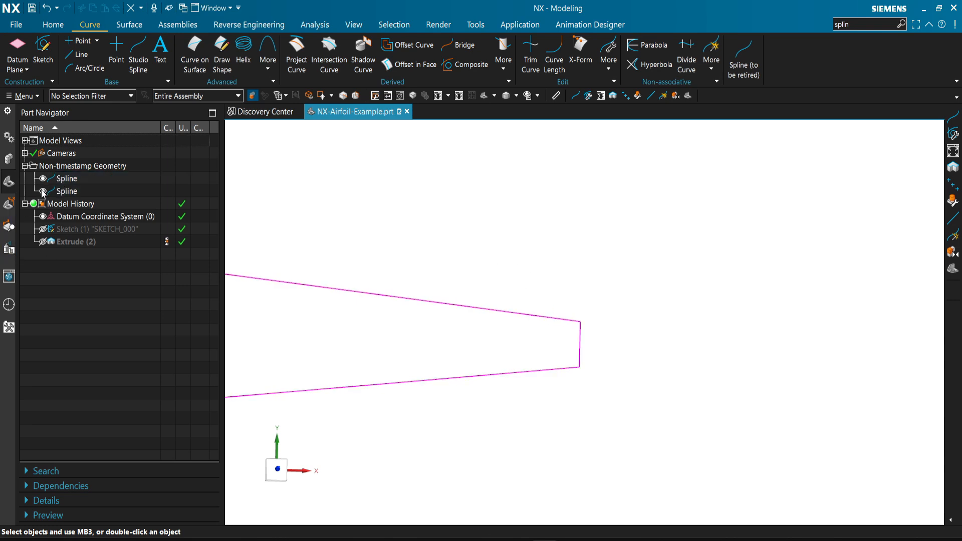
{"action": "left_click", "coordinate": [67, 190]}
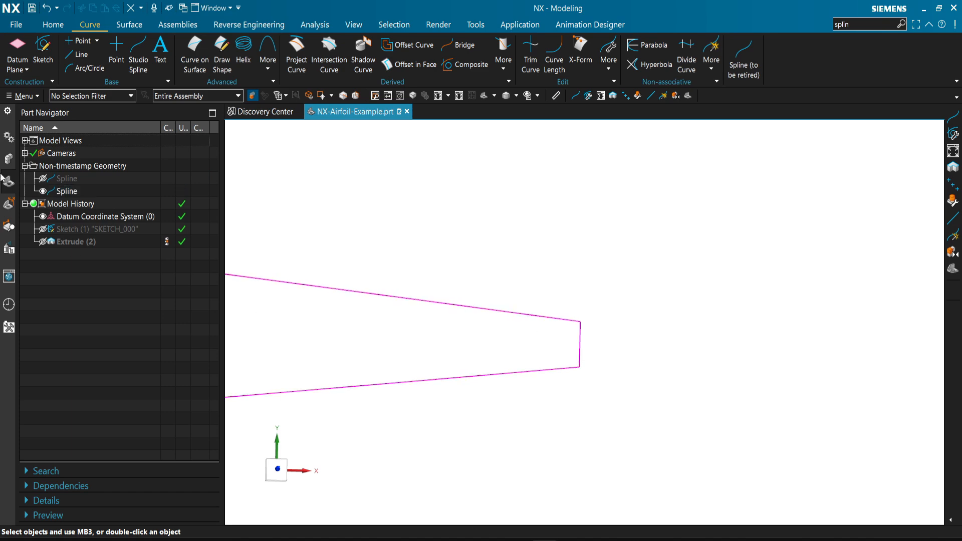
{"action": "mouse_move", "coordinate": [567, 327]}
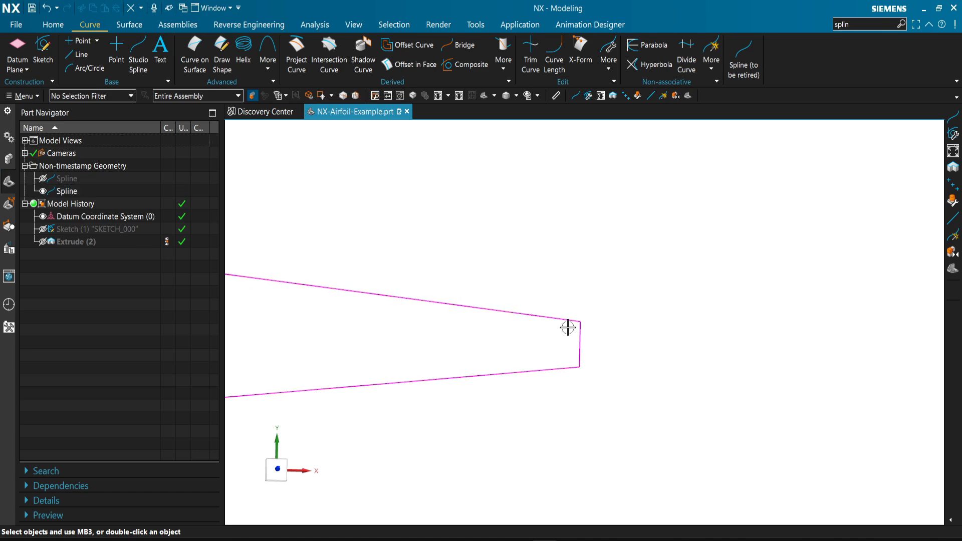
{"action": "left_click", "coordinate": [569, 326]}
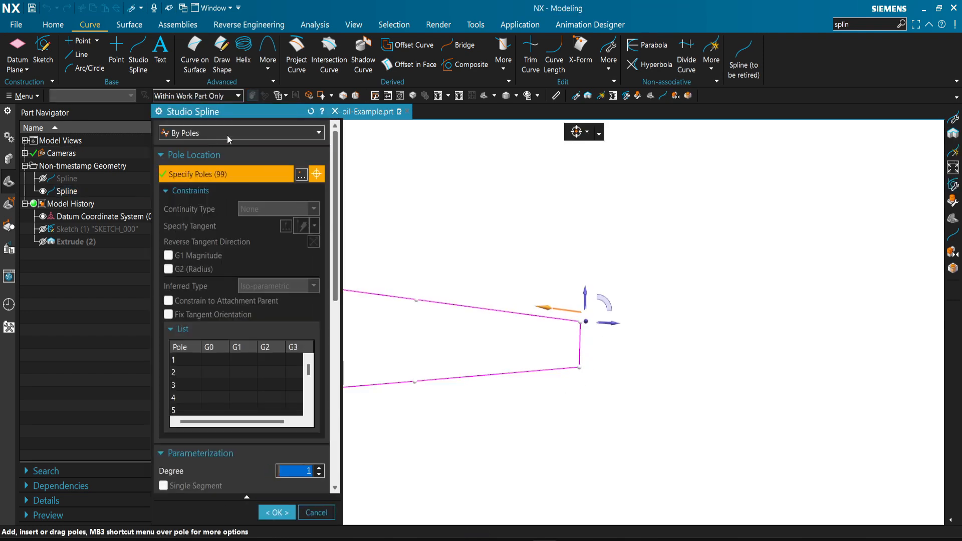
Edit the remaining spline to degree 2 with Closed checked, confirm it, then hide the curve.
{"action": "left_click", "coordinate": [277, 512]}
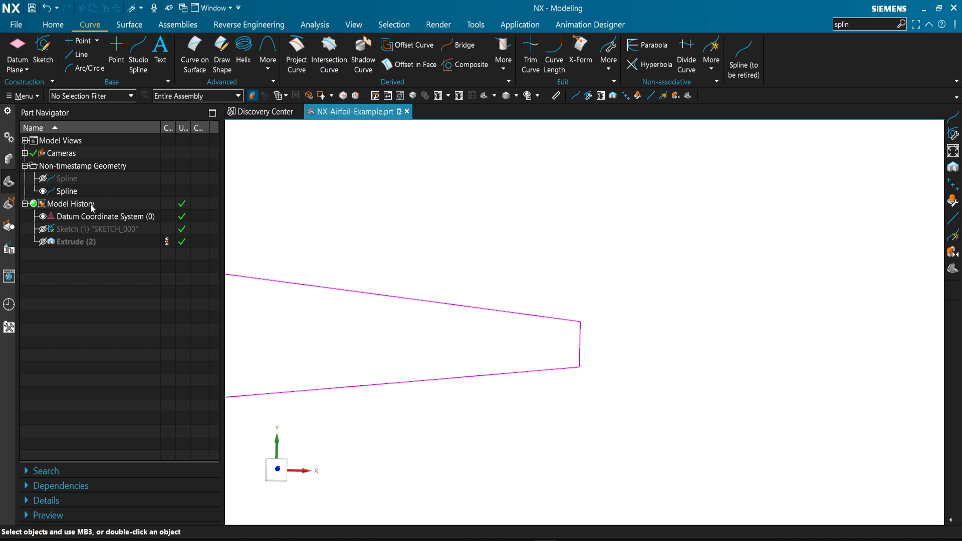
{"action": "left_click", "coordinate": [66, 191]}
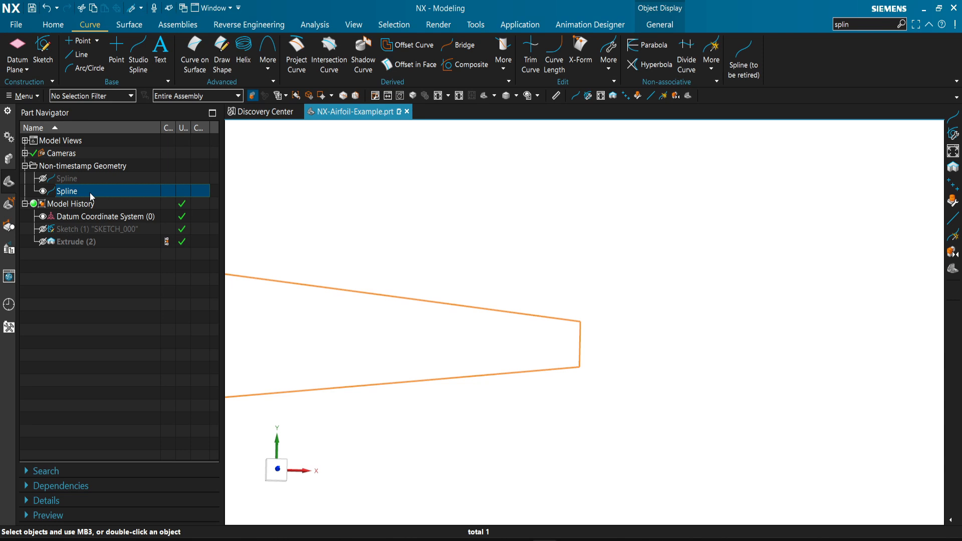
{"action": "double_click", "coordinate": [67, 191]}
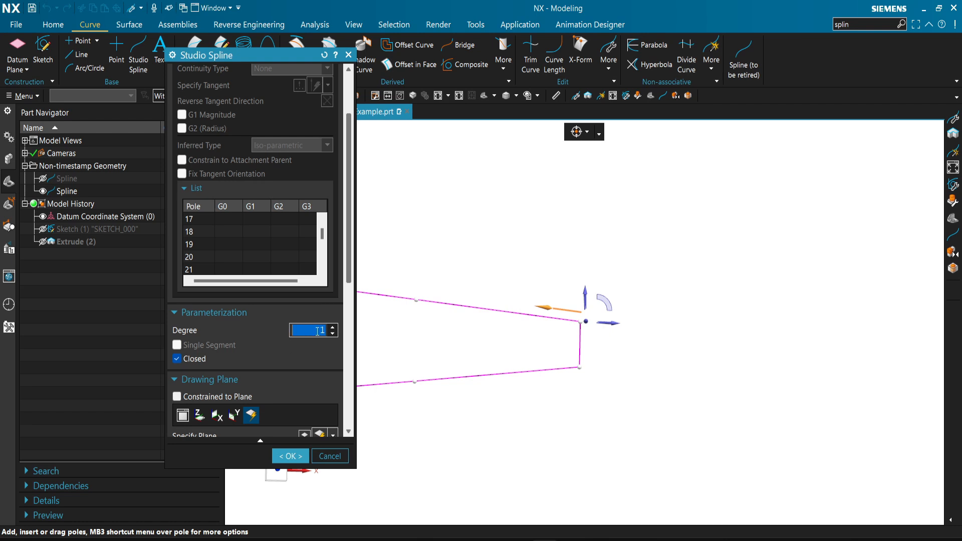
{"action": "type", "text": "2"}
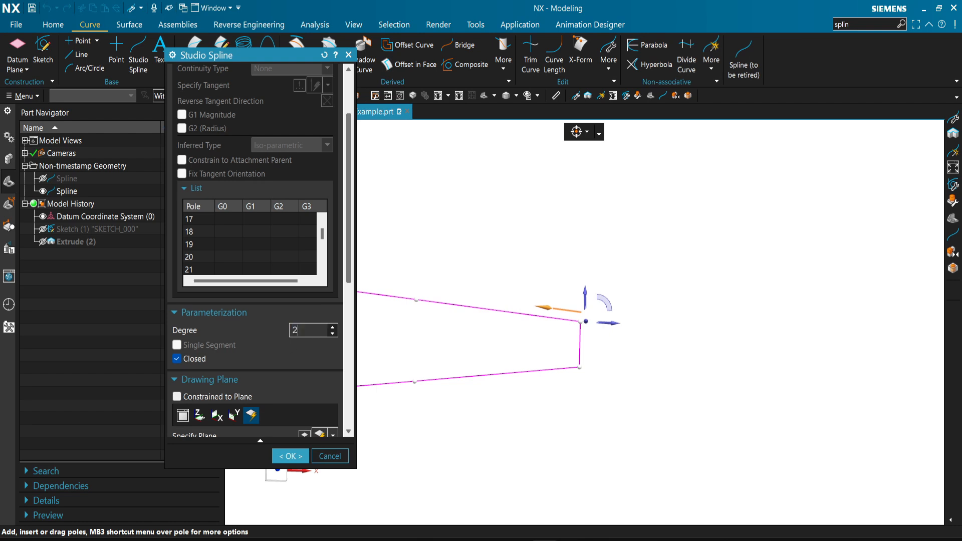
{"action": "scroll", "scroll_direction": "down", "scroll_amount": 3}
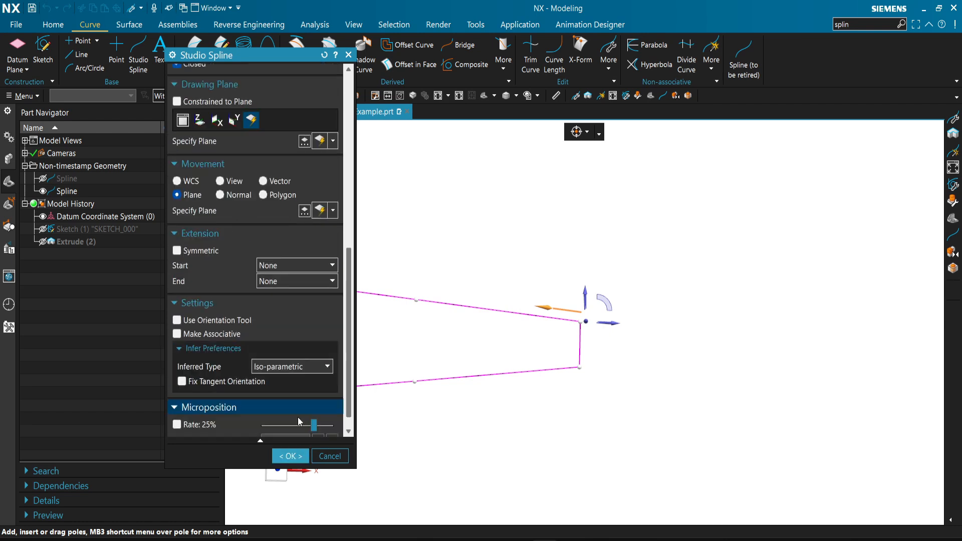
{"action": "left_click", "coordinate": [290, 456]}
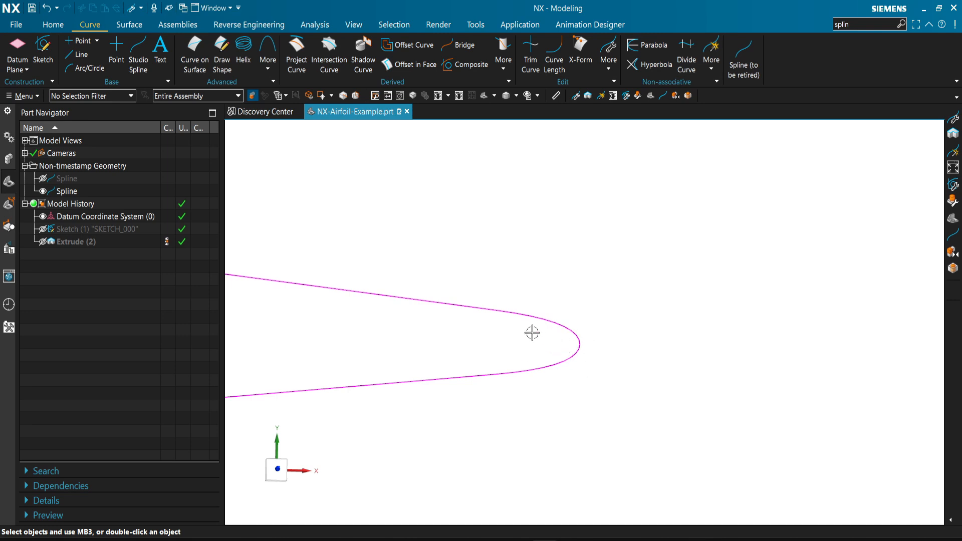
{"action": "mouse_move", "coordinate": [584, 341]}
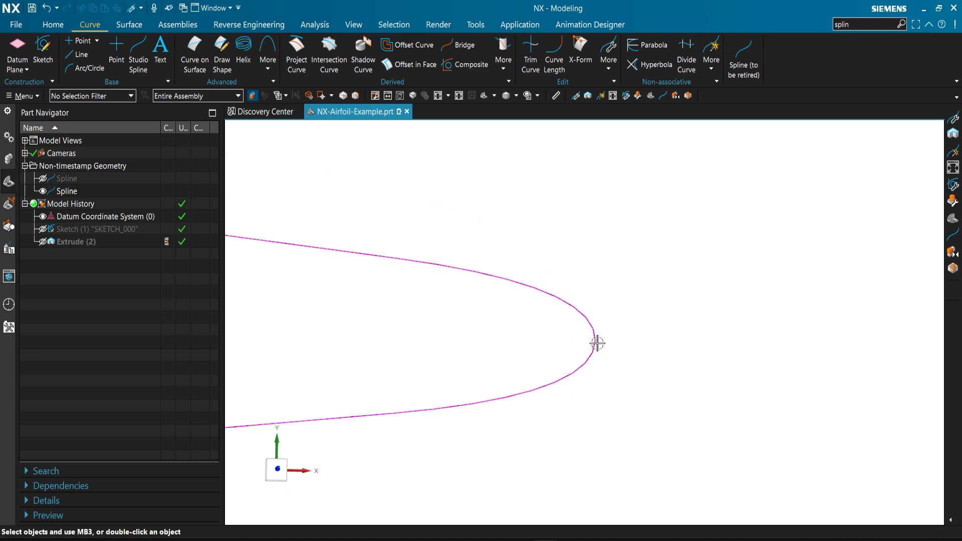
{"action": "left_click", "coordinate": [44, 193]}
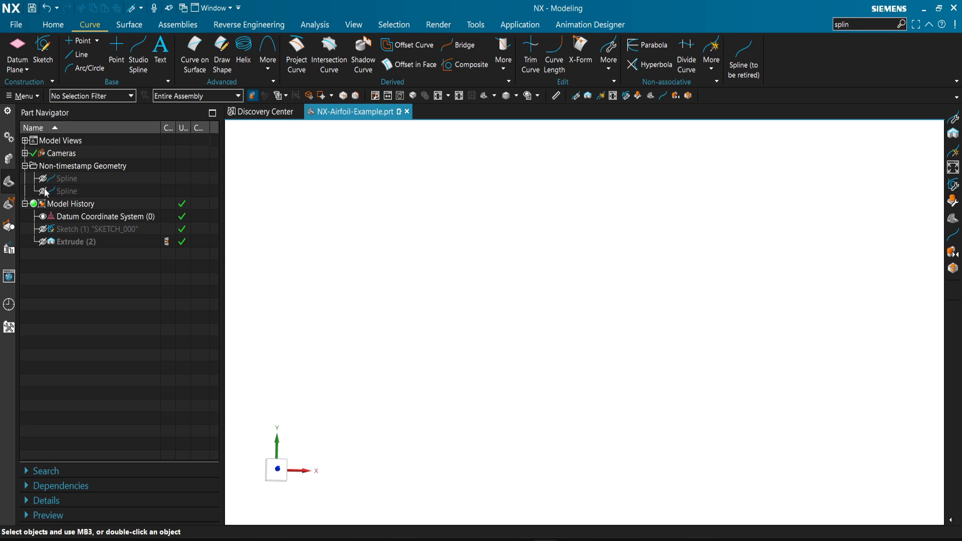
Unhide both NACA 0009 splines to compare them and reopen the smooth curve in Studio Spline.
{"action": "left_click", "coordinate": [43, 190]}
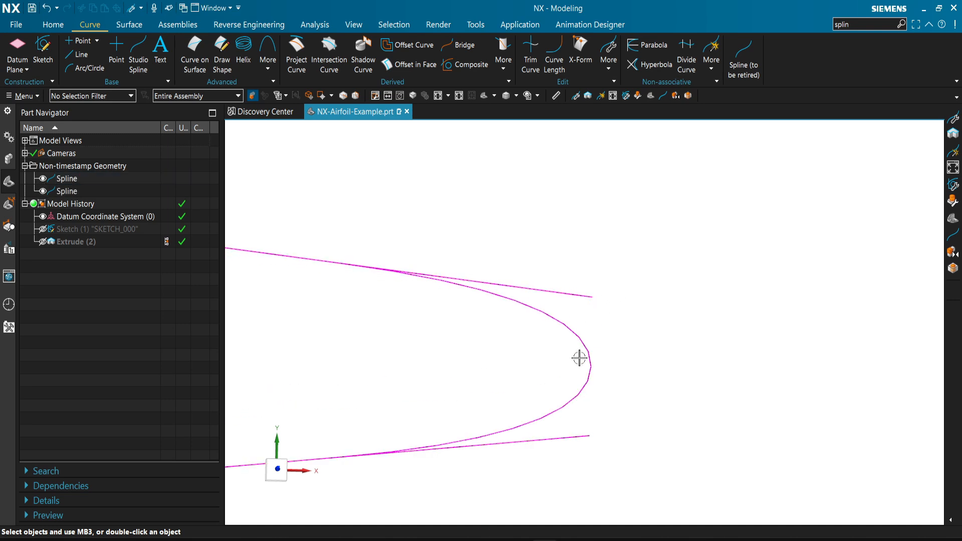
{"action": "left_click", "coordinate": [586, 358]}
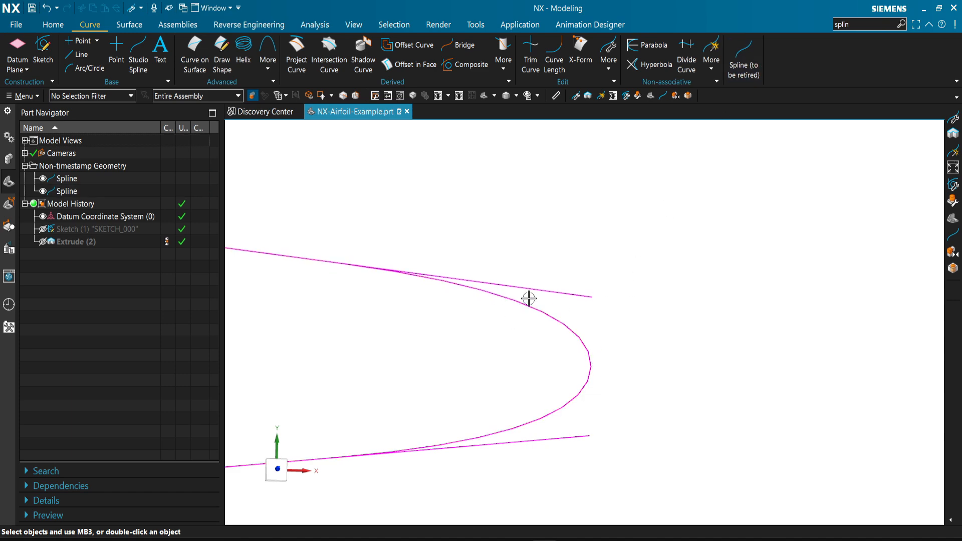
{"action": "double_click", "coordinate": [67, 190]}
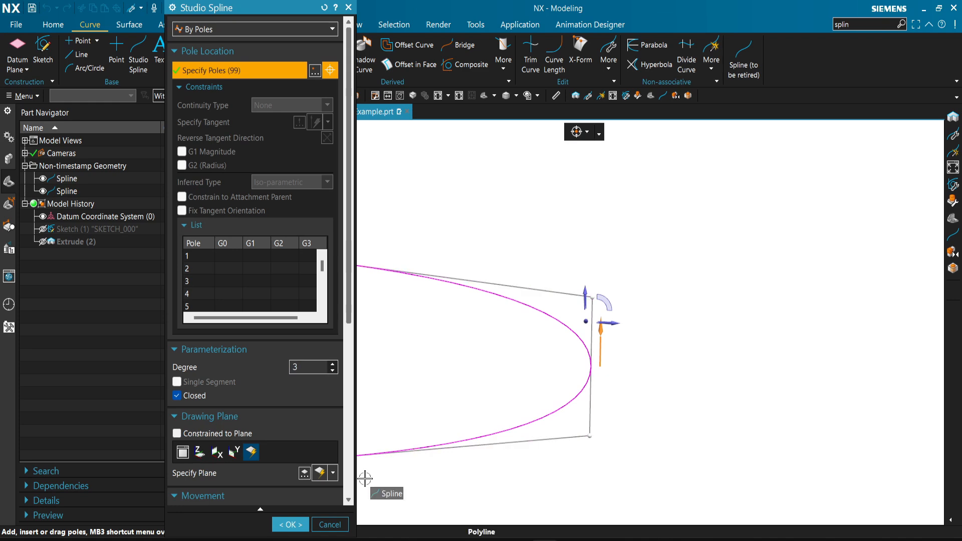
Try a higher degree on the smooth spline, then restore degree 2 and finish editing.
{"action": "left_click", "coordinate": [290, 524]}
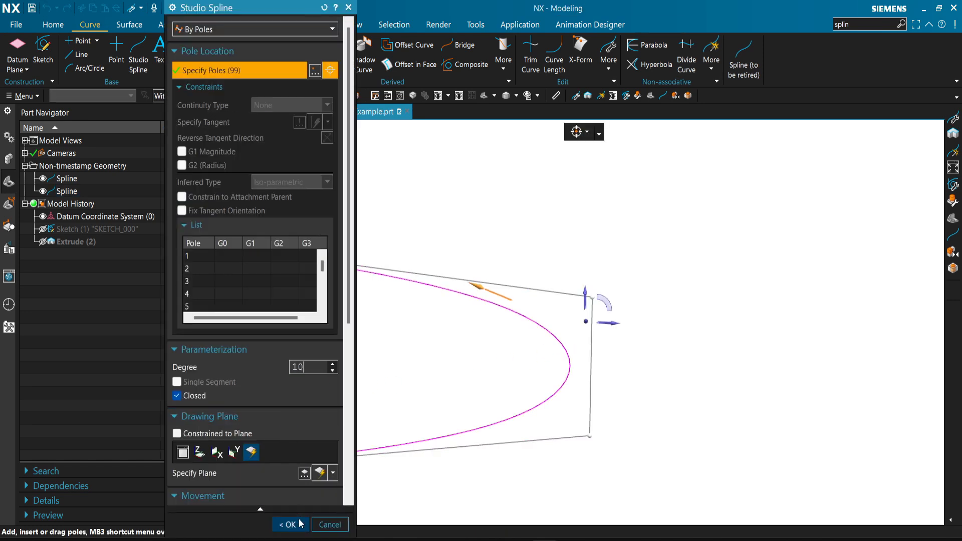
{"action": "left_click", "coordinate": [287, 525]}
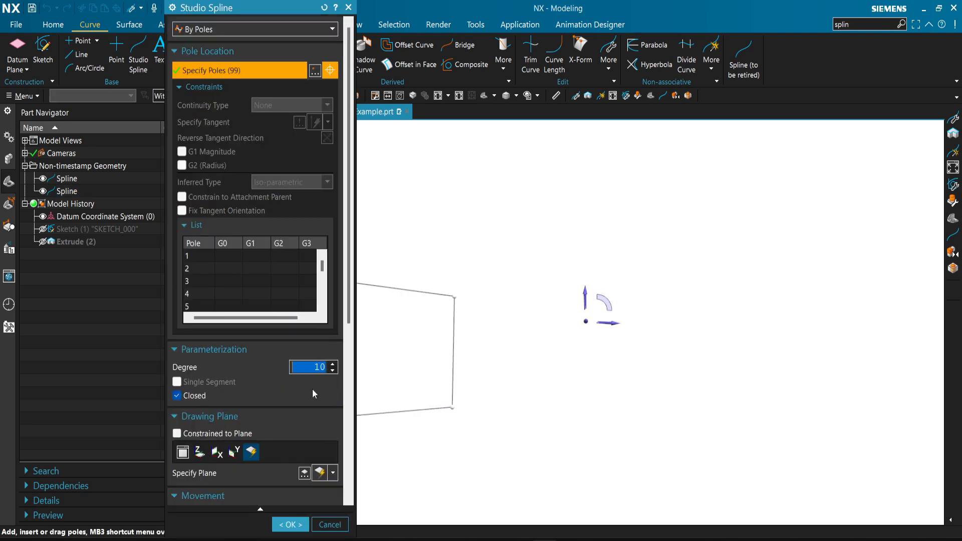
{"action": "type", "text": "2"}
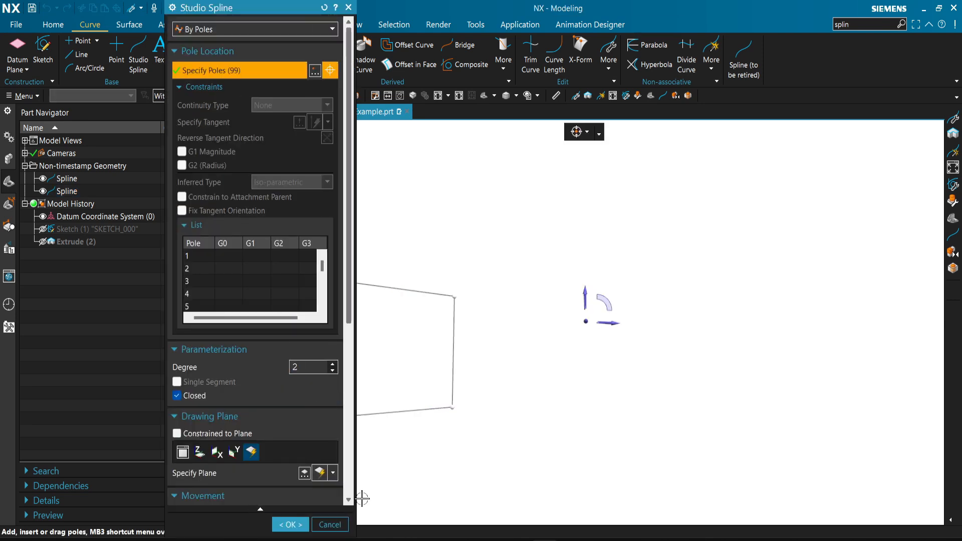
{"action": "left_click", "coordinate": [289, 524]}
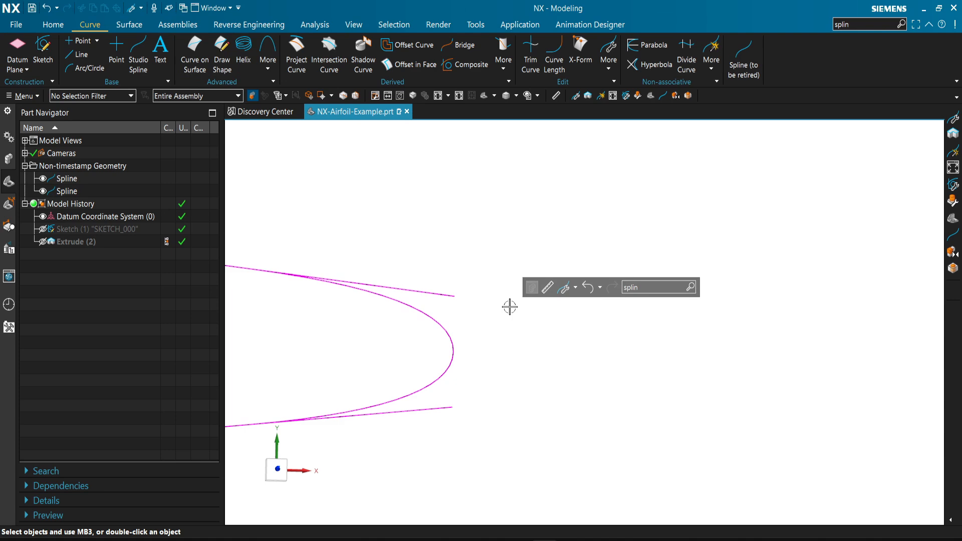
{"action": "mouse_move", "coordinate": [743, 55]}
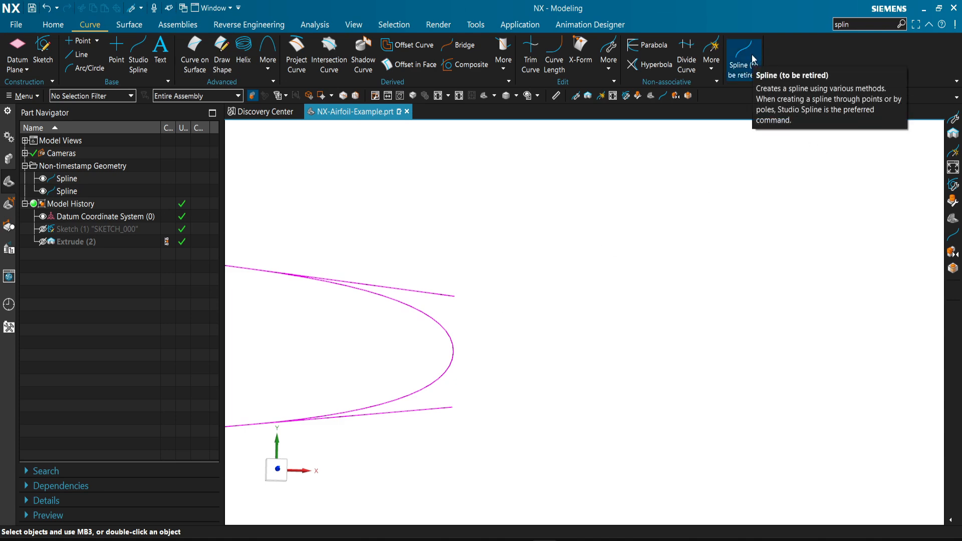
Create a closed spline through points loaded from the NACA 0009.dat file.
{"action": "left_click", "coordinate": [742, 55]}
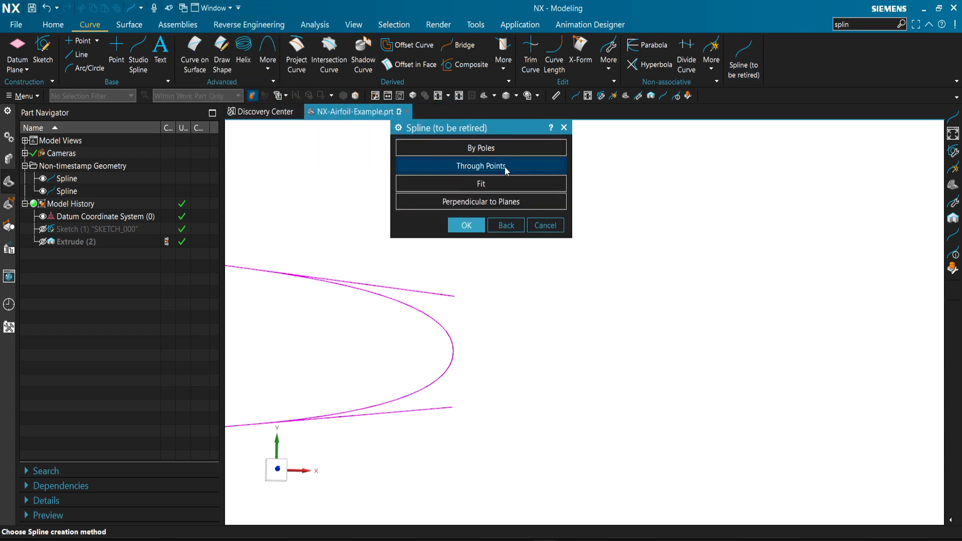
{"action": "left_click", "coordinate": [480, 165]}
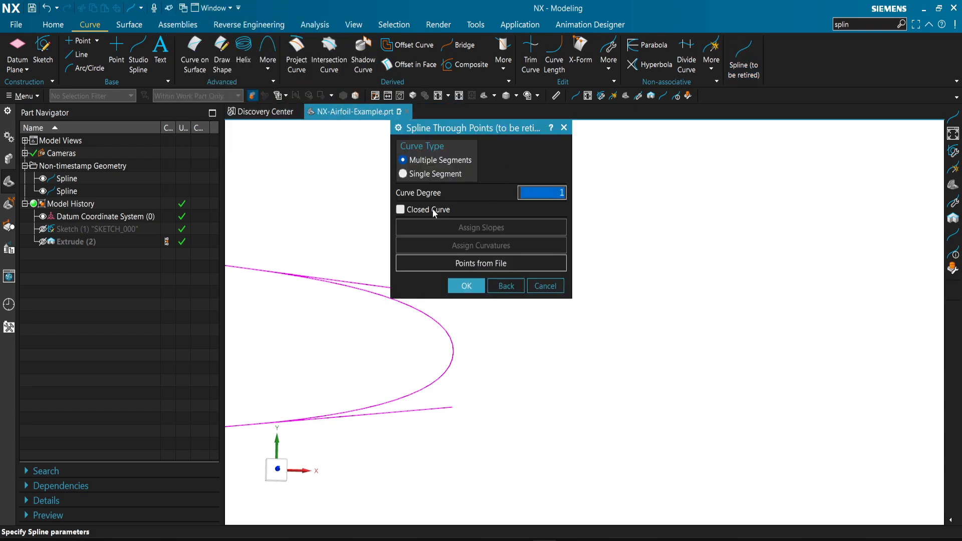
{"action": "left_click", "coordinate": [401, 210]}
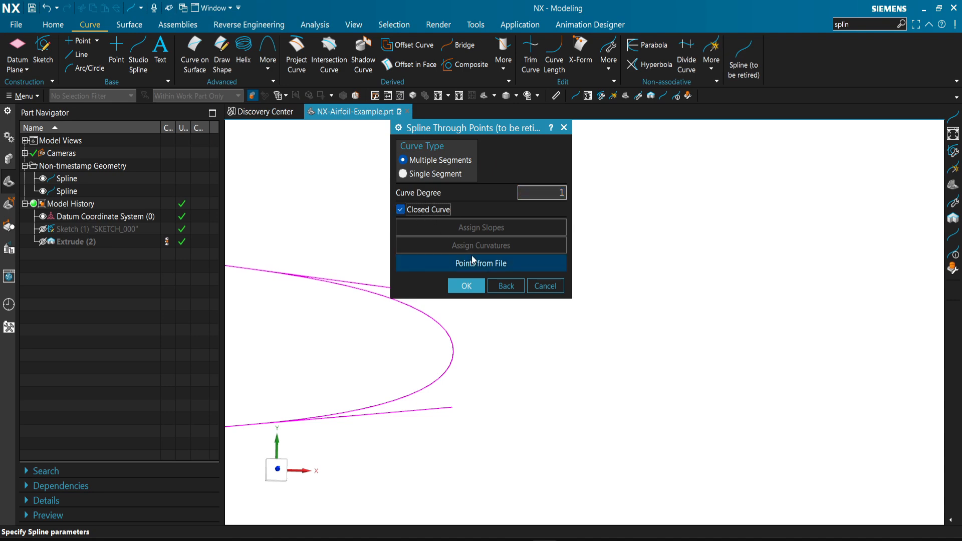
{"action": "left_click", "coordinate": [481, 263]}
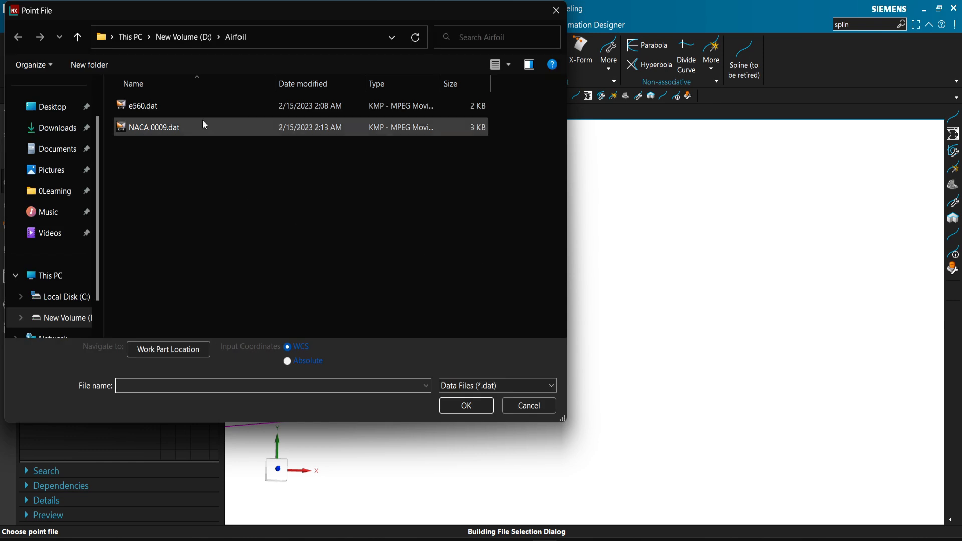
{"action": "left_click", "coordinate": [465, 406]}
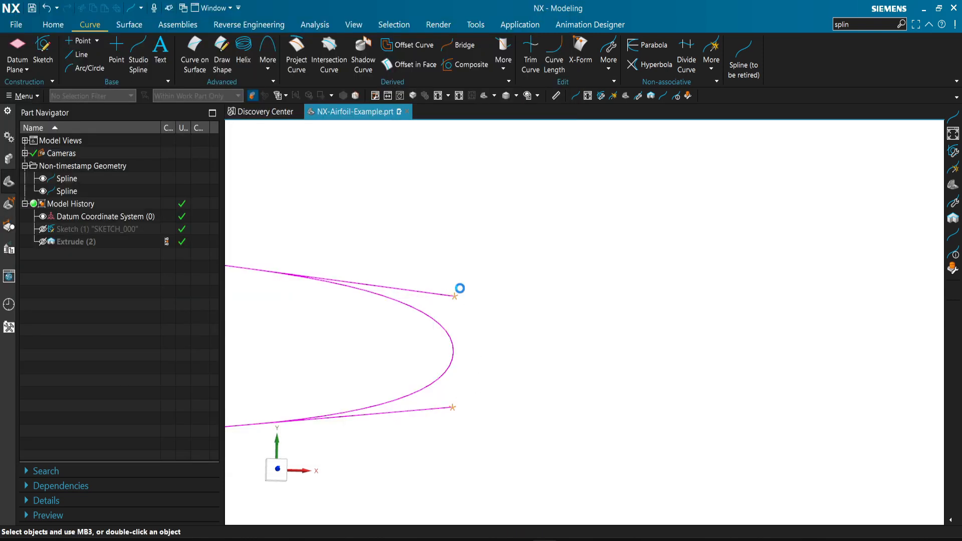
Inspect the newly imported spline in Studio Spline and close the editor.
{"action": "left_click", "coordinate": [743, 58]}
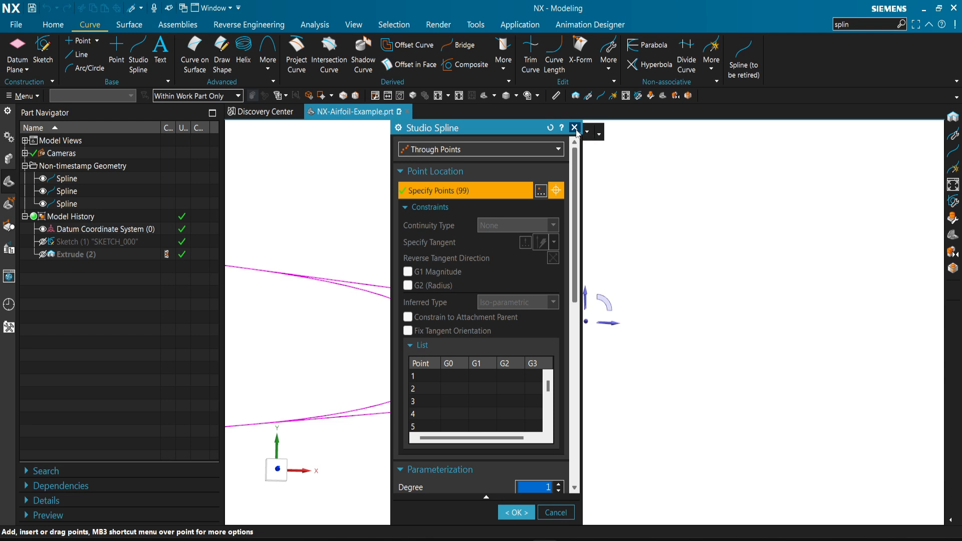
{"action": "left_click", "coordinate": [573, 128]}
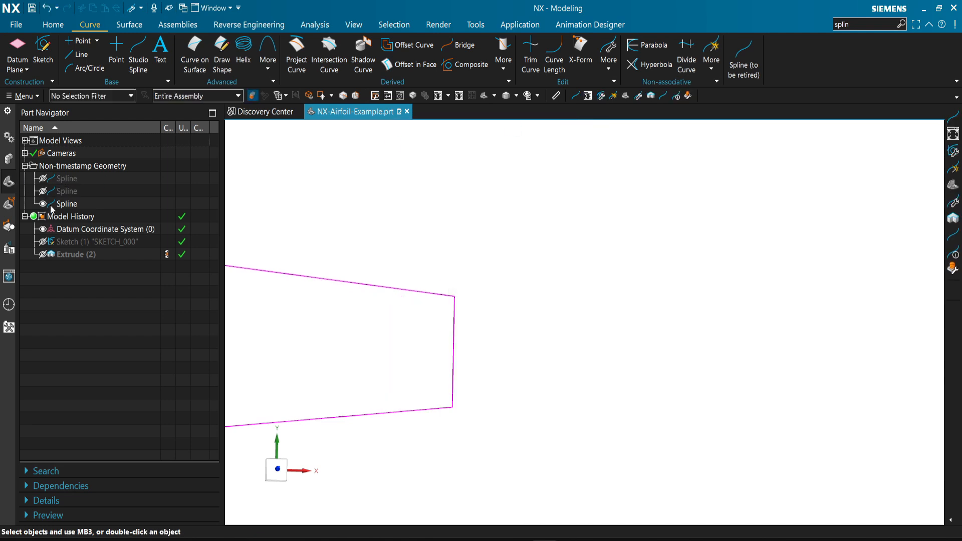
Reopen the airfoil spline and test degrees 2 and 3, settling back on degree 2.
{"action": "left_click", "coordinate": [67, 204]}
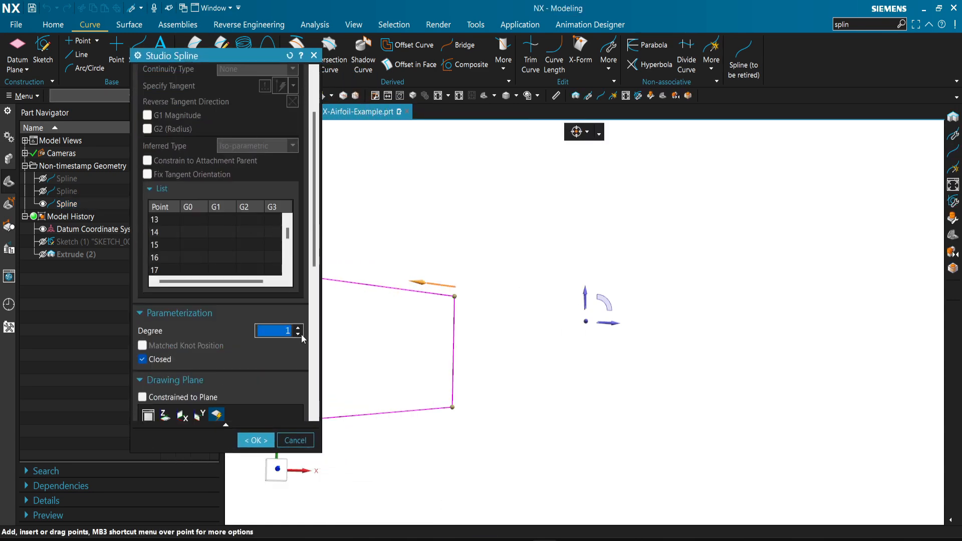
{"action": "left_click", "coordinate": [299, 328]}
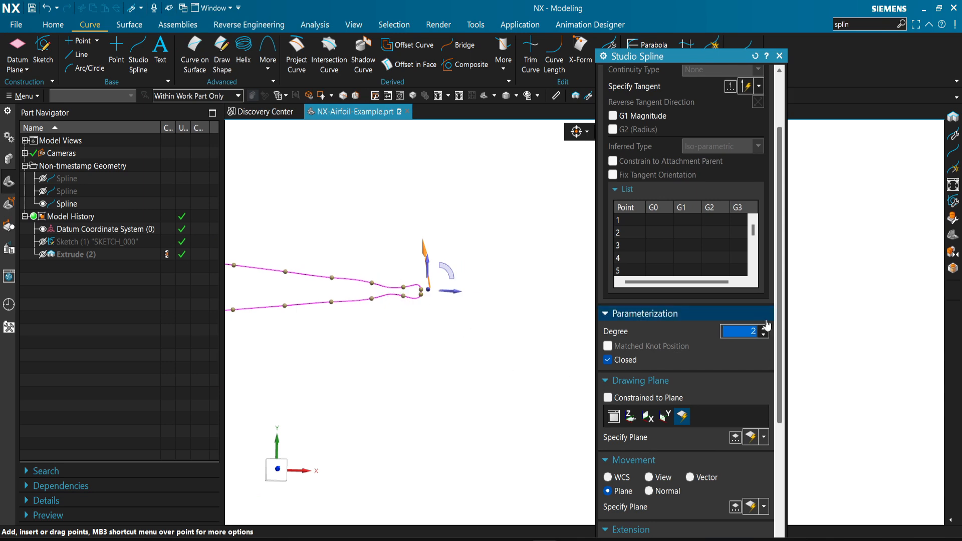
{"action": "left_click", "coordinate": [763, 329]}
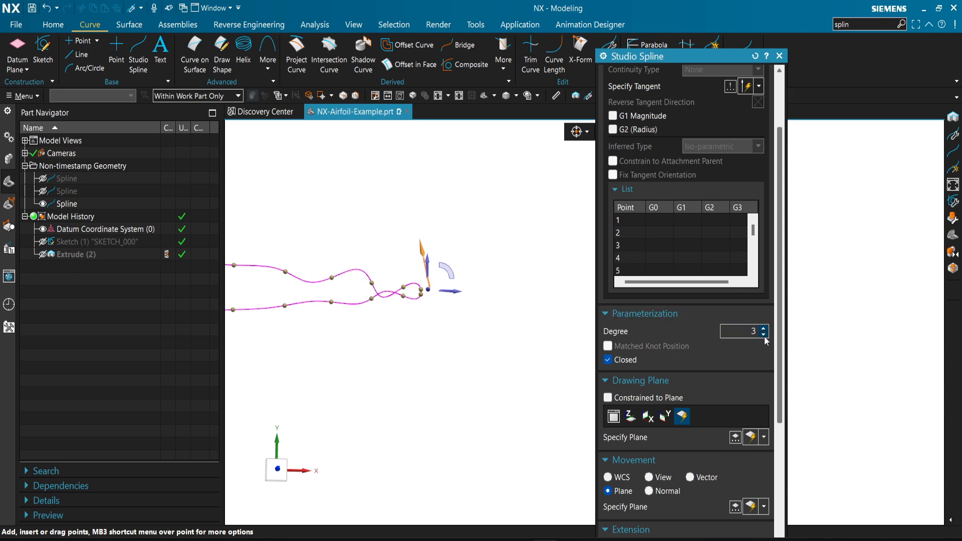
{"action": "left_click", "coordinate": [764, 335]}
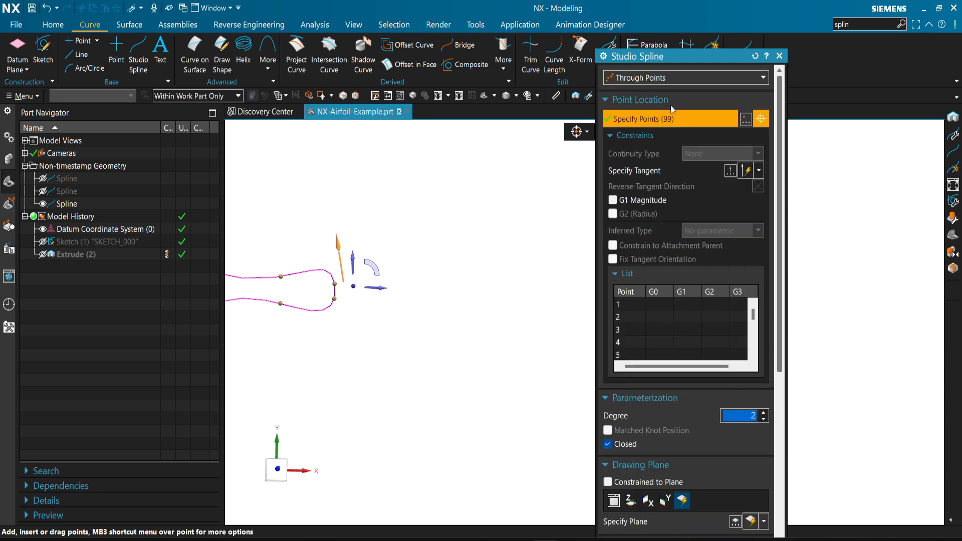
Switch the spline definition to By Poles and adjust its degree, closing the type list.
{"action": "left_click", "coordinate": [684, 78]}
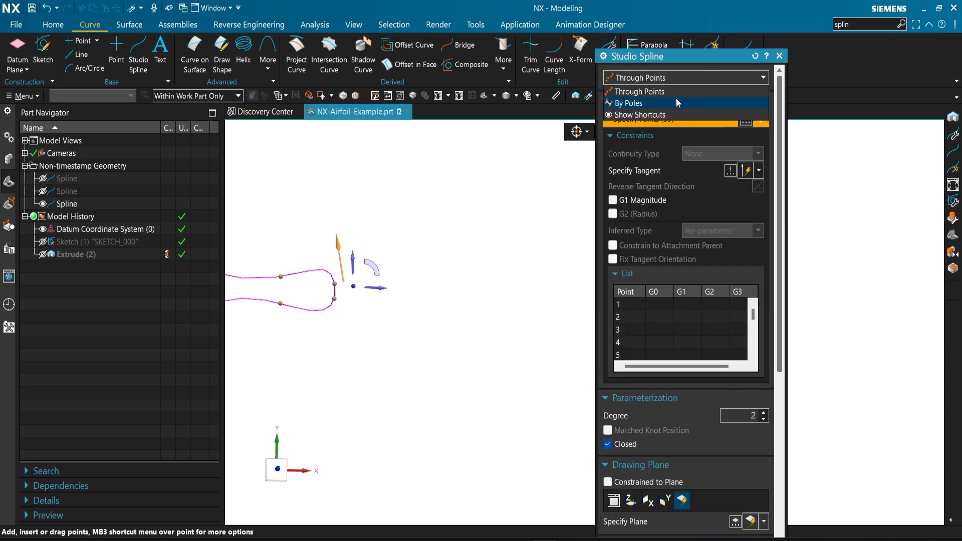
{"action": "mouse_move", "coordinate": [640, 91]}
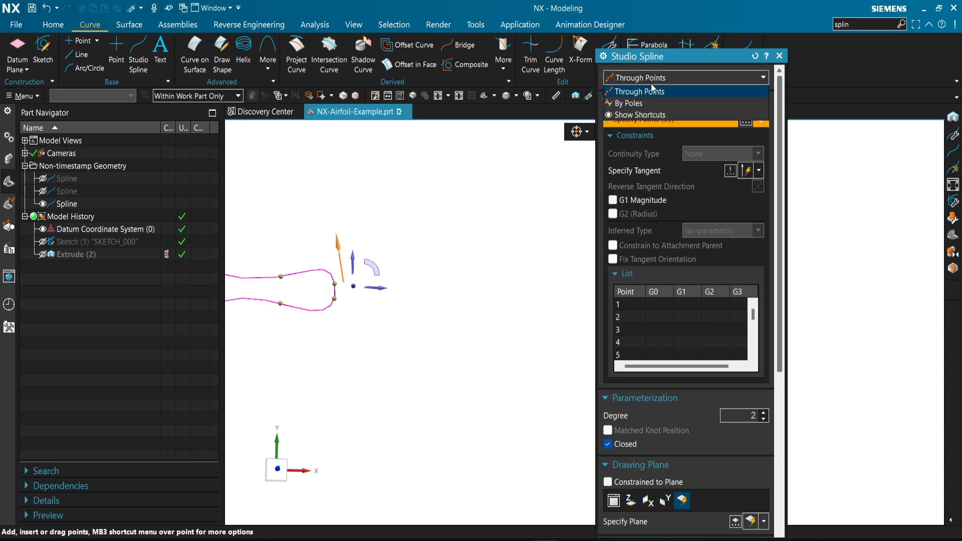
{"action": "left_click", "coordinate": [631, 104]}
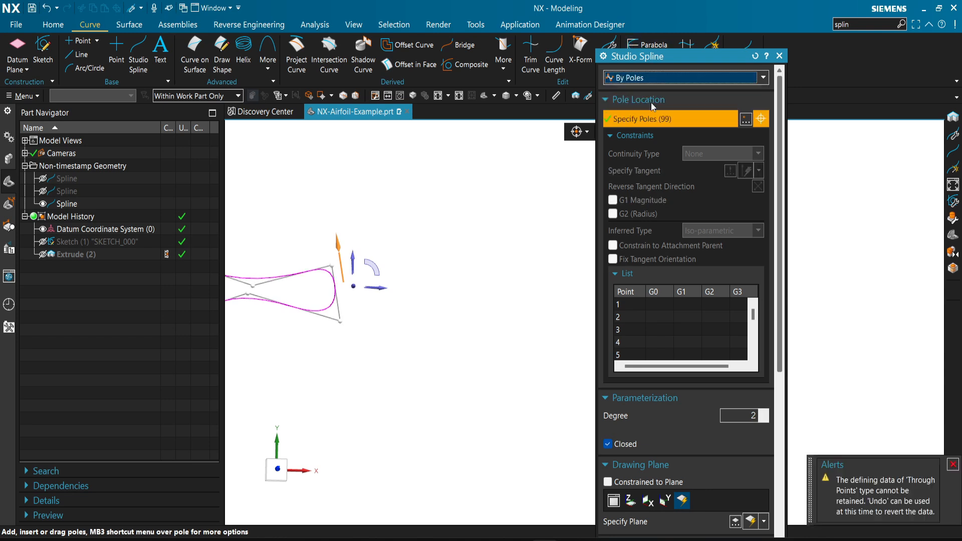
{"action": "left_click", "coordinate": [764, 419]}
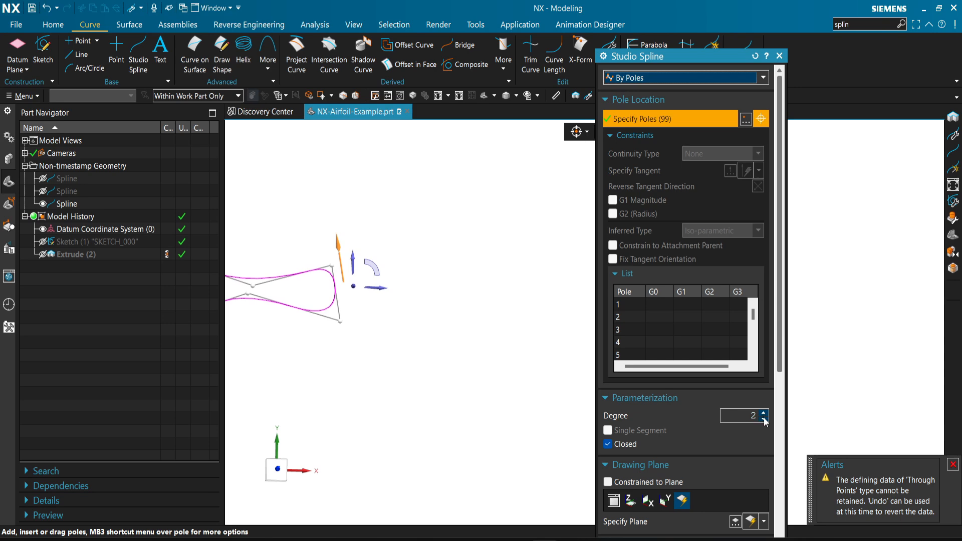
{"action": "left_click", "coordinate": [763, 419]}
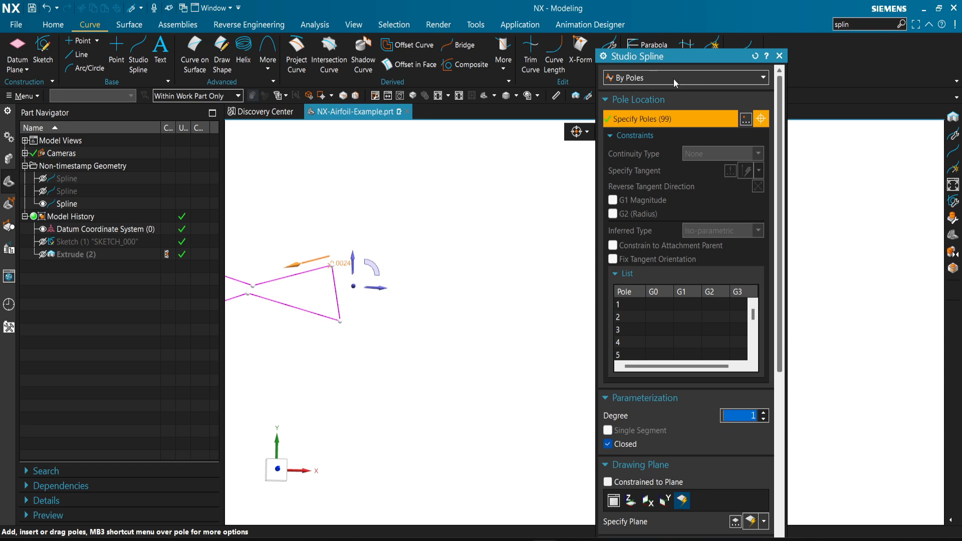
{"action": "left_click", "coordinate": [683, 77]}
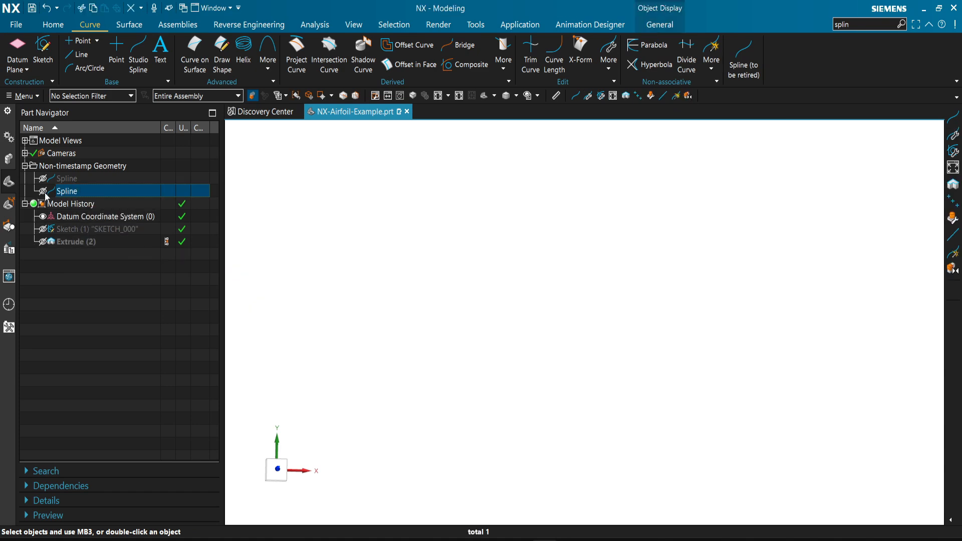
Unhide and select the airfoil spline, then start a new sketch on the Top datum plane.
{"action": "left_click", "coordinate": [44, 191]}
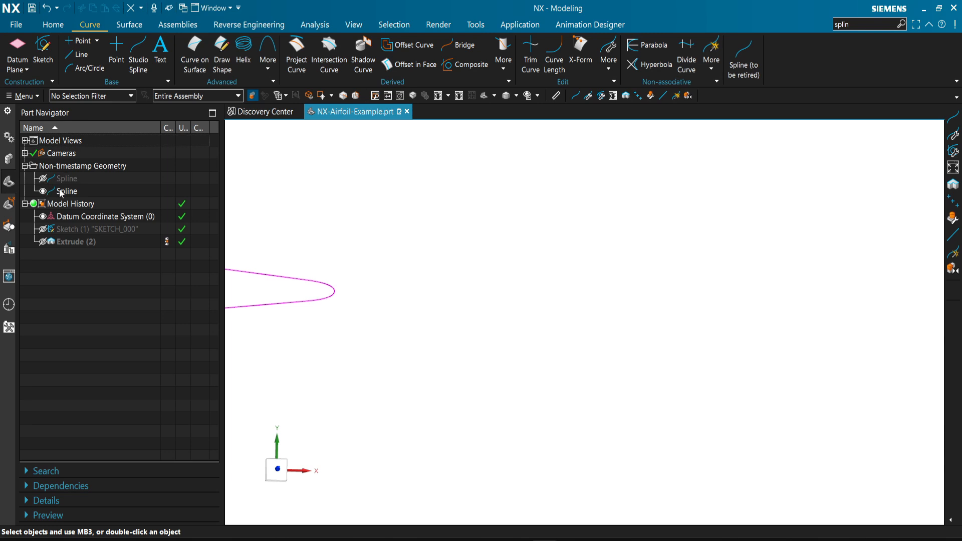
{"action": "left_click", "coordinate": [67, 190]}
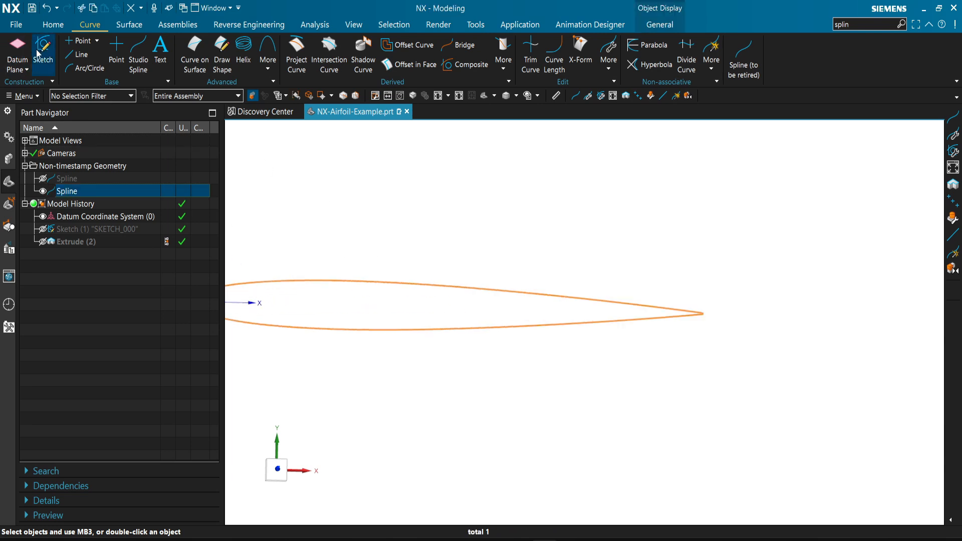
{"action": "left_click", "coordinate": [53, 24]}
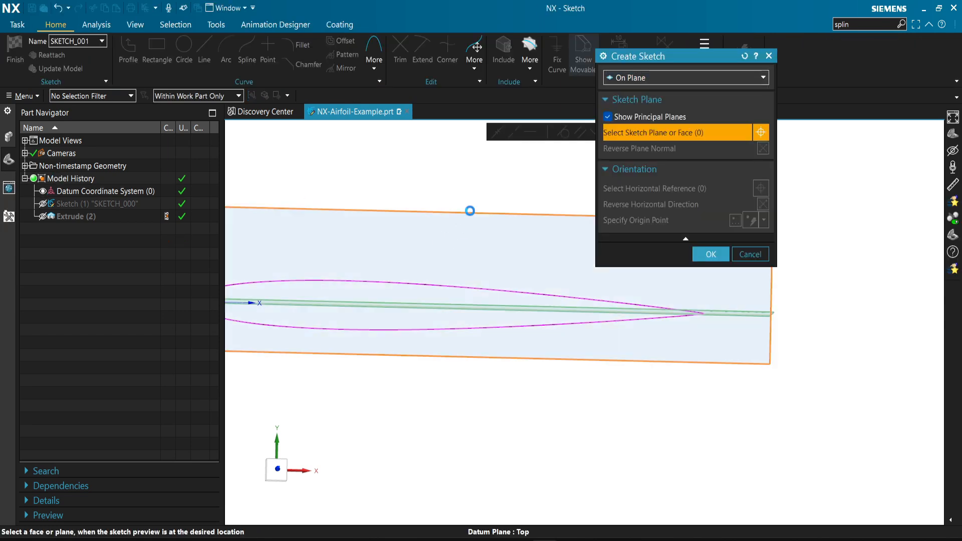
{"action": "left_click", "coordinate": [710, 253]}
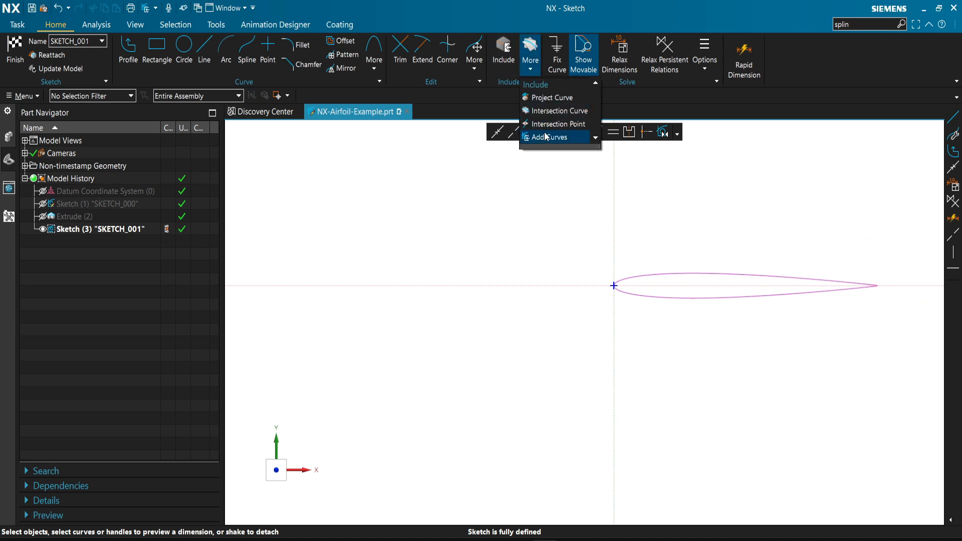
Add the airfoil spline into the sketch with Add Curves and finish SKETCH_001.
{"action": "left_click", "coordinate": [551, 138]}
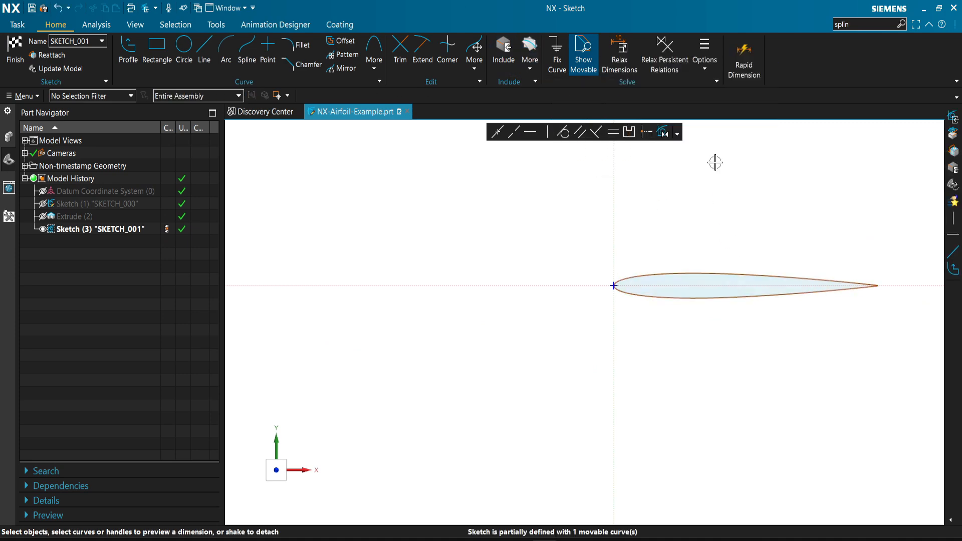
{"action": "left_click", "coordinate": [102, 228]}
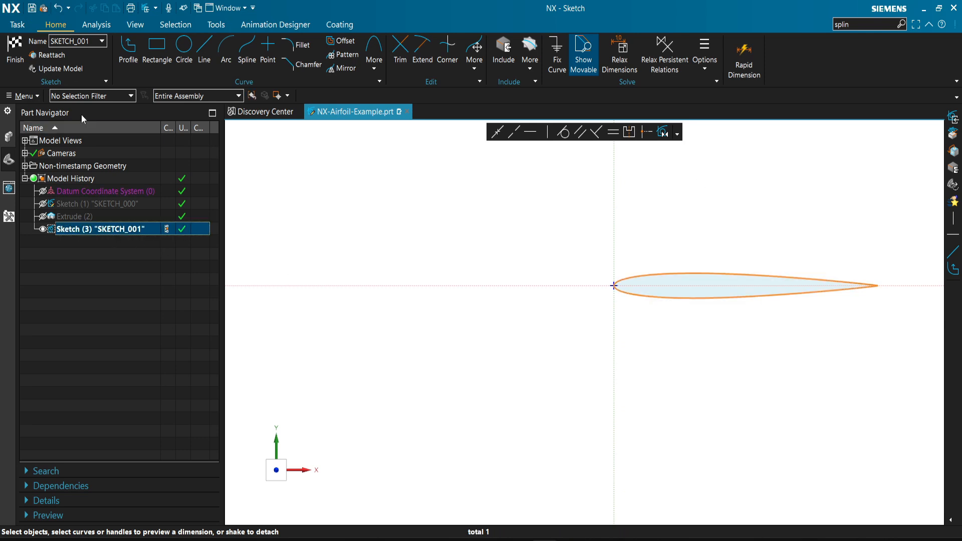
{"action": "left_click", "coordinate": [14, 55]}
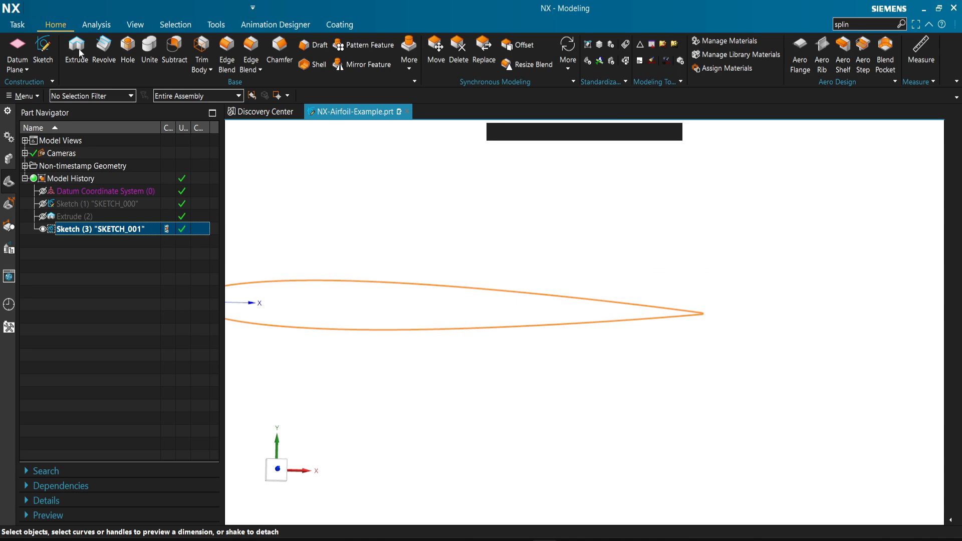
Extrude SKETCH_001's airfoil 5 mm as a solid body and select the resulting wing.
{"action": "left_click", "coordinate": [76, 52]}
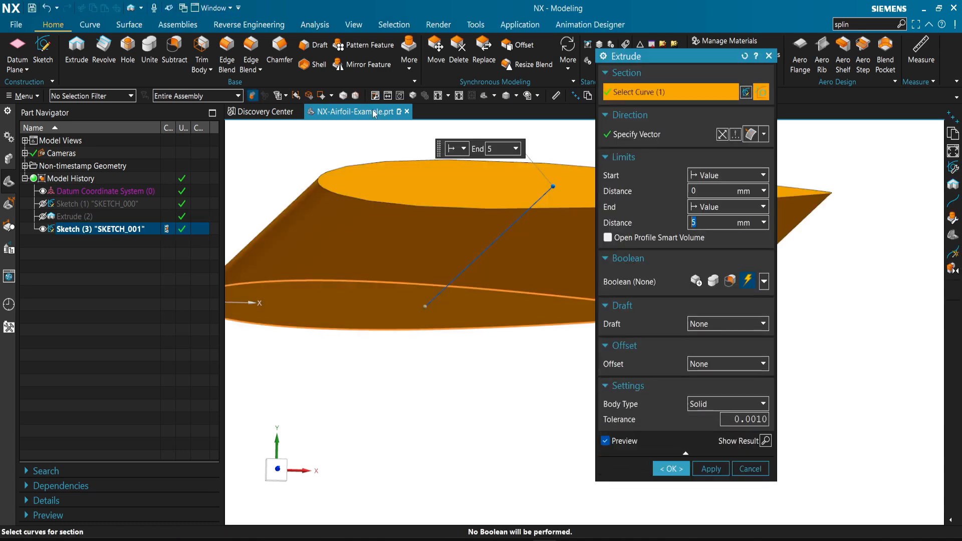
{"action": "left_click", "coordinate": [670, 468]}
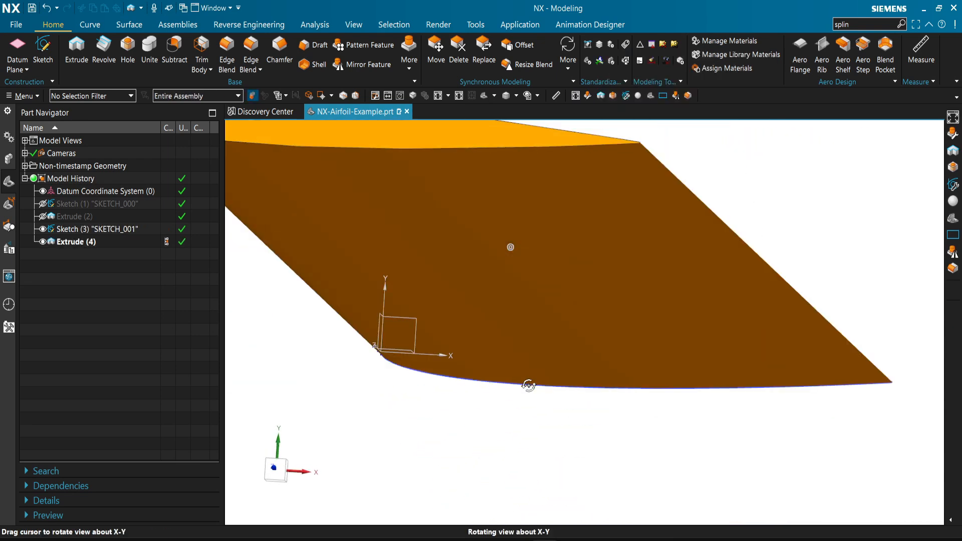
{"action": "left_click", "coordinate": [76, 242]}
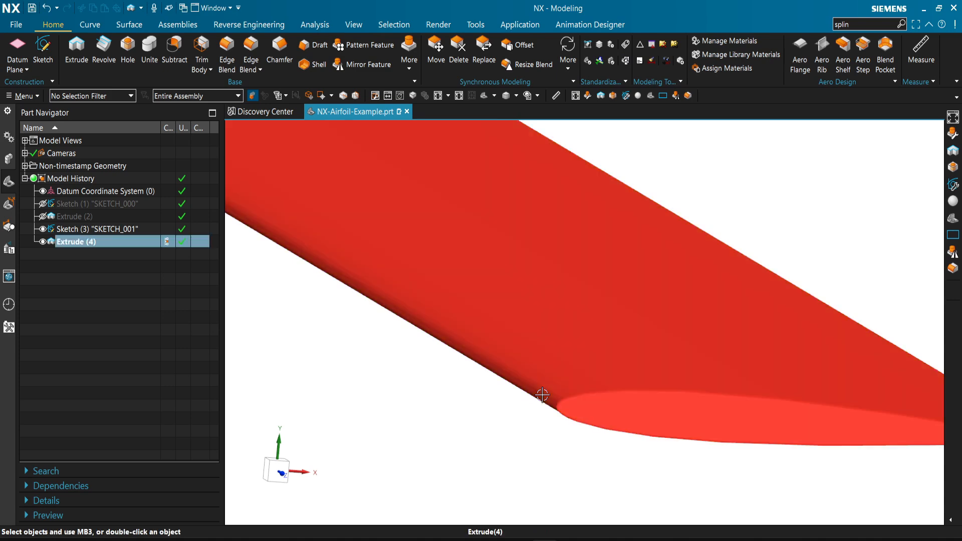